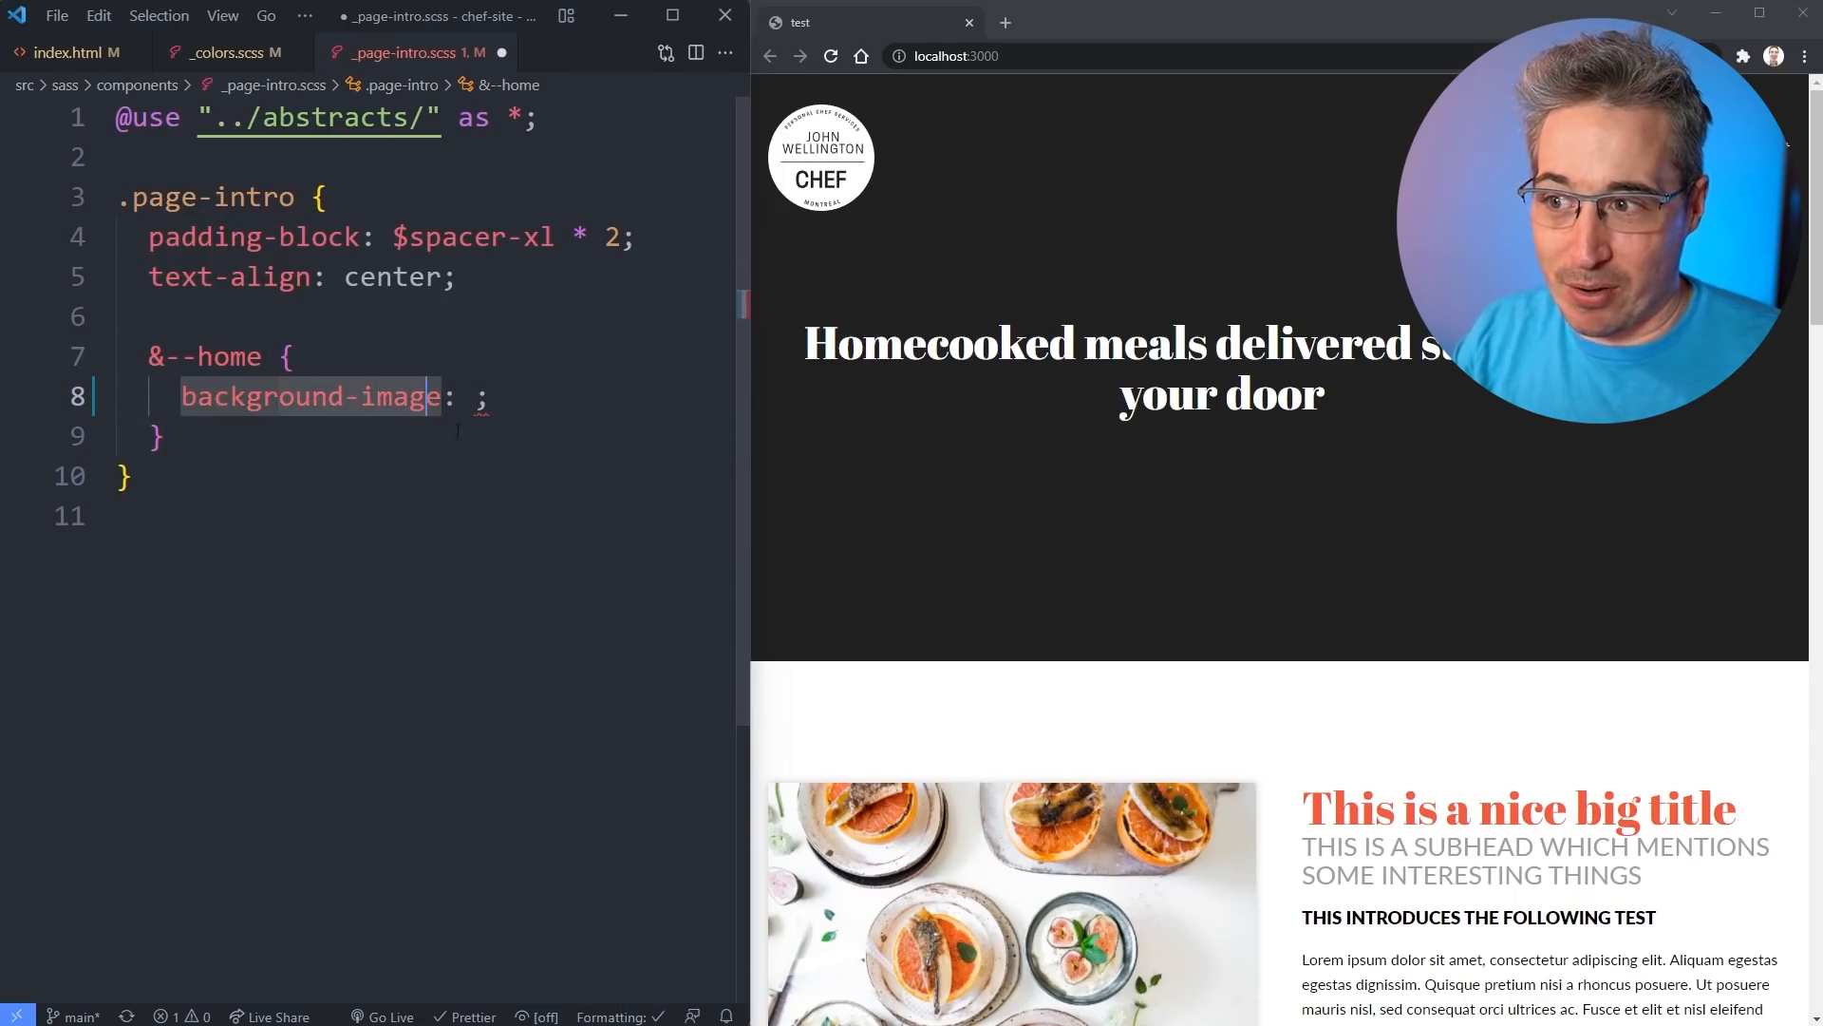
# Add background-image url("../assets/hero-bg.jpg") to the home intro and set .inverted background to #333.
pyautogui.write('url("../assets/hero-bg.jpg")')
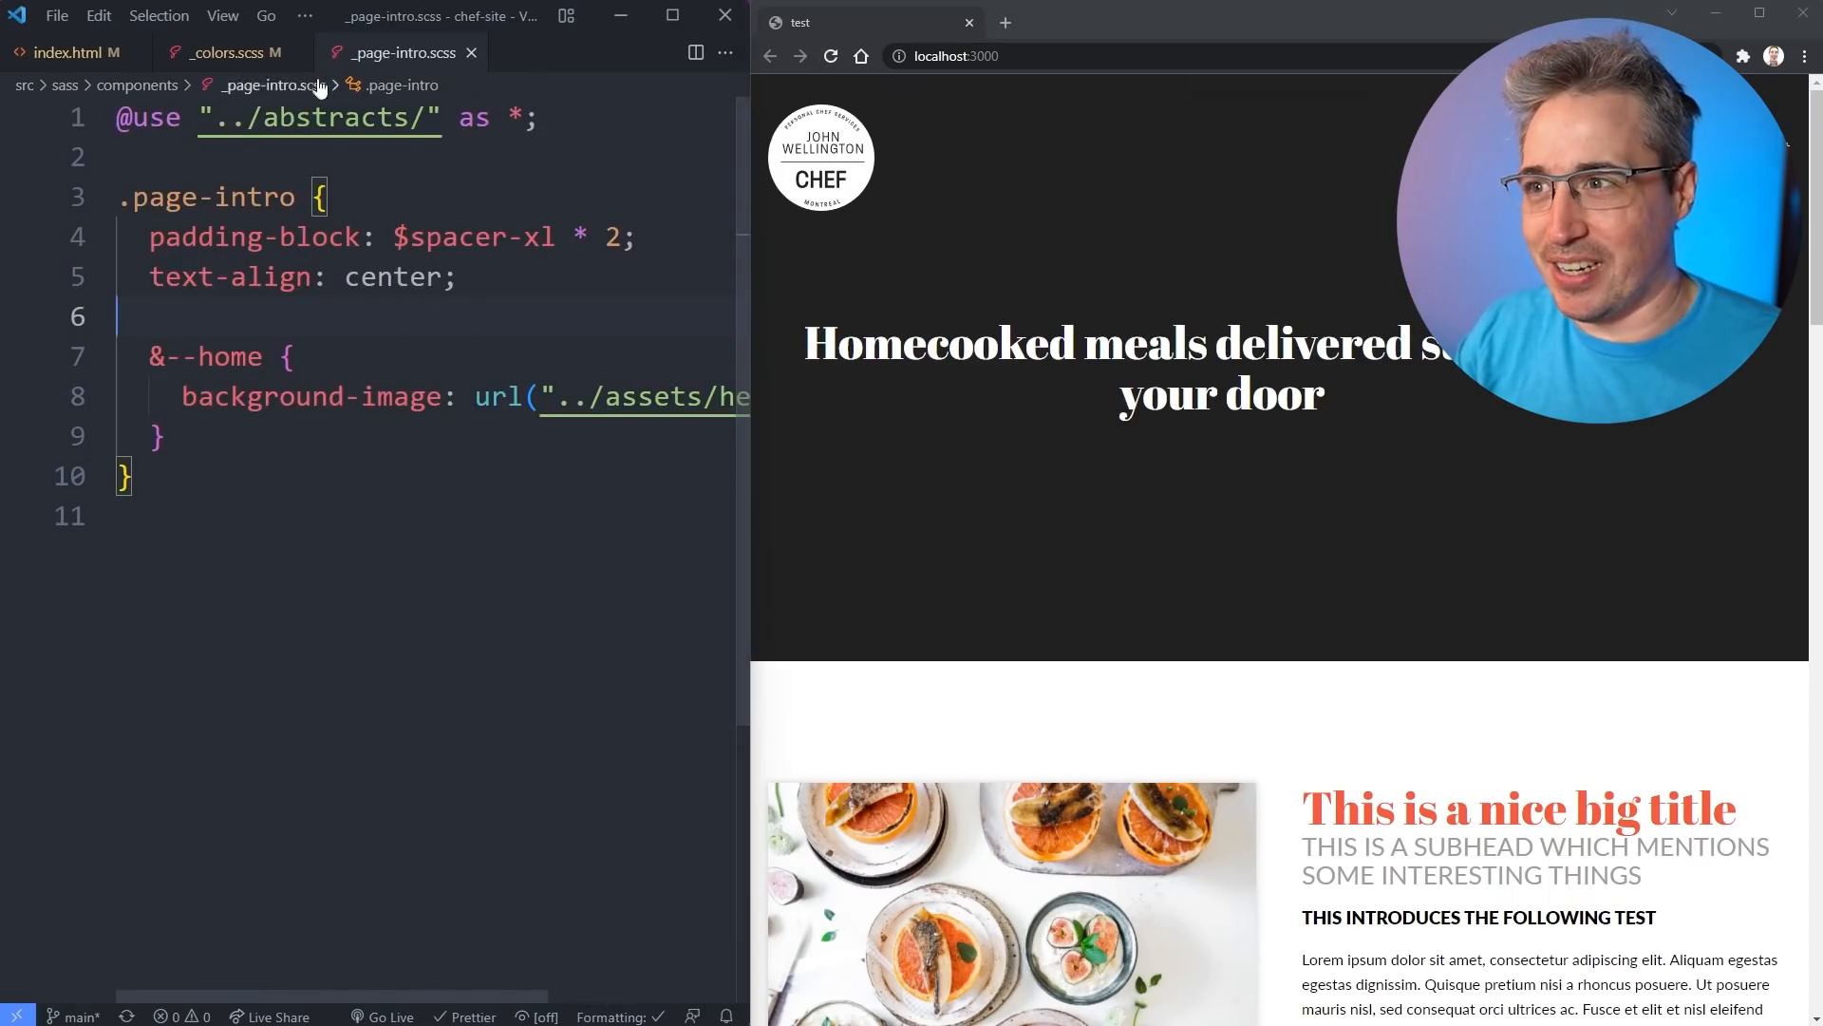
pyautogui.click(222, 52)
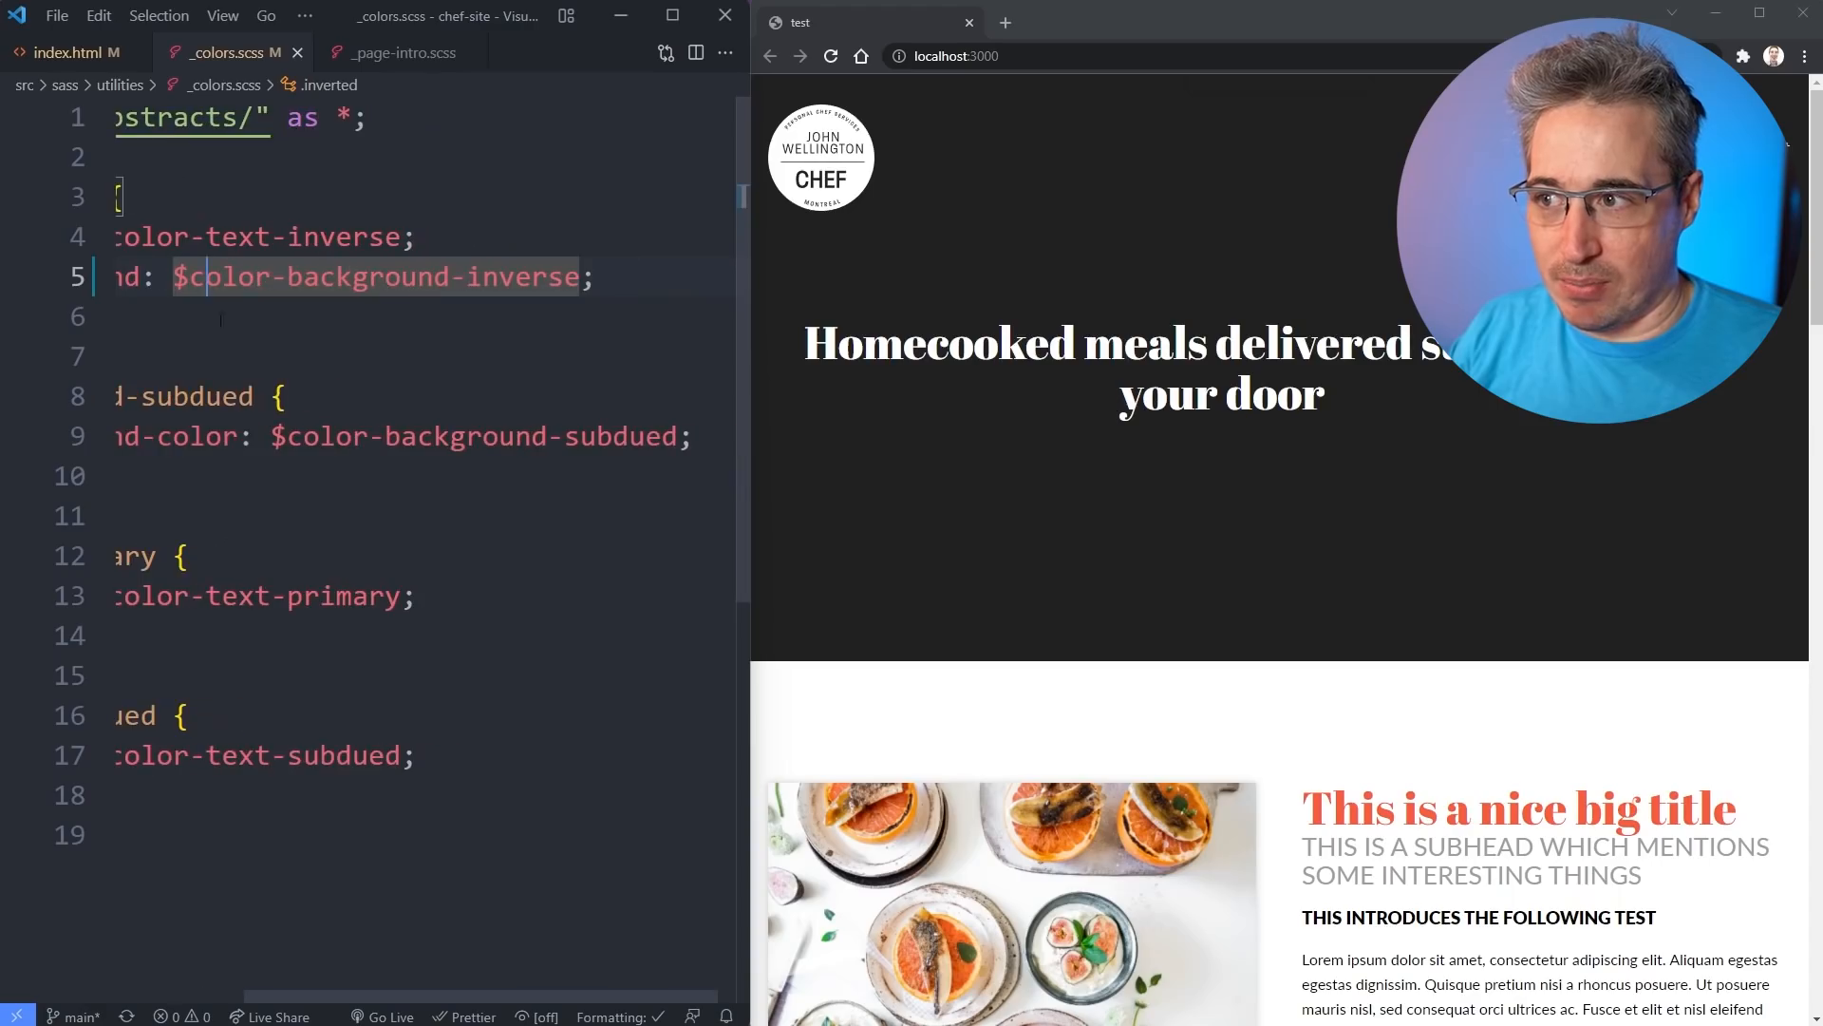
pyautogui.hscroll(-3)
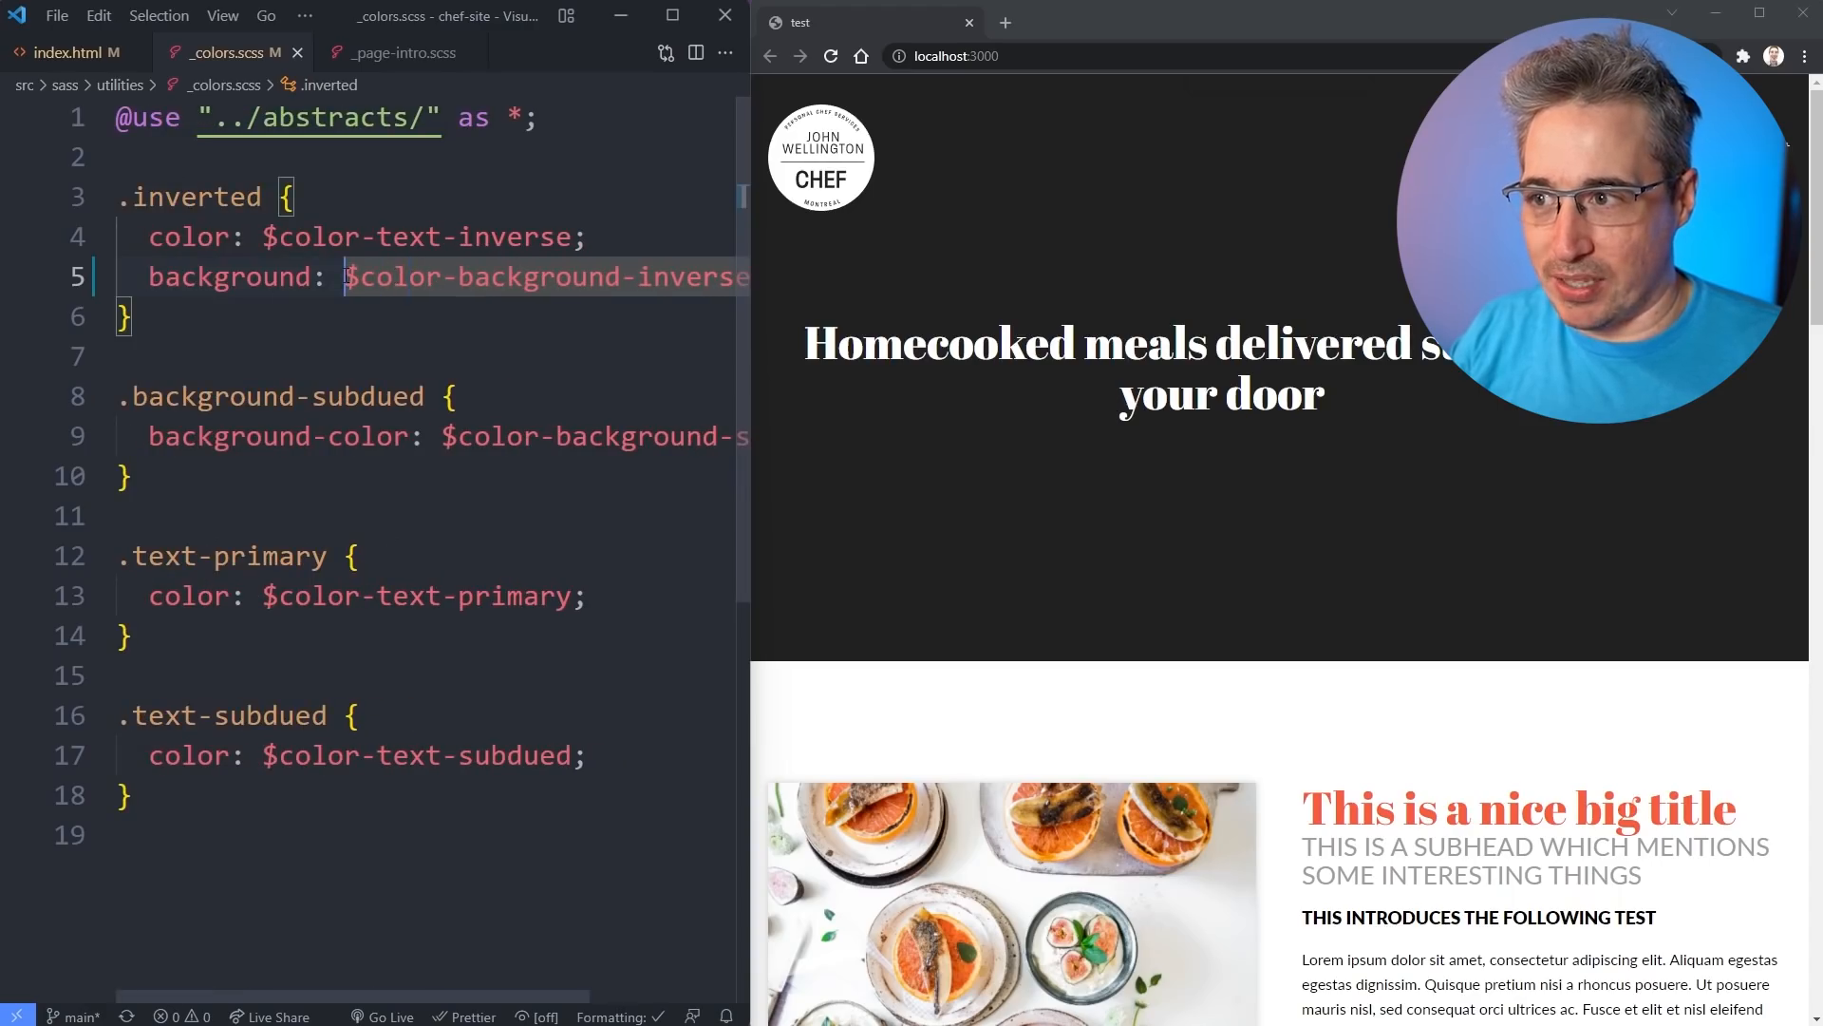
pyautogui.write('#;')
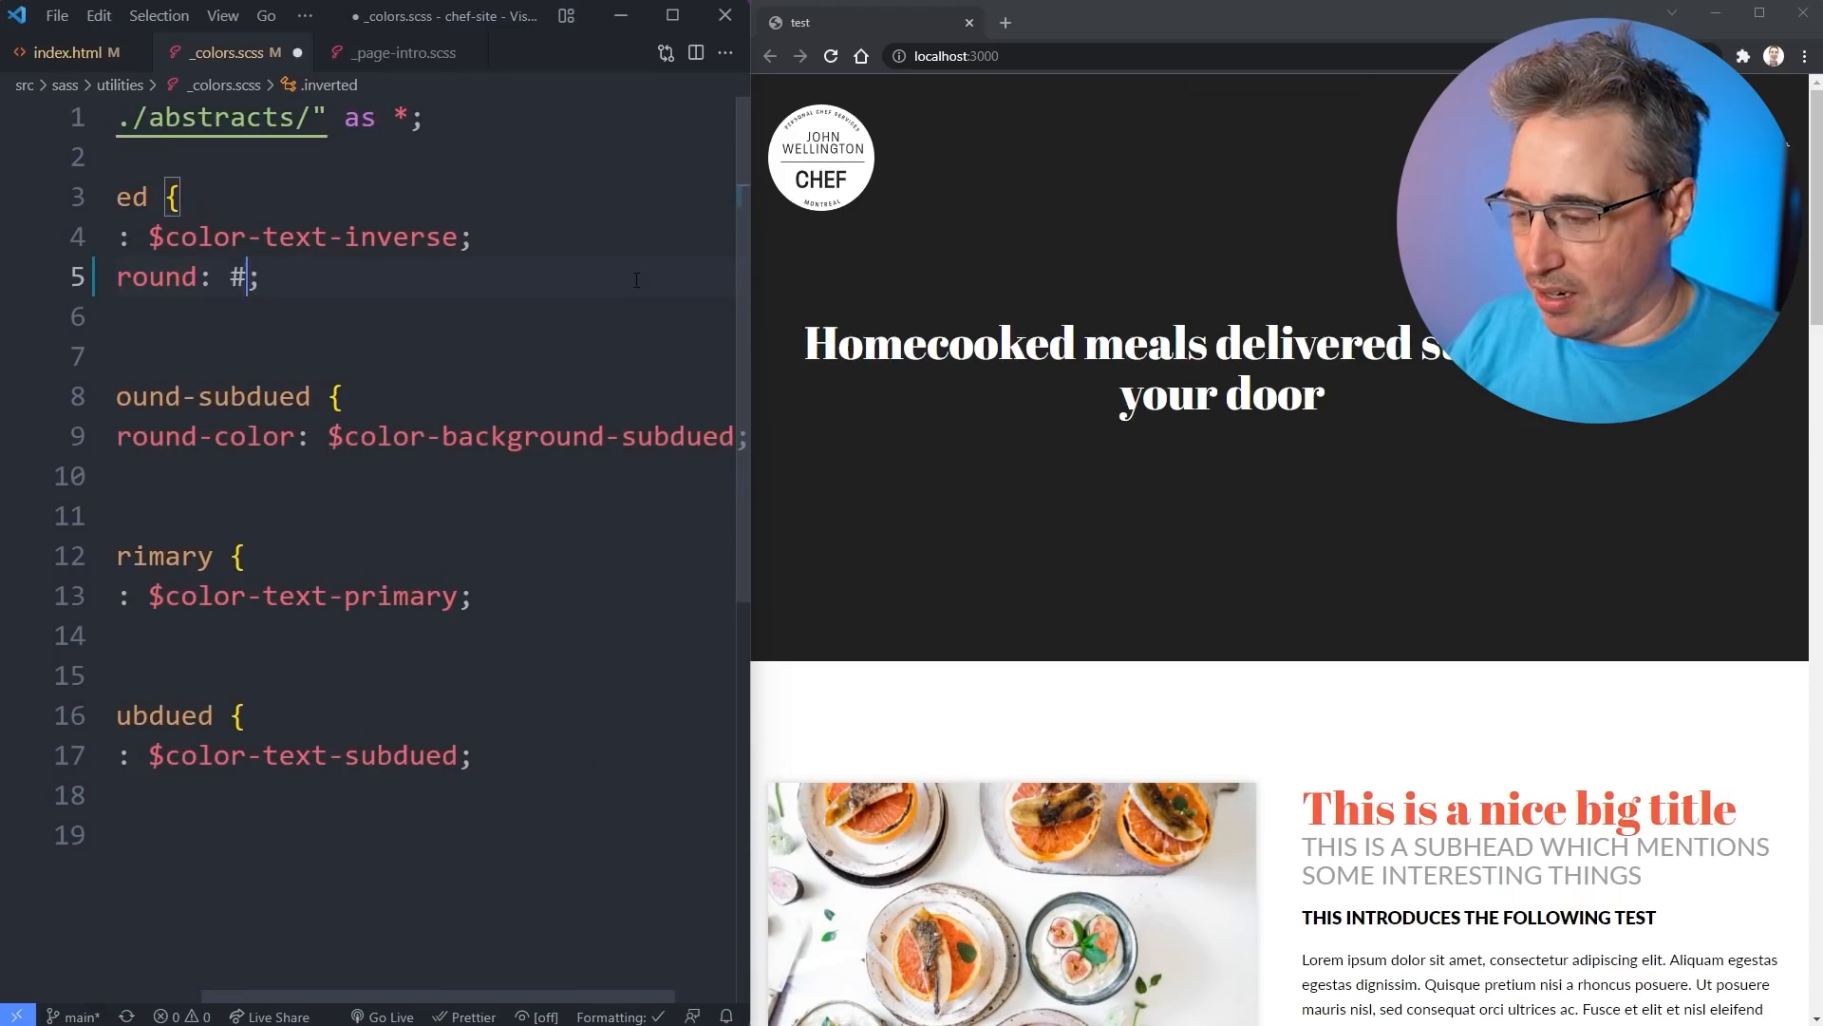
pyautogui.write('333')
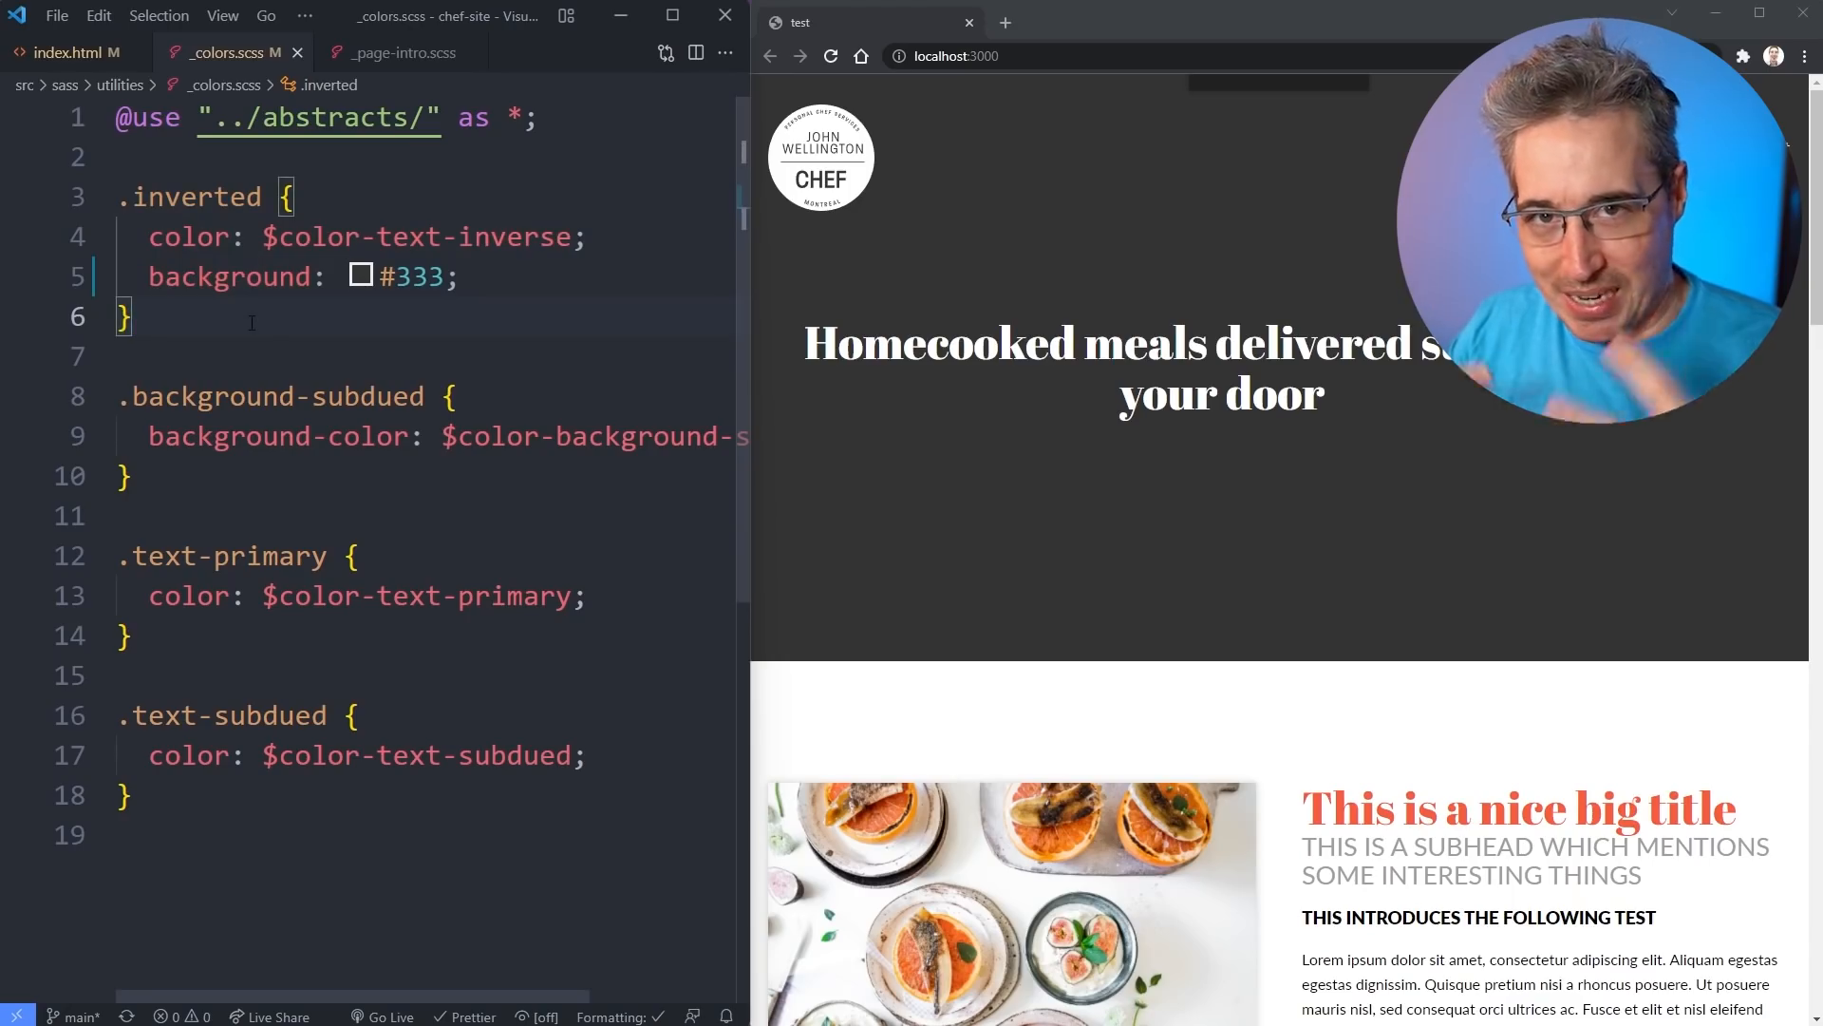
# Inspect the page-intro div's background shorthand, revealing background-image reset to initial.
pyautogui.doubleClick(229, 276)
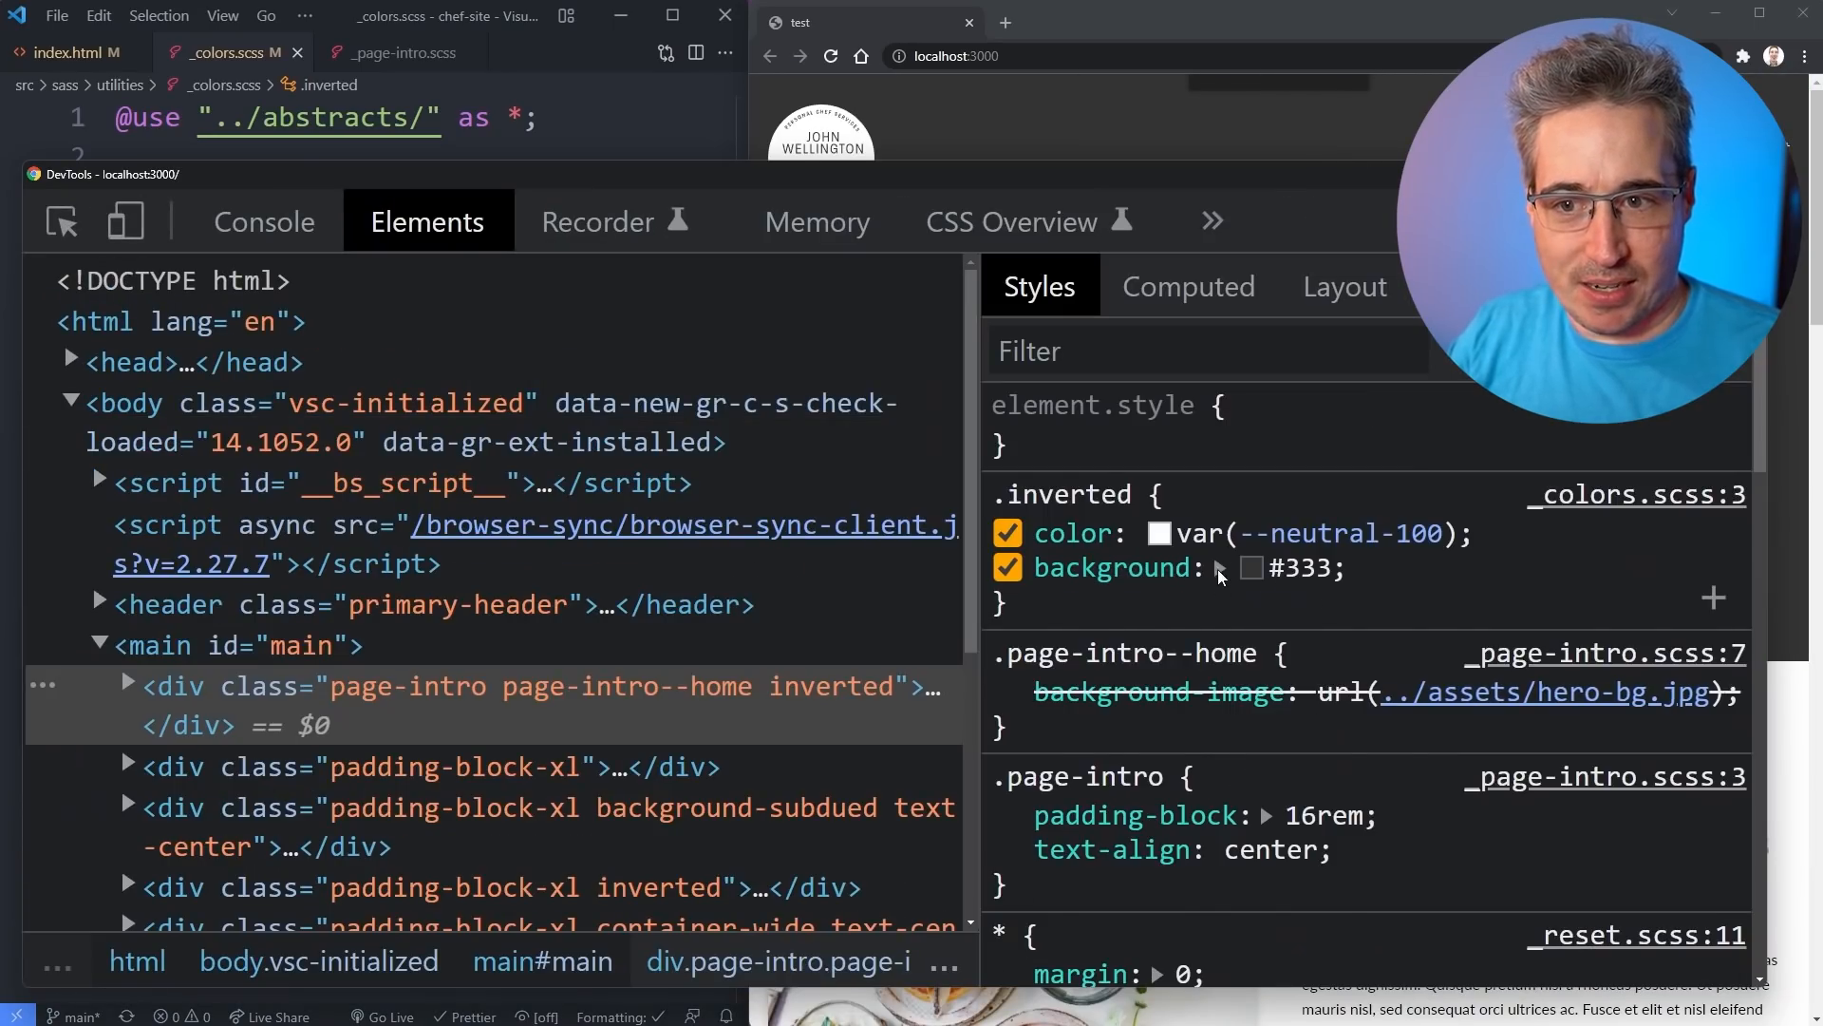
pyautogui.click(1222, 568)
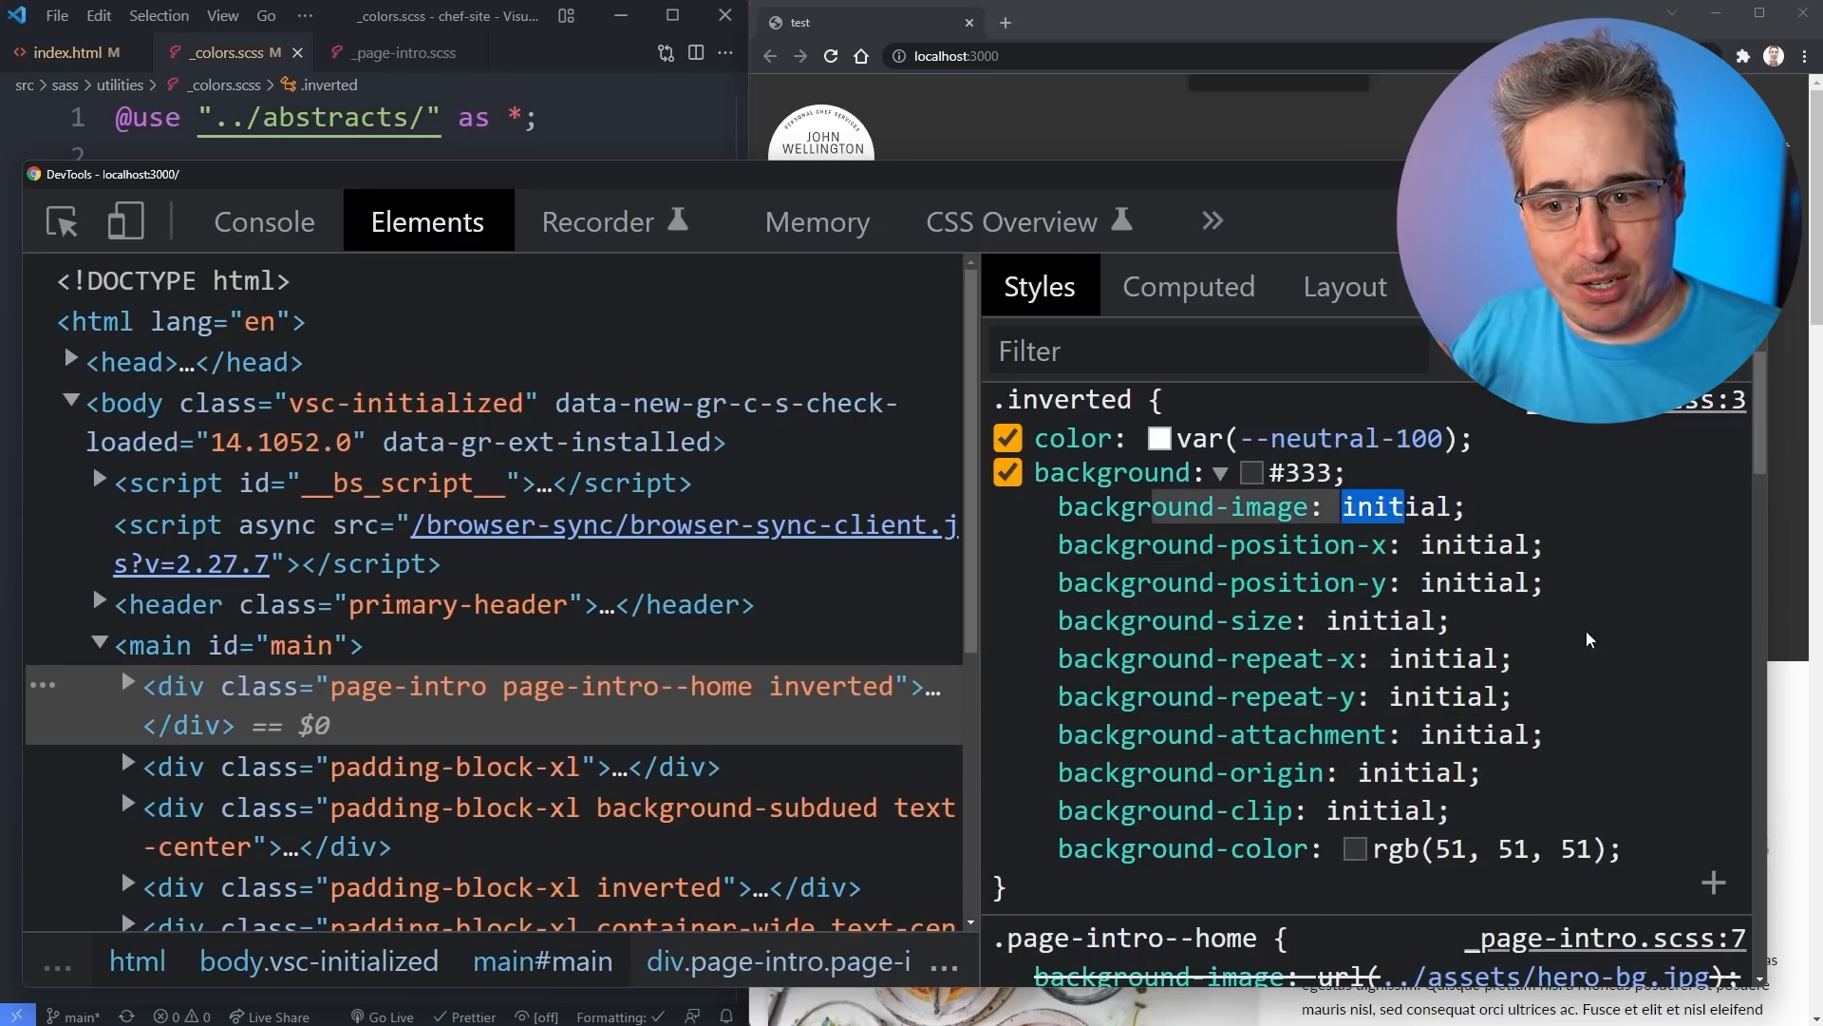
pyautogui.scroll(-3)
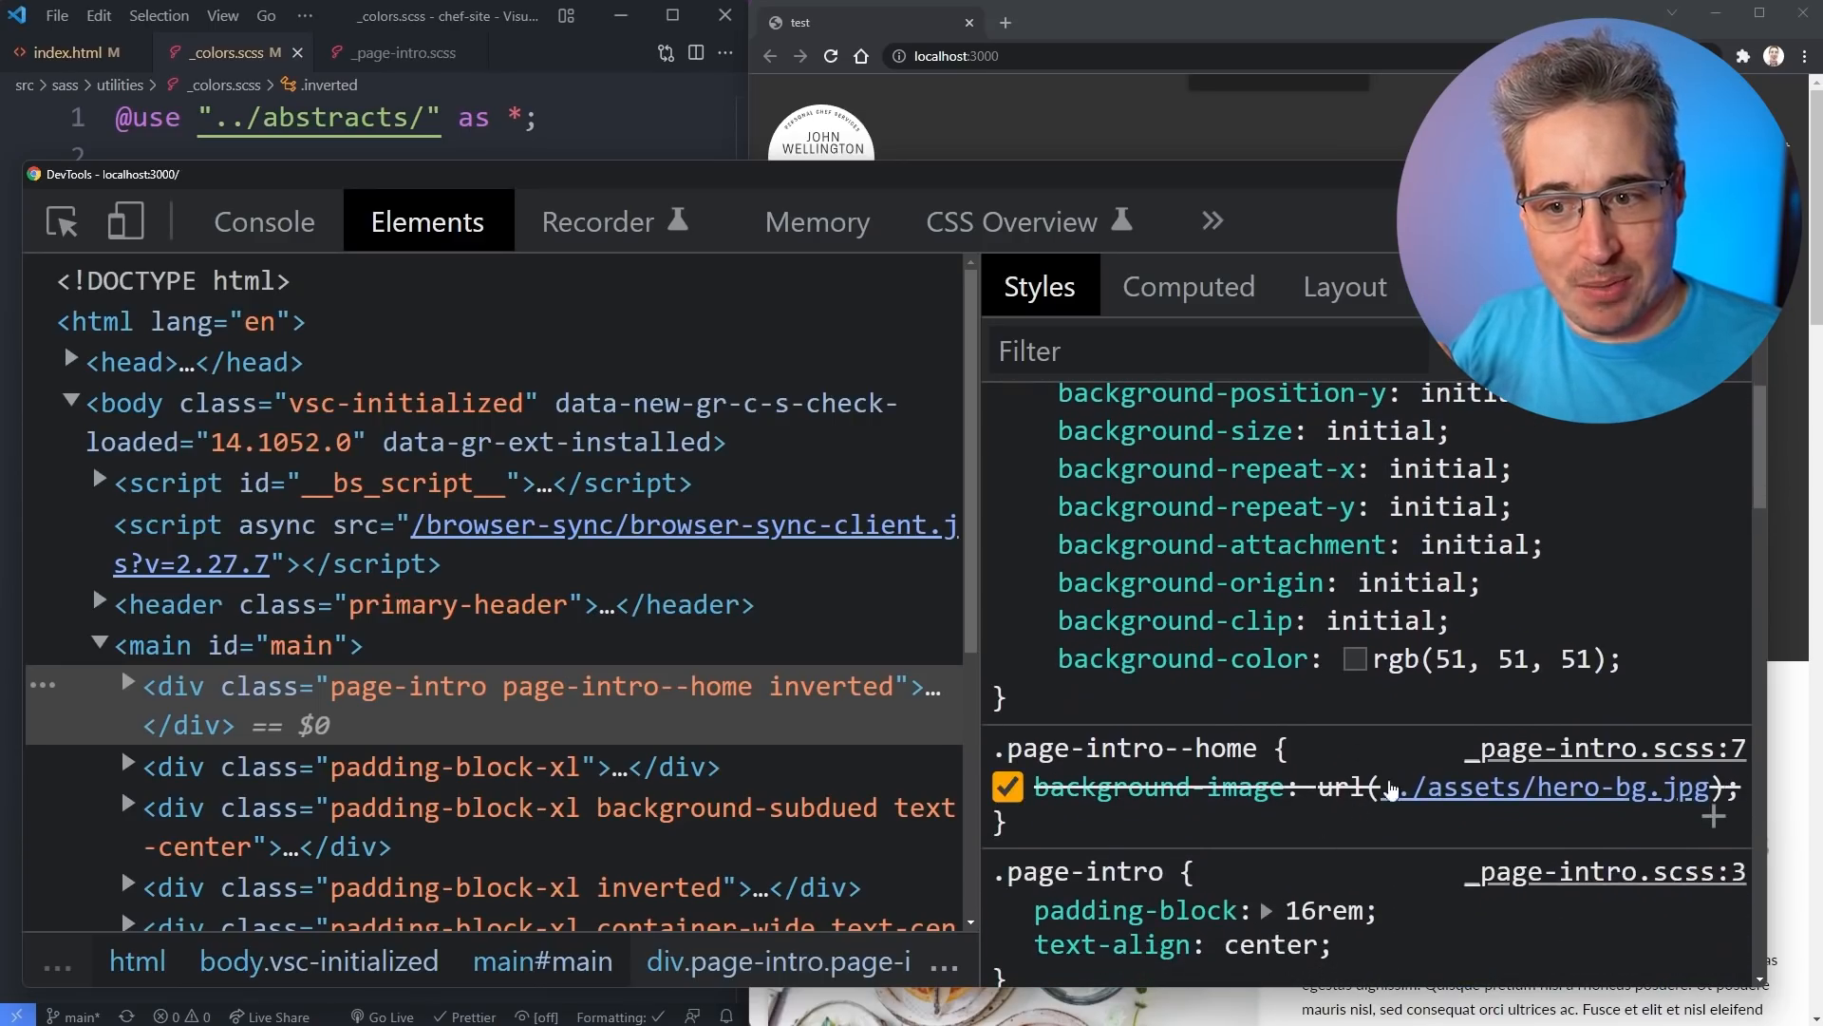
pyautogui.moveTo(1627, 803)
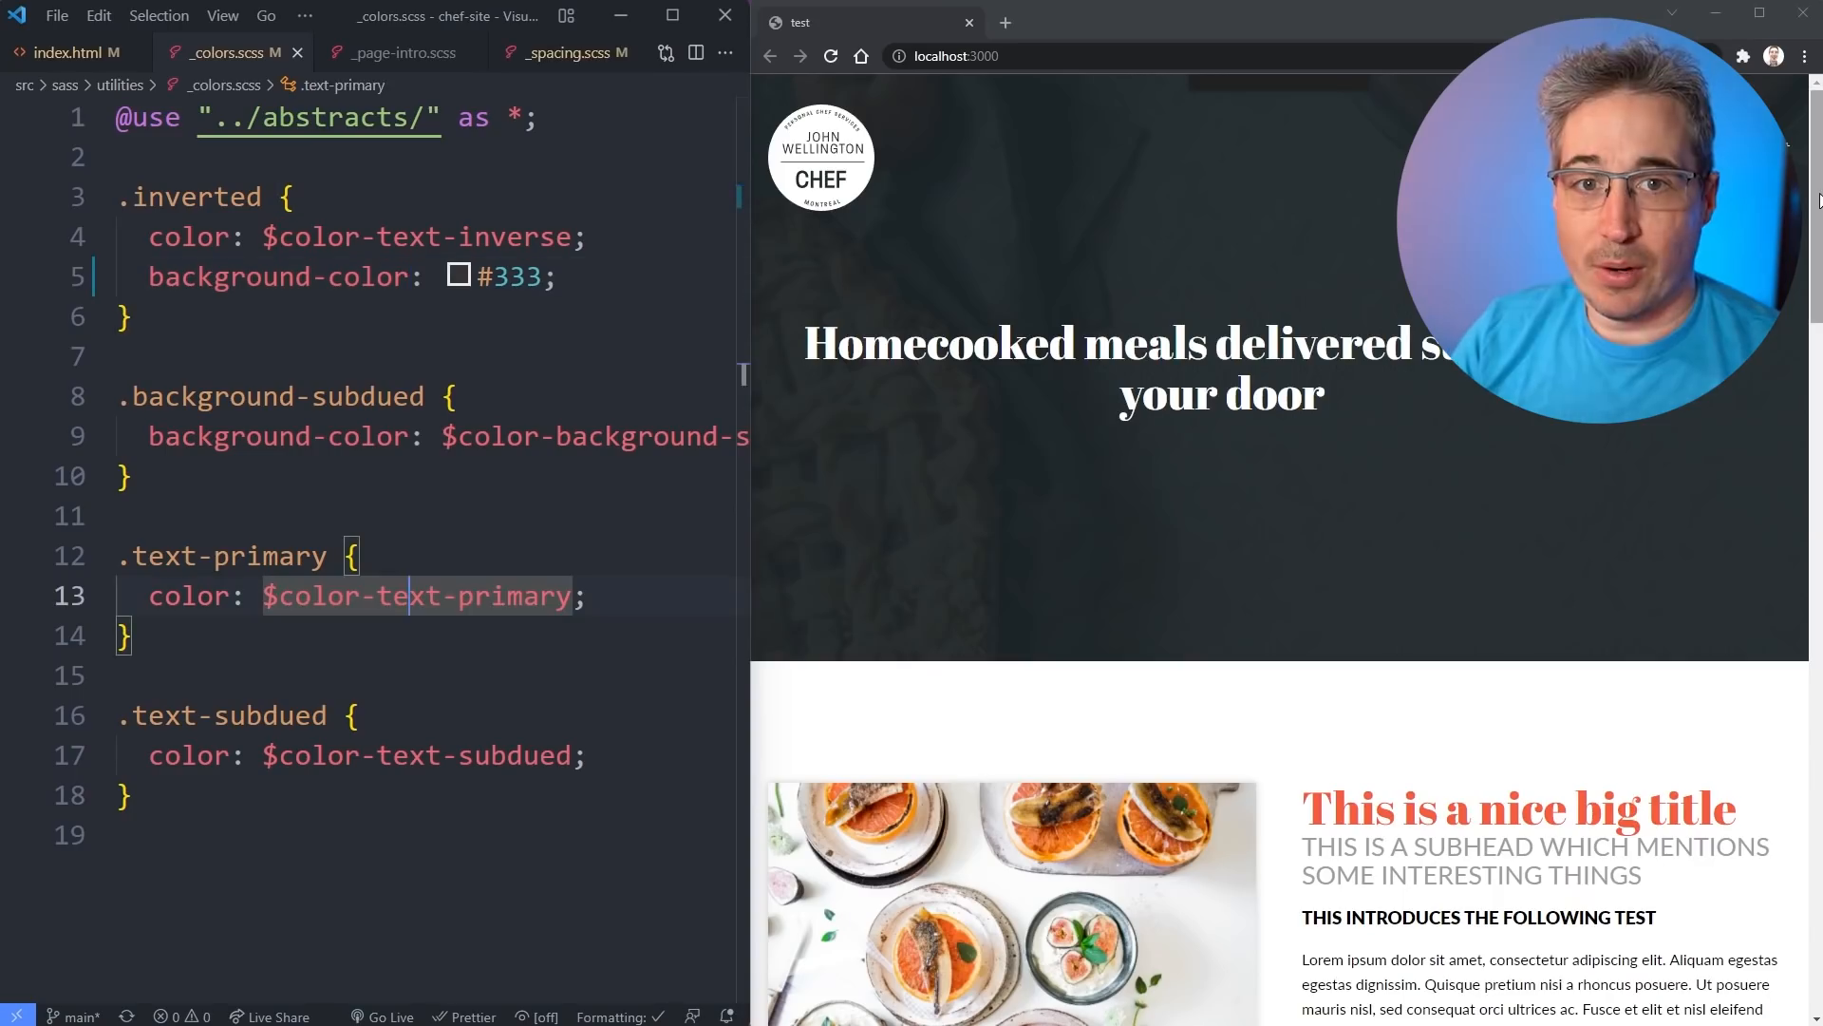
# Scroll down to the meals section after changing .inverted to background-color.
pyautogui.scroll(-3)
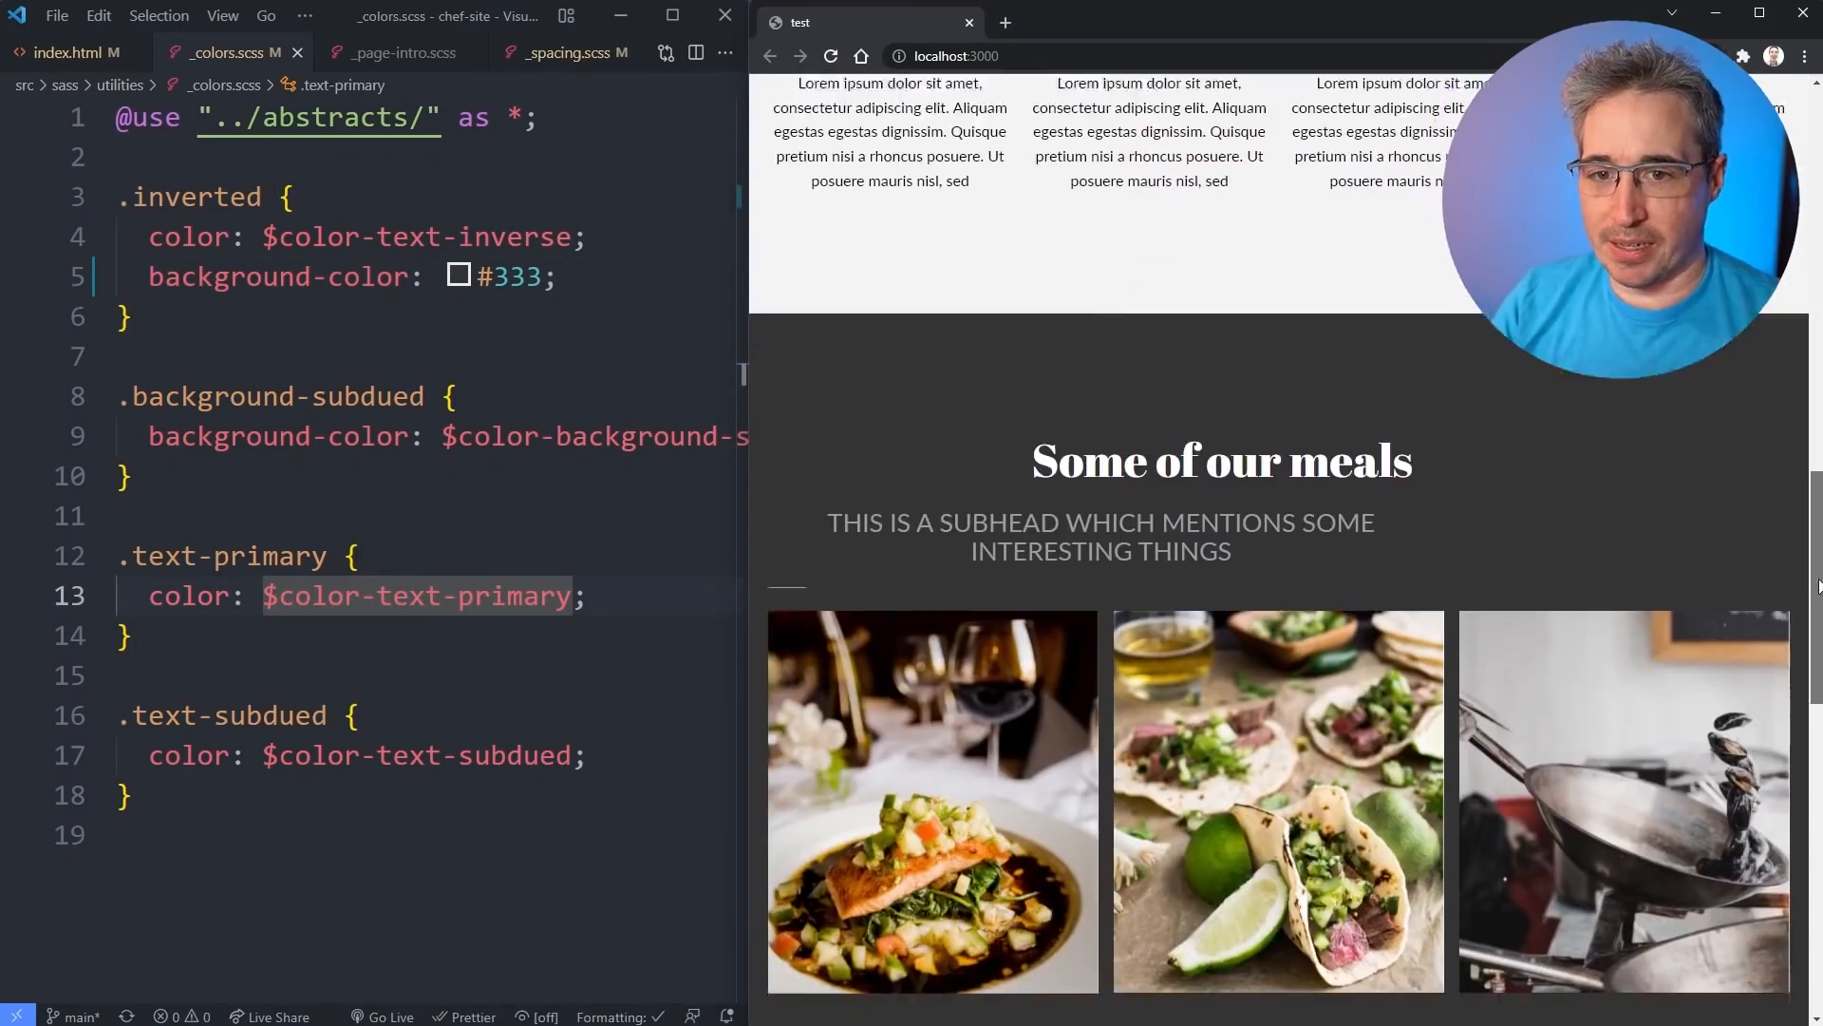
pyautogui.scroll(-3)
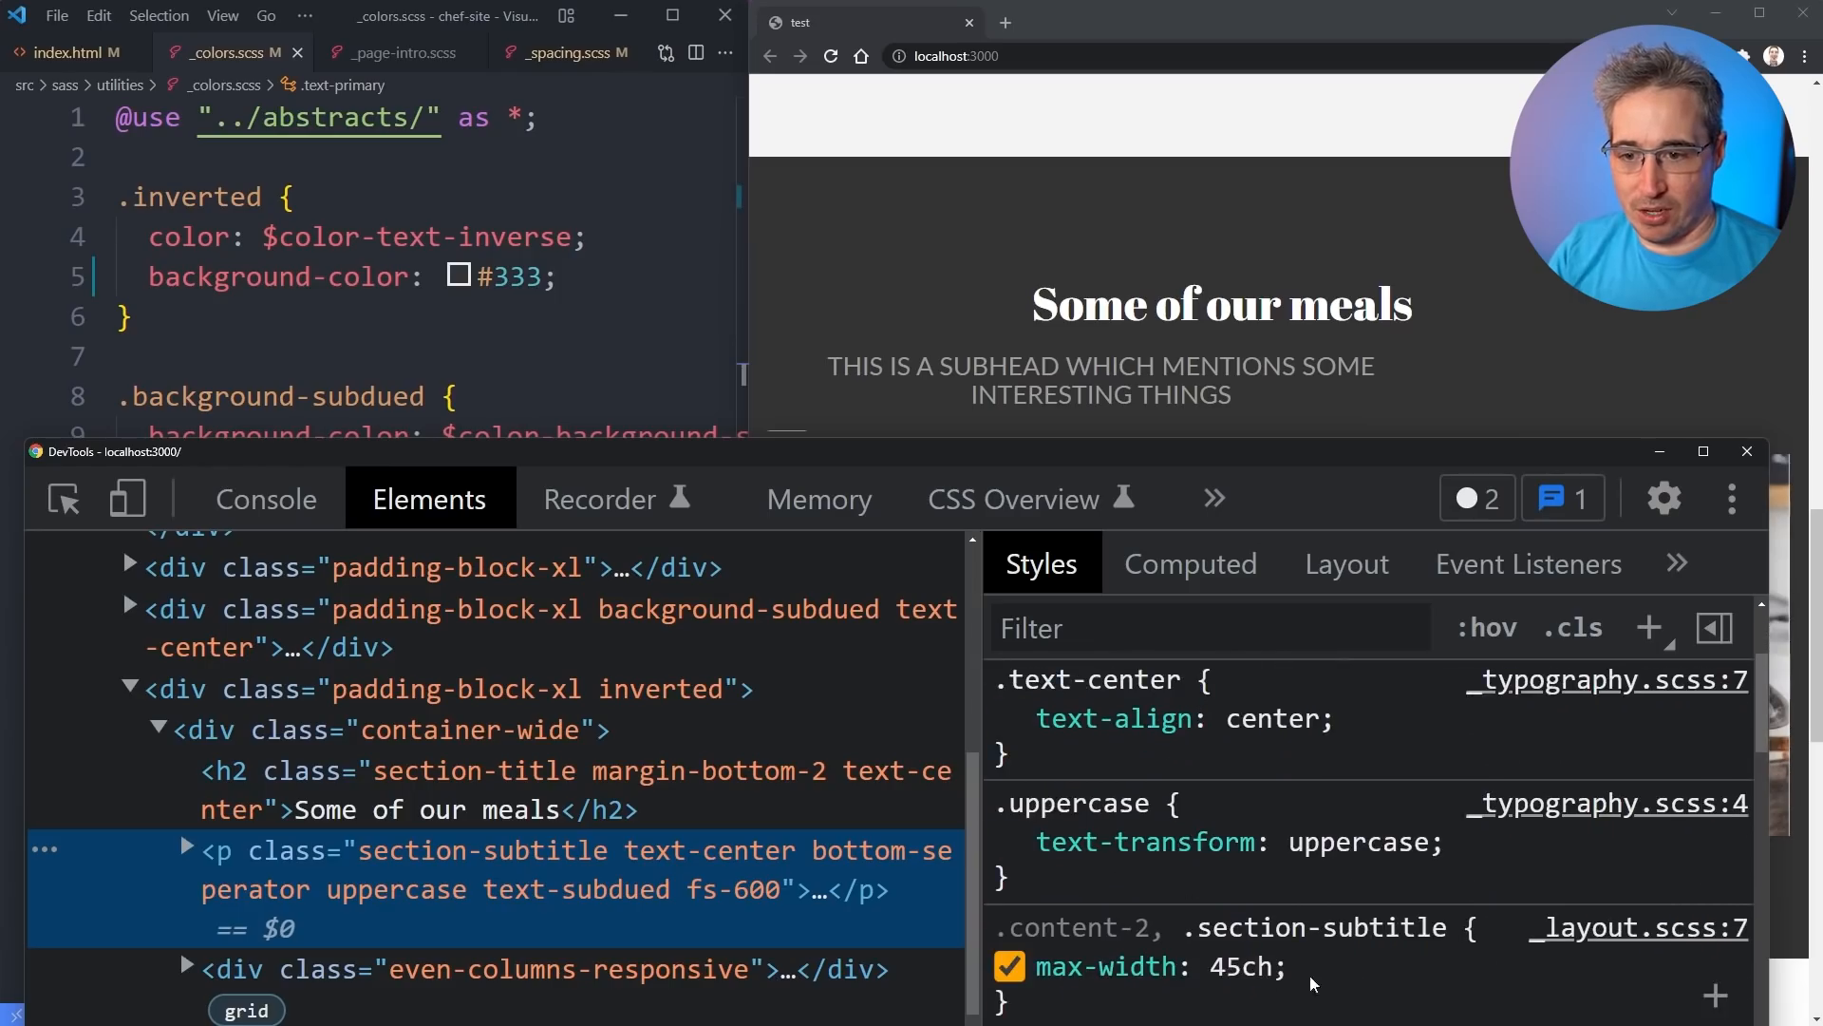
# Add a temporary lime background to .section-subtitle in DevTools, then disable it.
pyautogui.write('background: lime;')
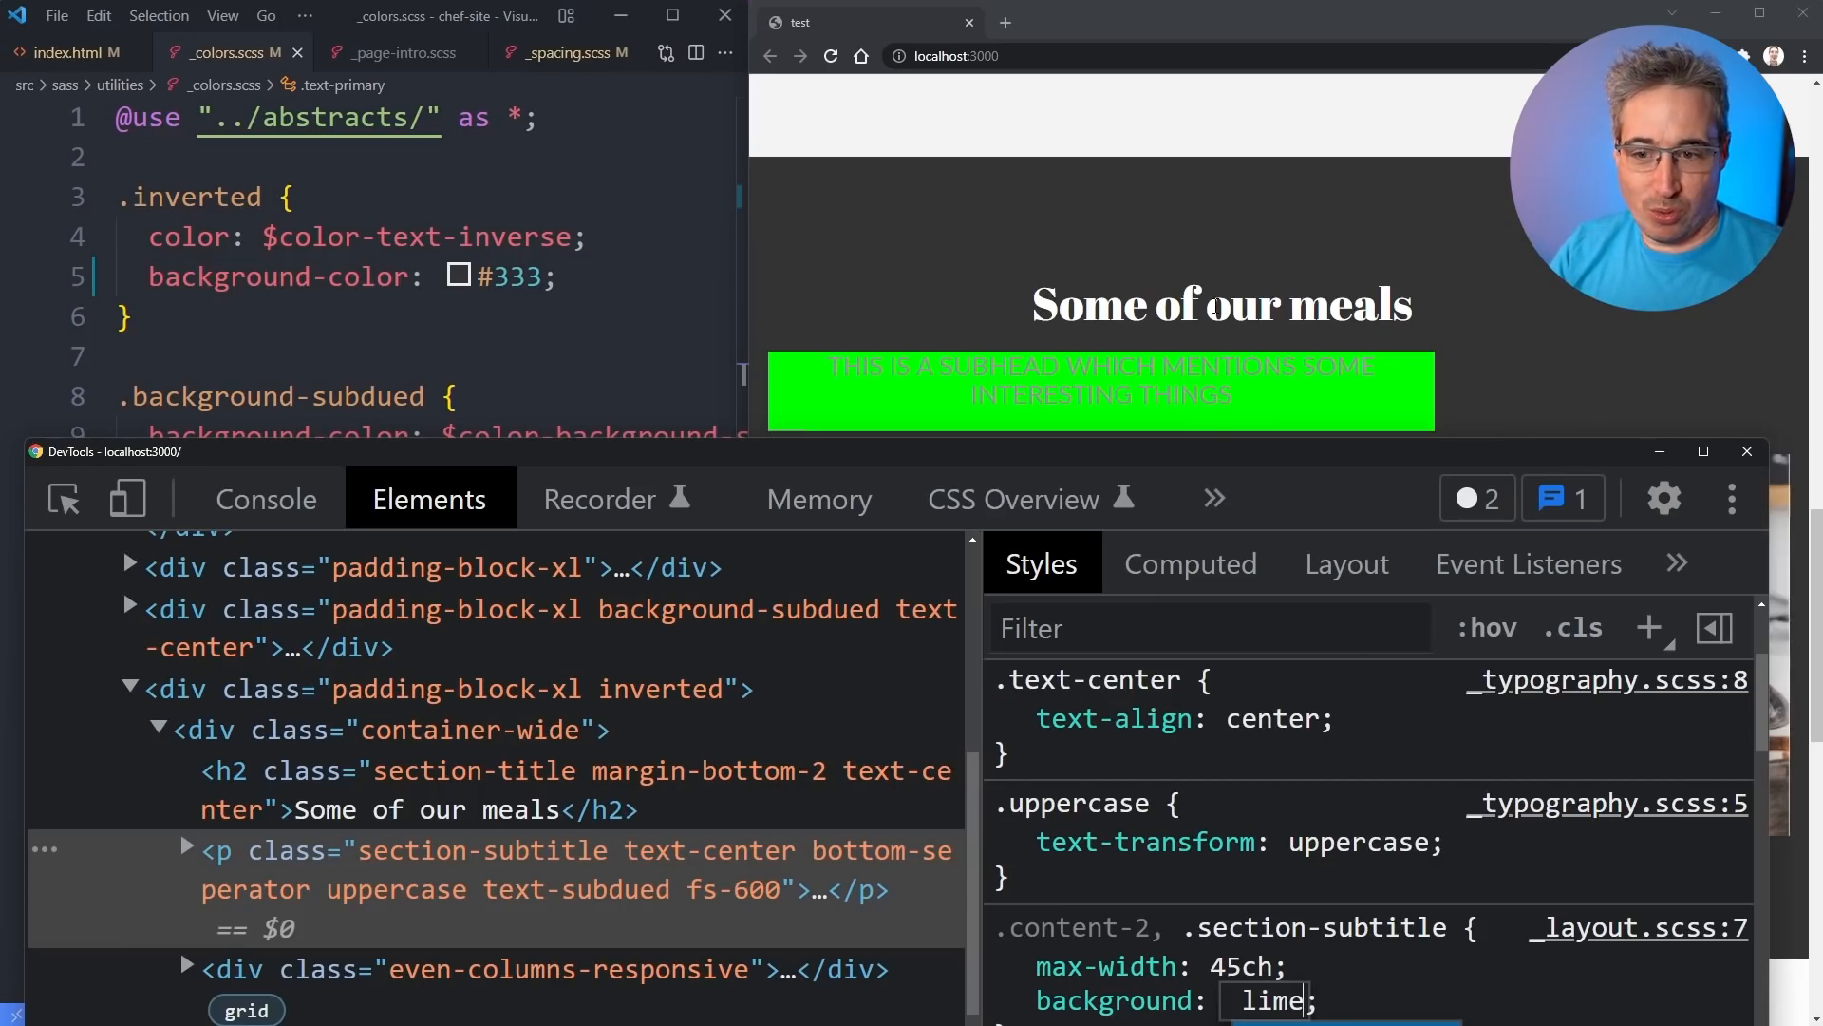
pyautogui.click(1007, 1000)
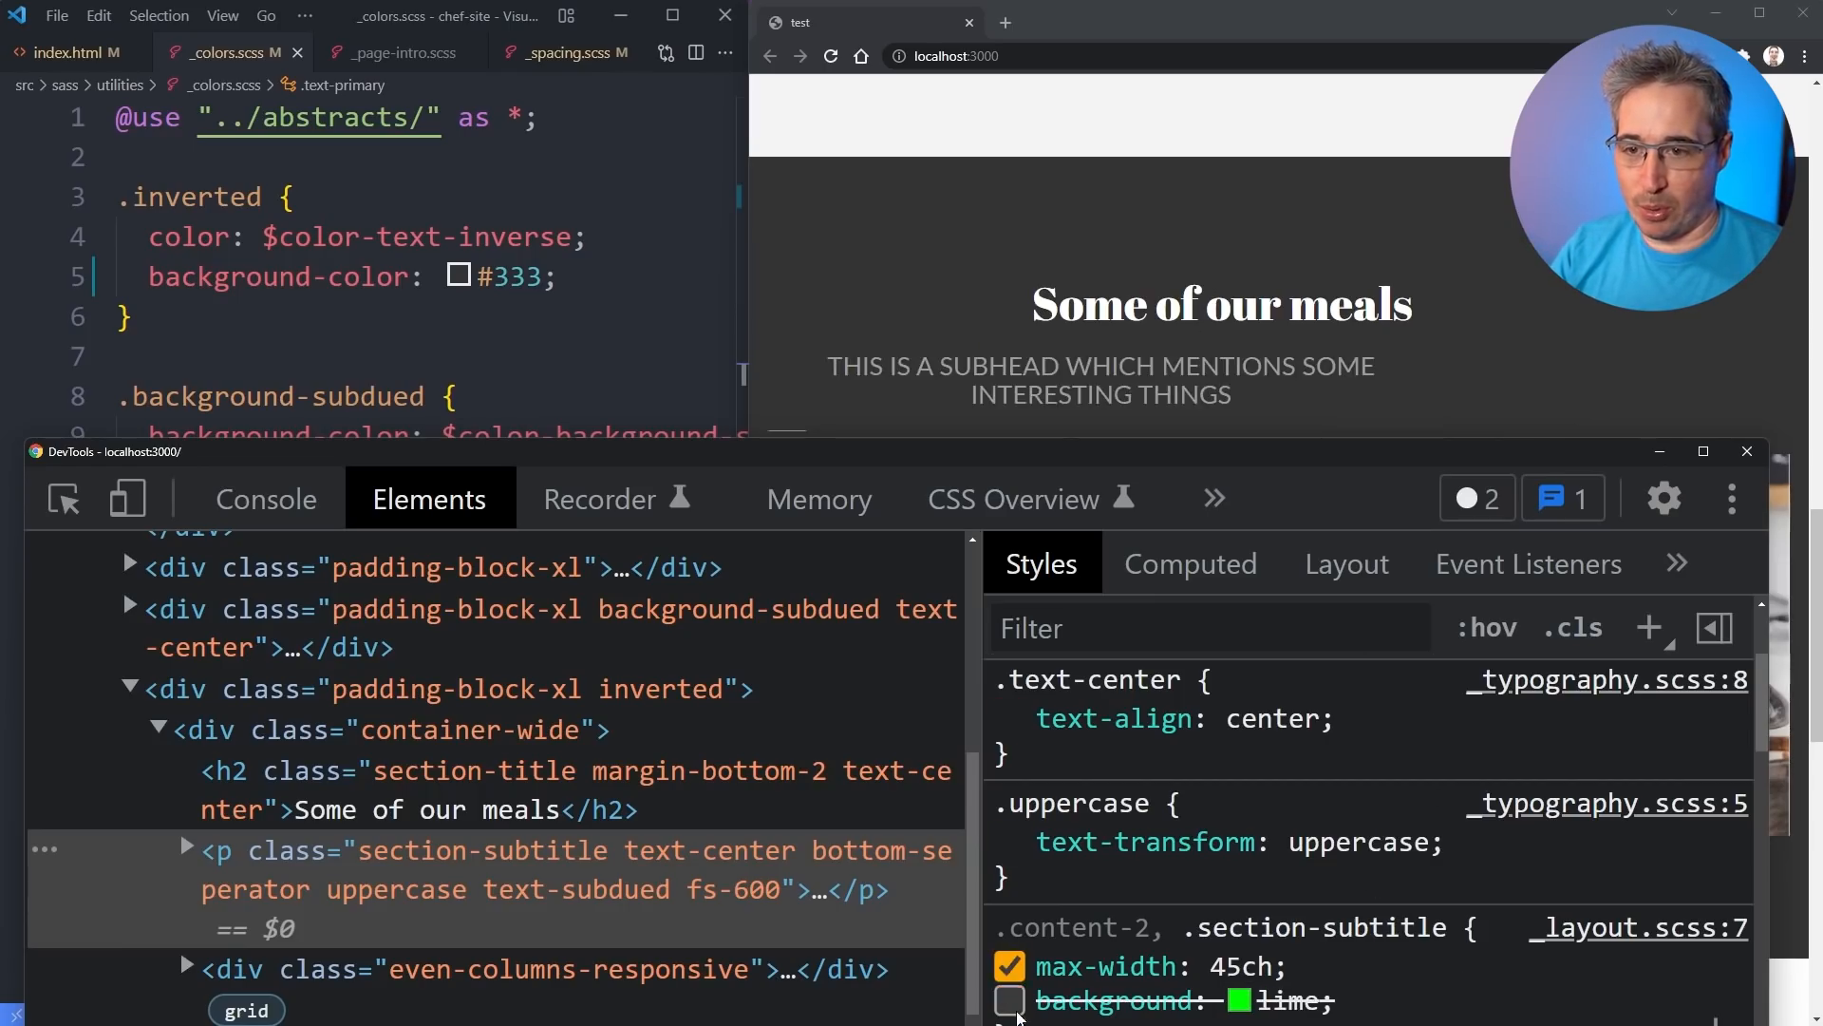
pyautogui.click(501, 771)
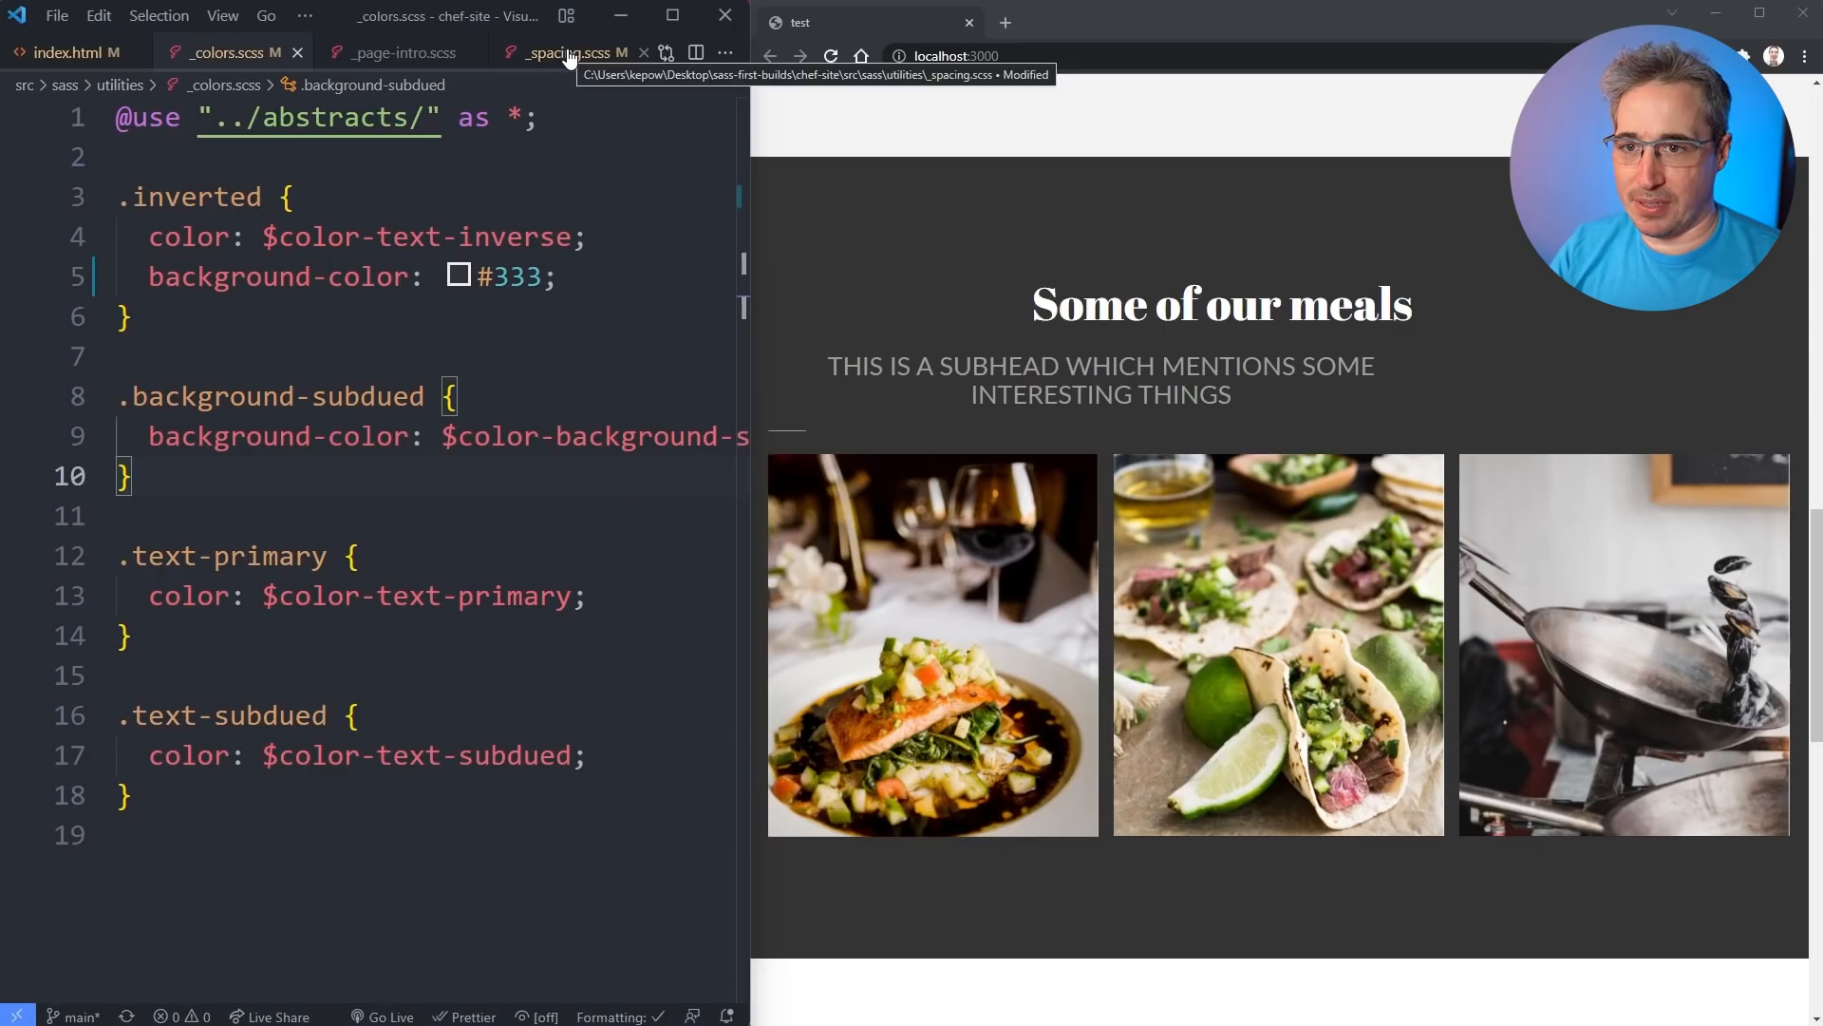
# Review .mx-auto in _spacing.scss and add the mx-auto class to the meals h2 and subtitle.
pyautogui.click(74, 52)
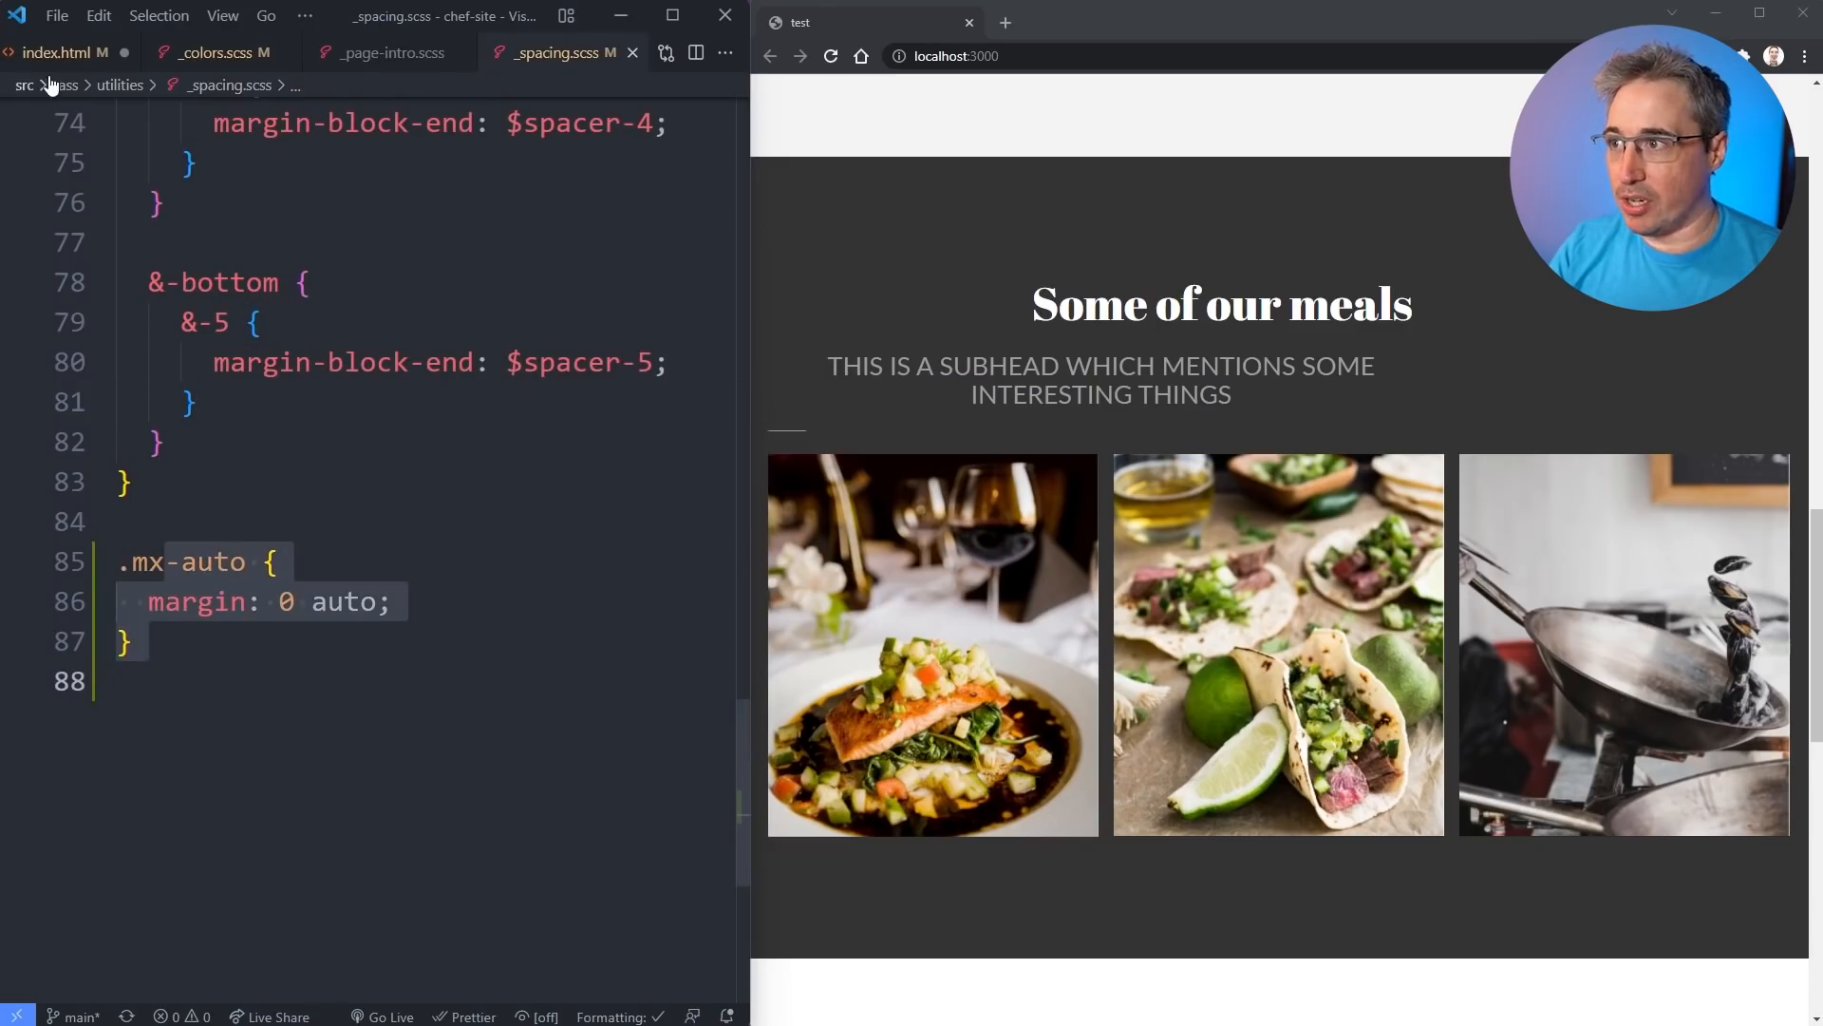
pyautogui.click(64, 53)
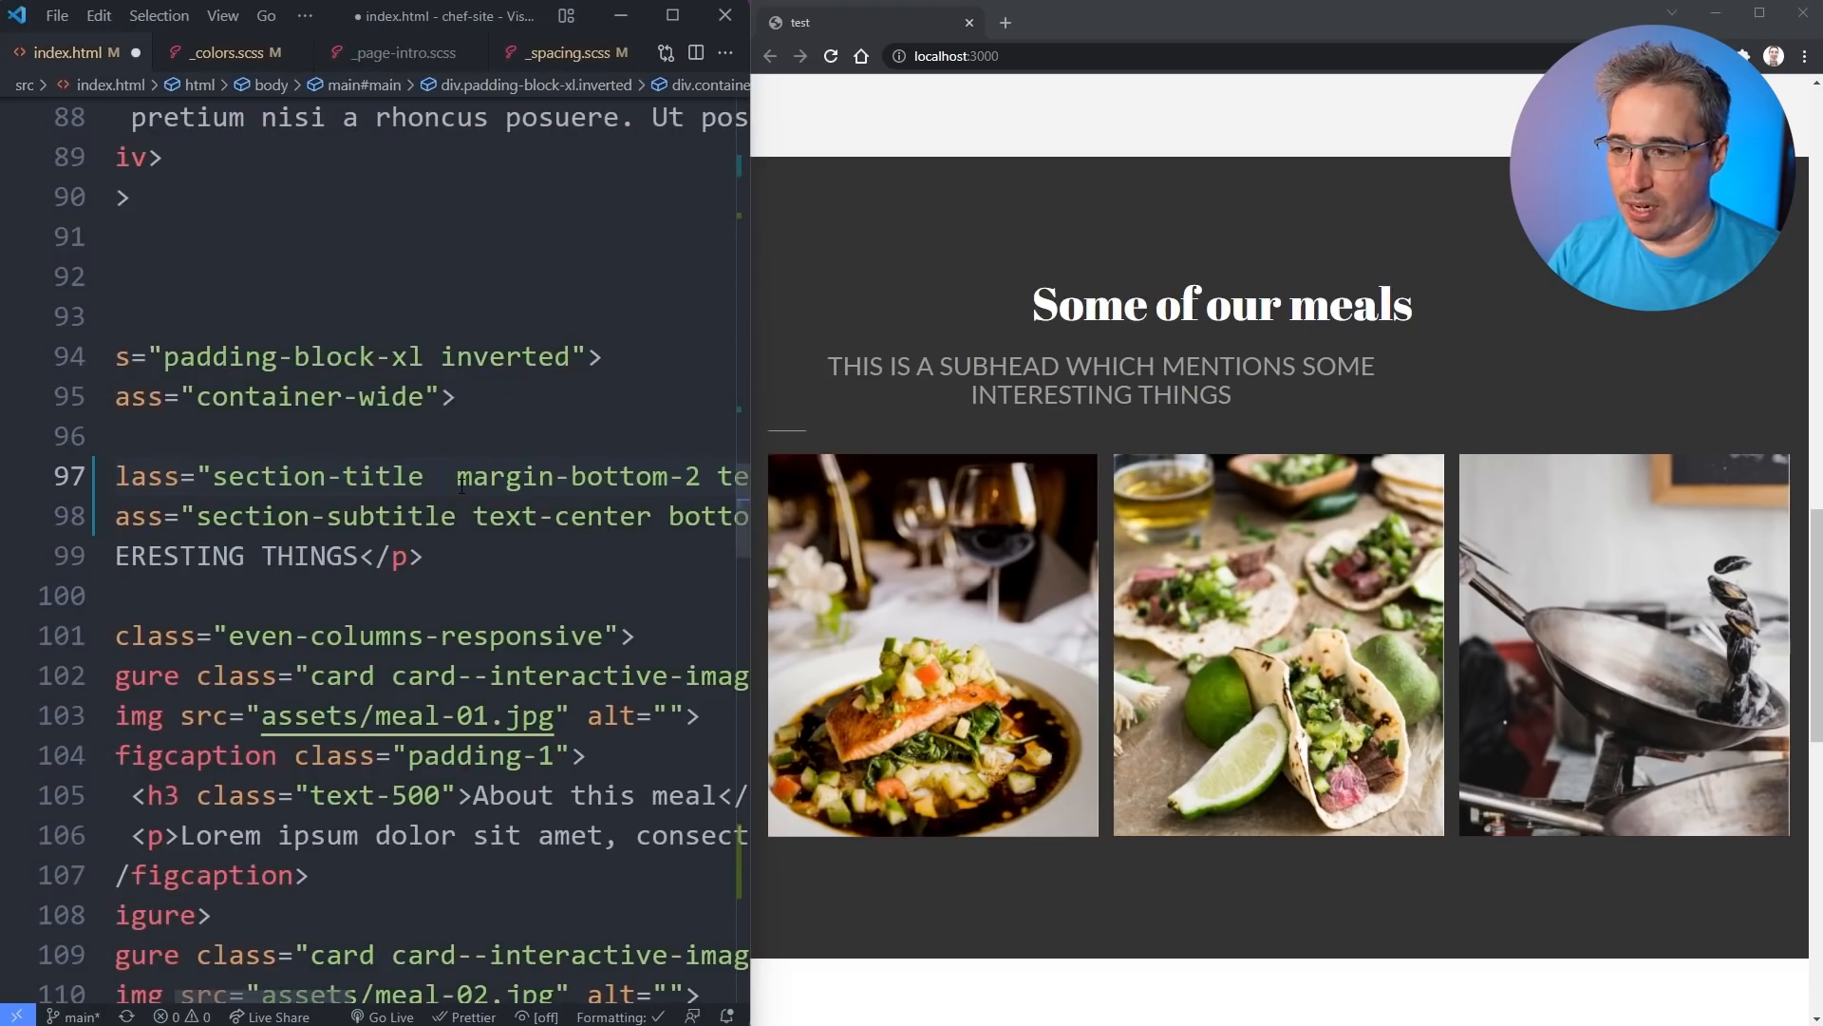
pyautogui.write('mx-auto')
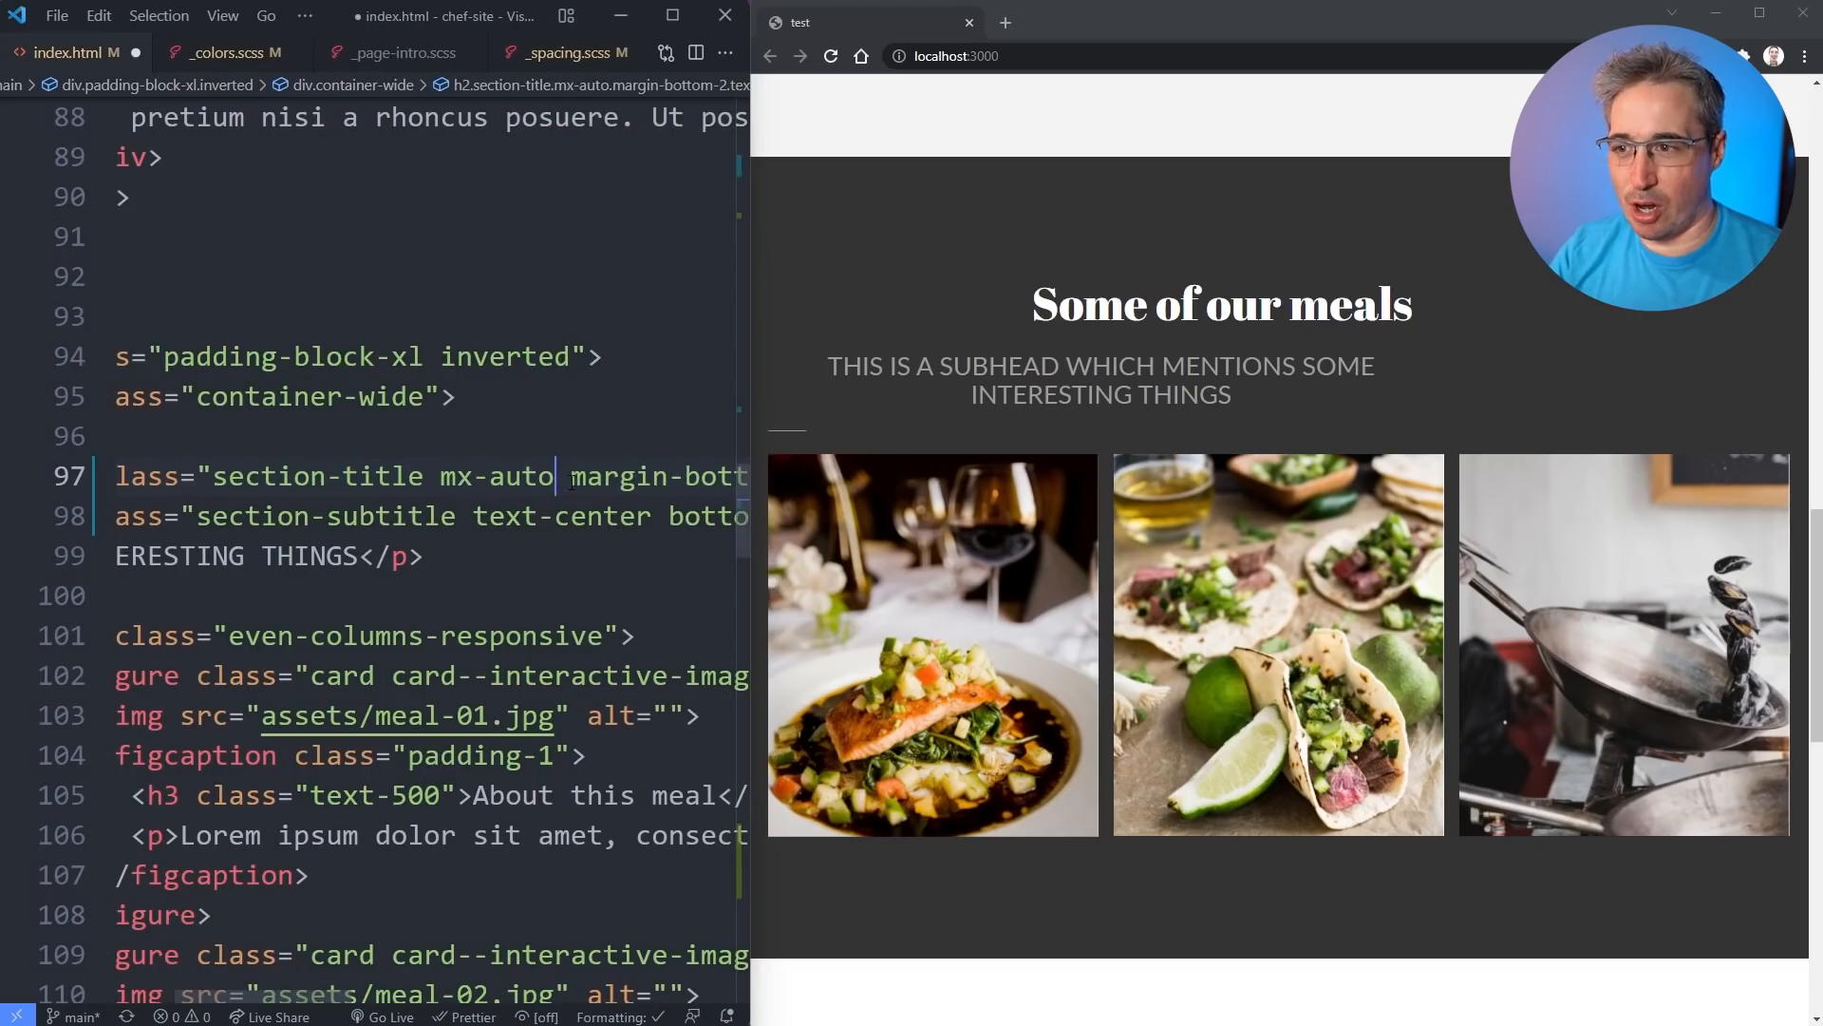
pyautogui.doubleClick(497, 477)
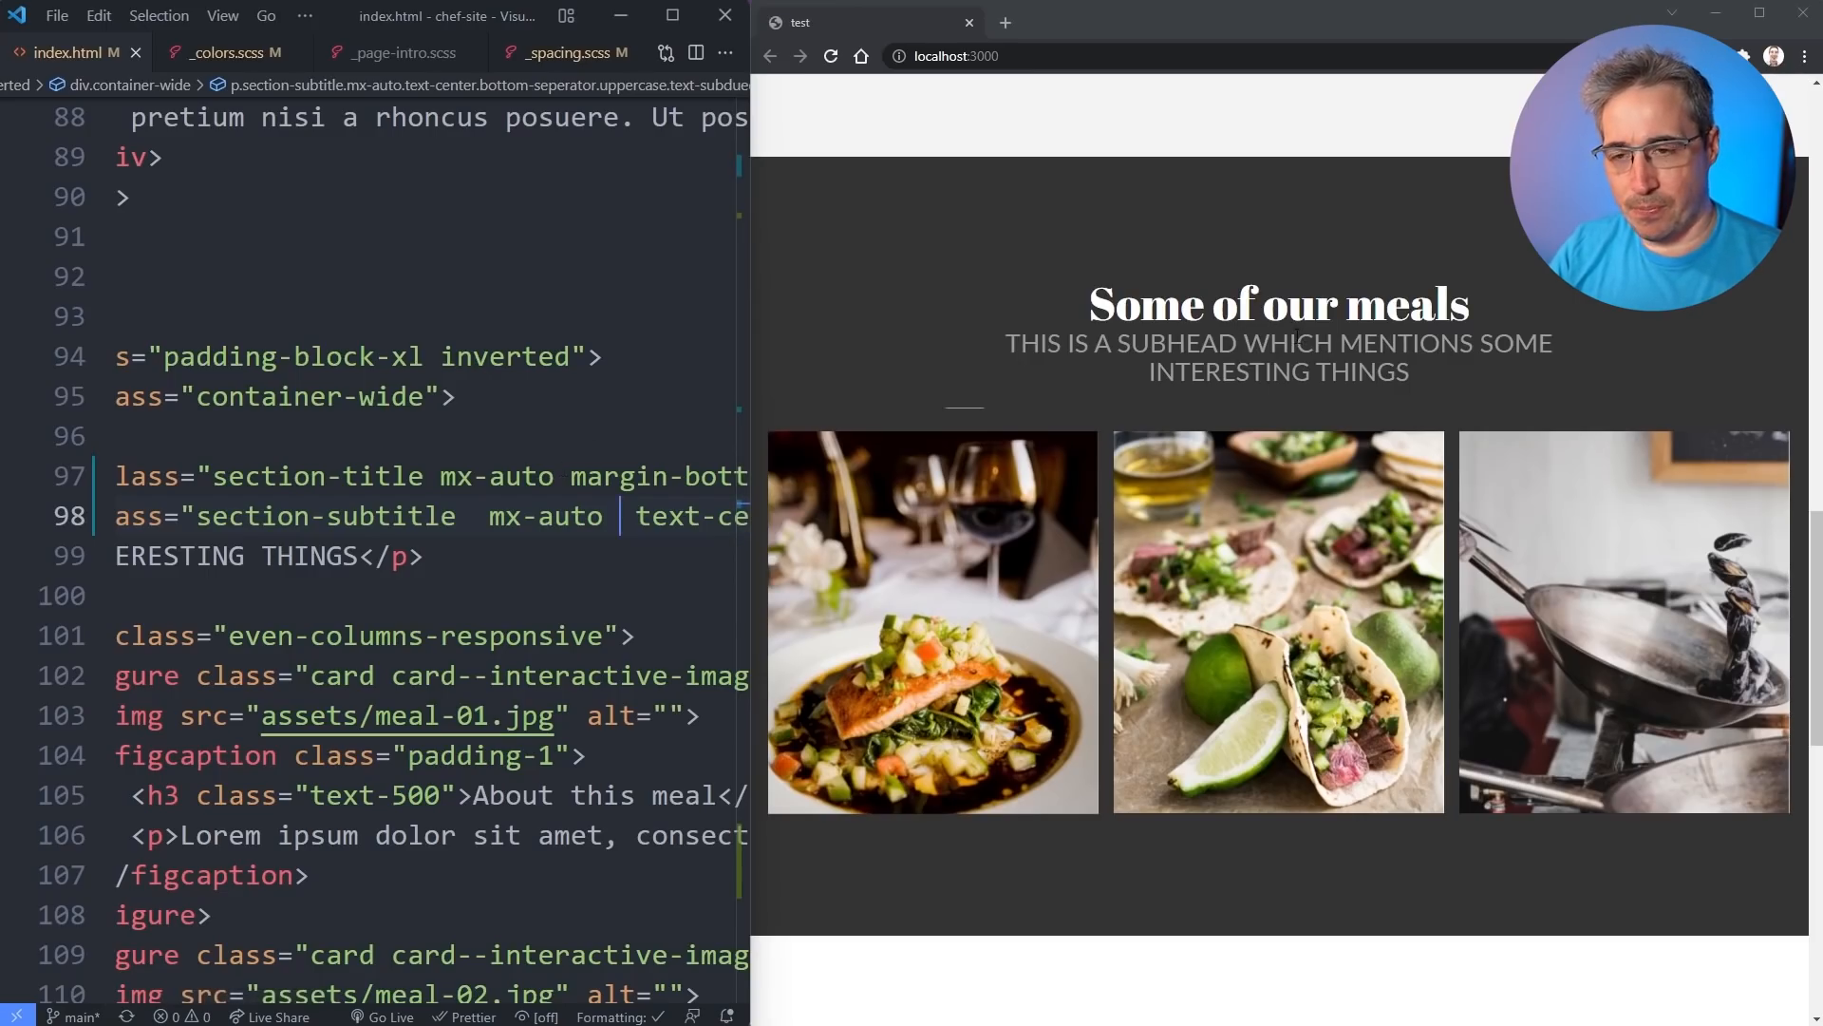
pyautogui.moveTo(1276, 622)
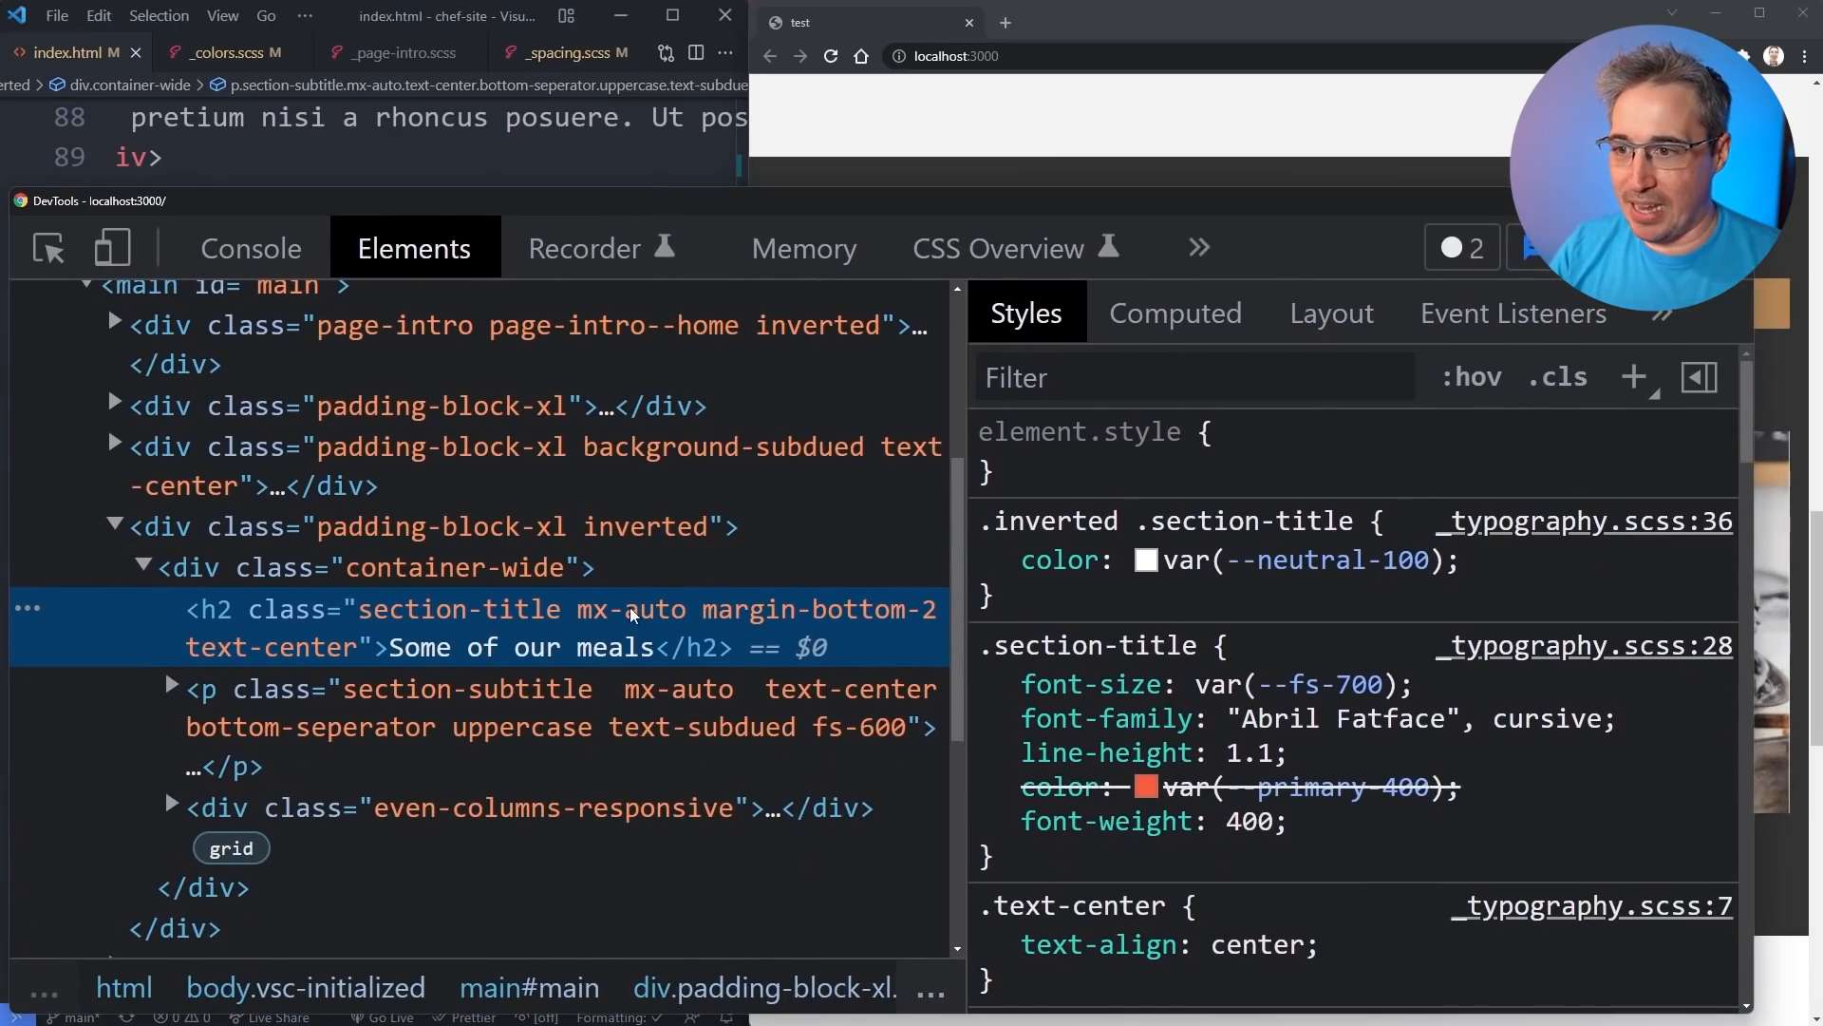
pyautogui.moveTo(783, 618)
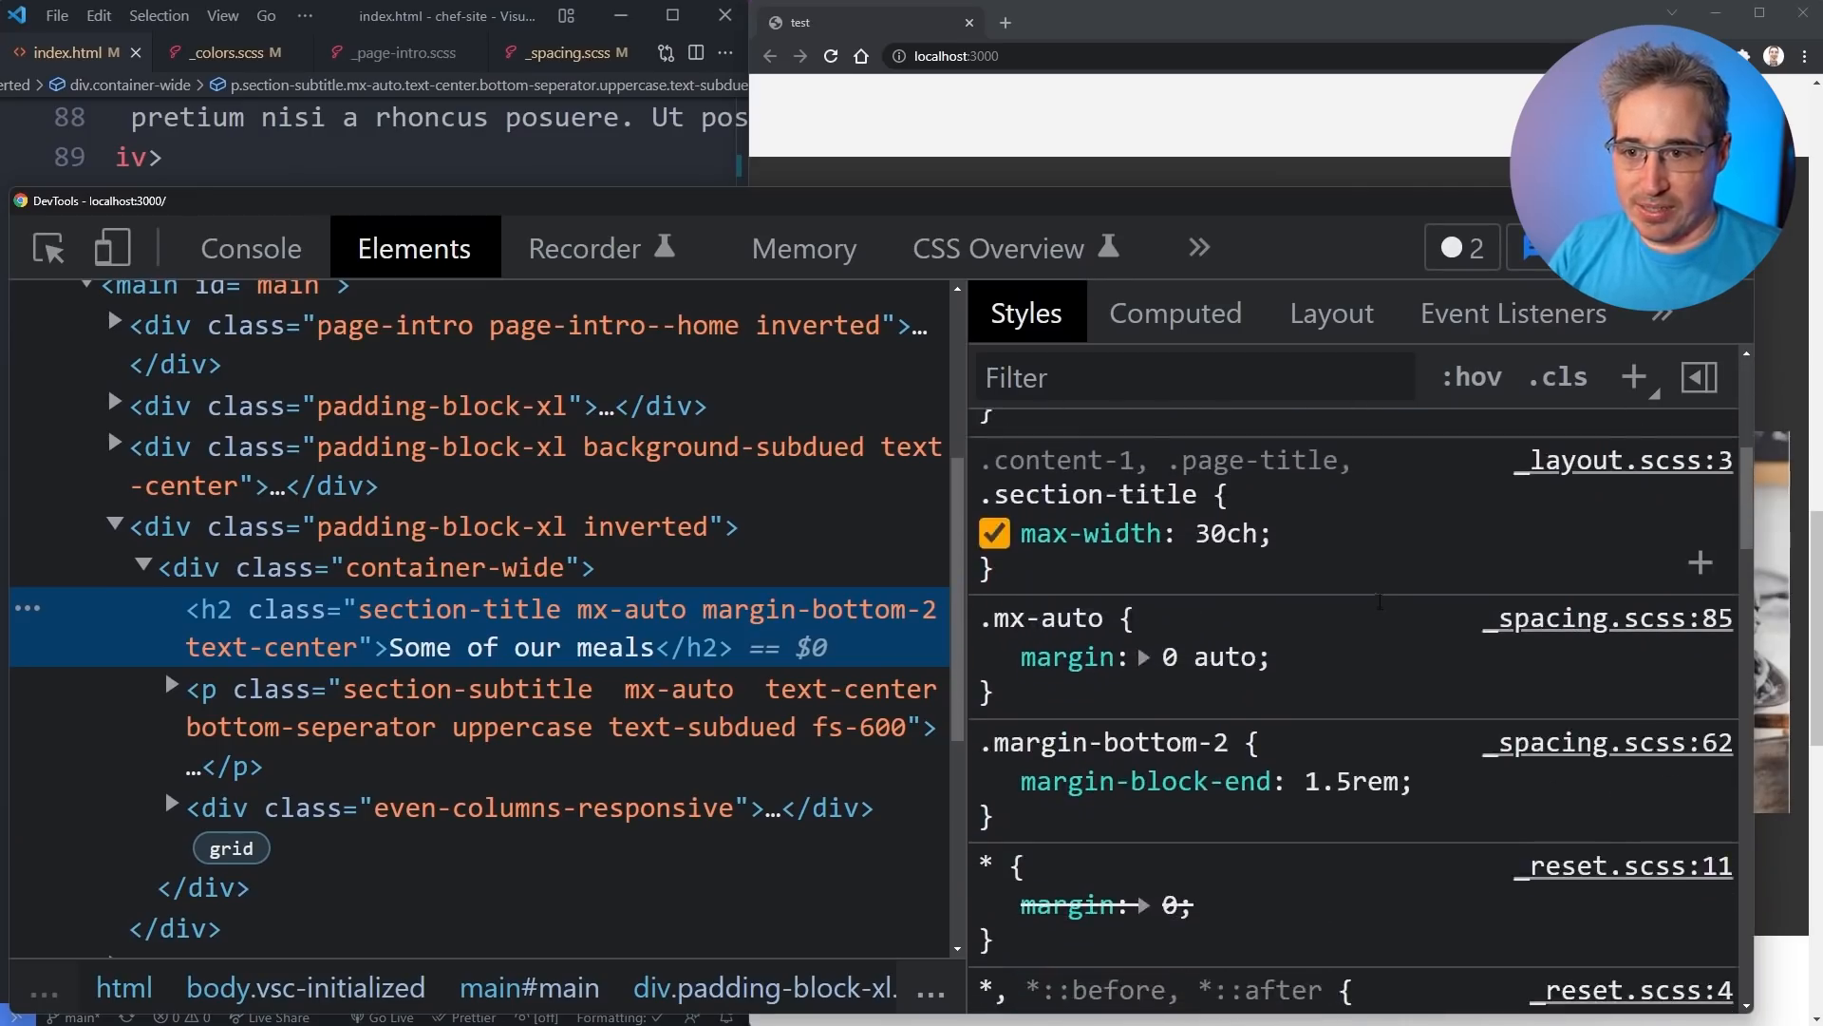
# Uncheck the .mx-auto margin: 0 auto on the section title, then close DevTools.
pyautogui.scroll(-3)
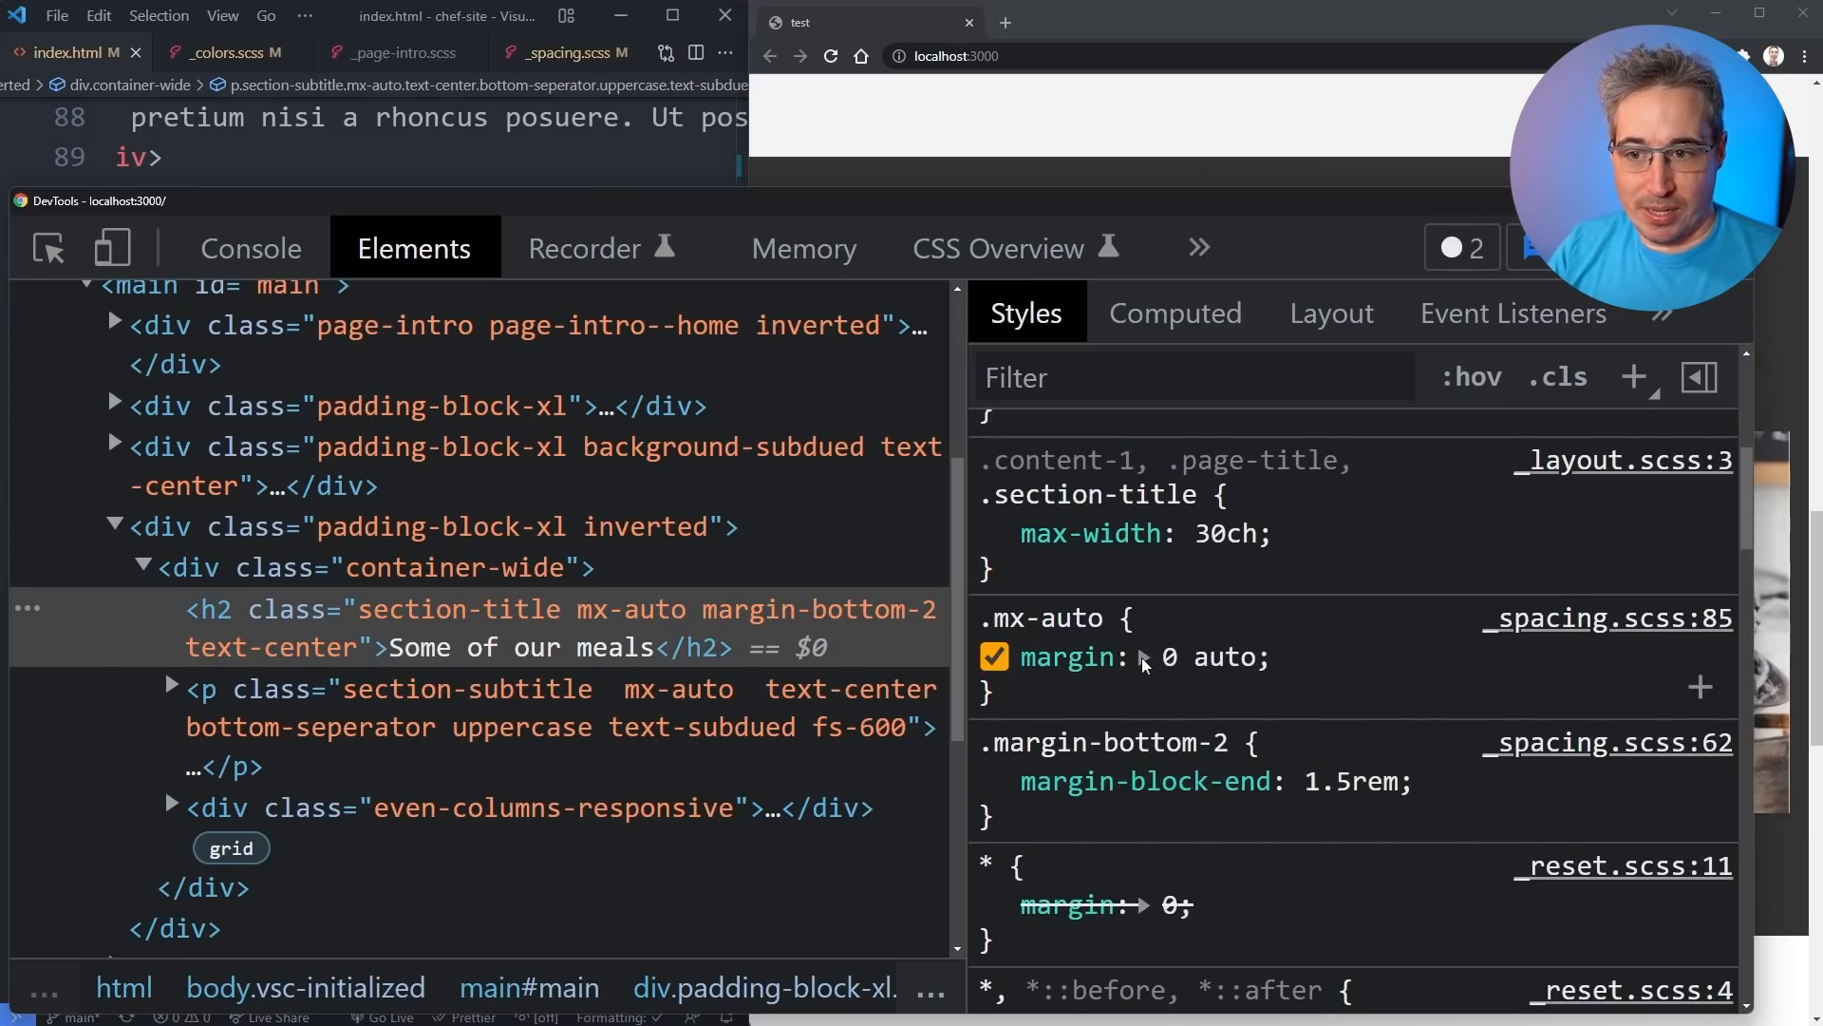
pyautogui.click(1145, 657)
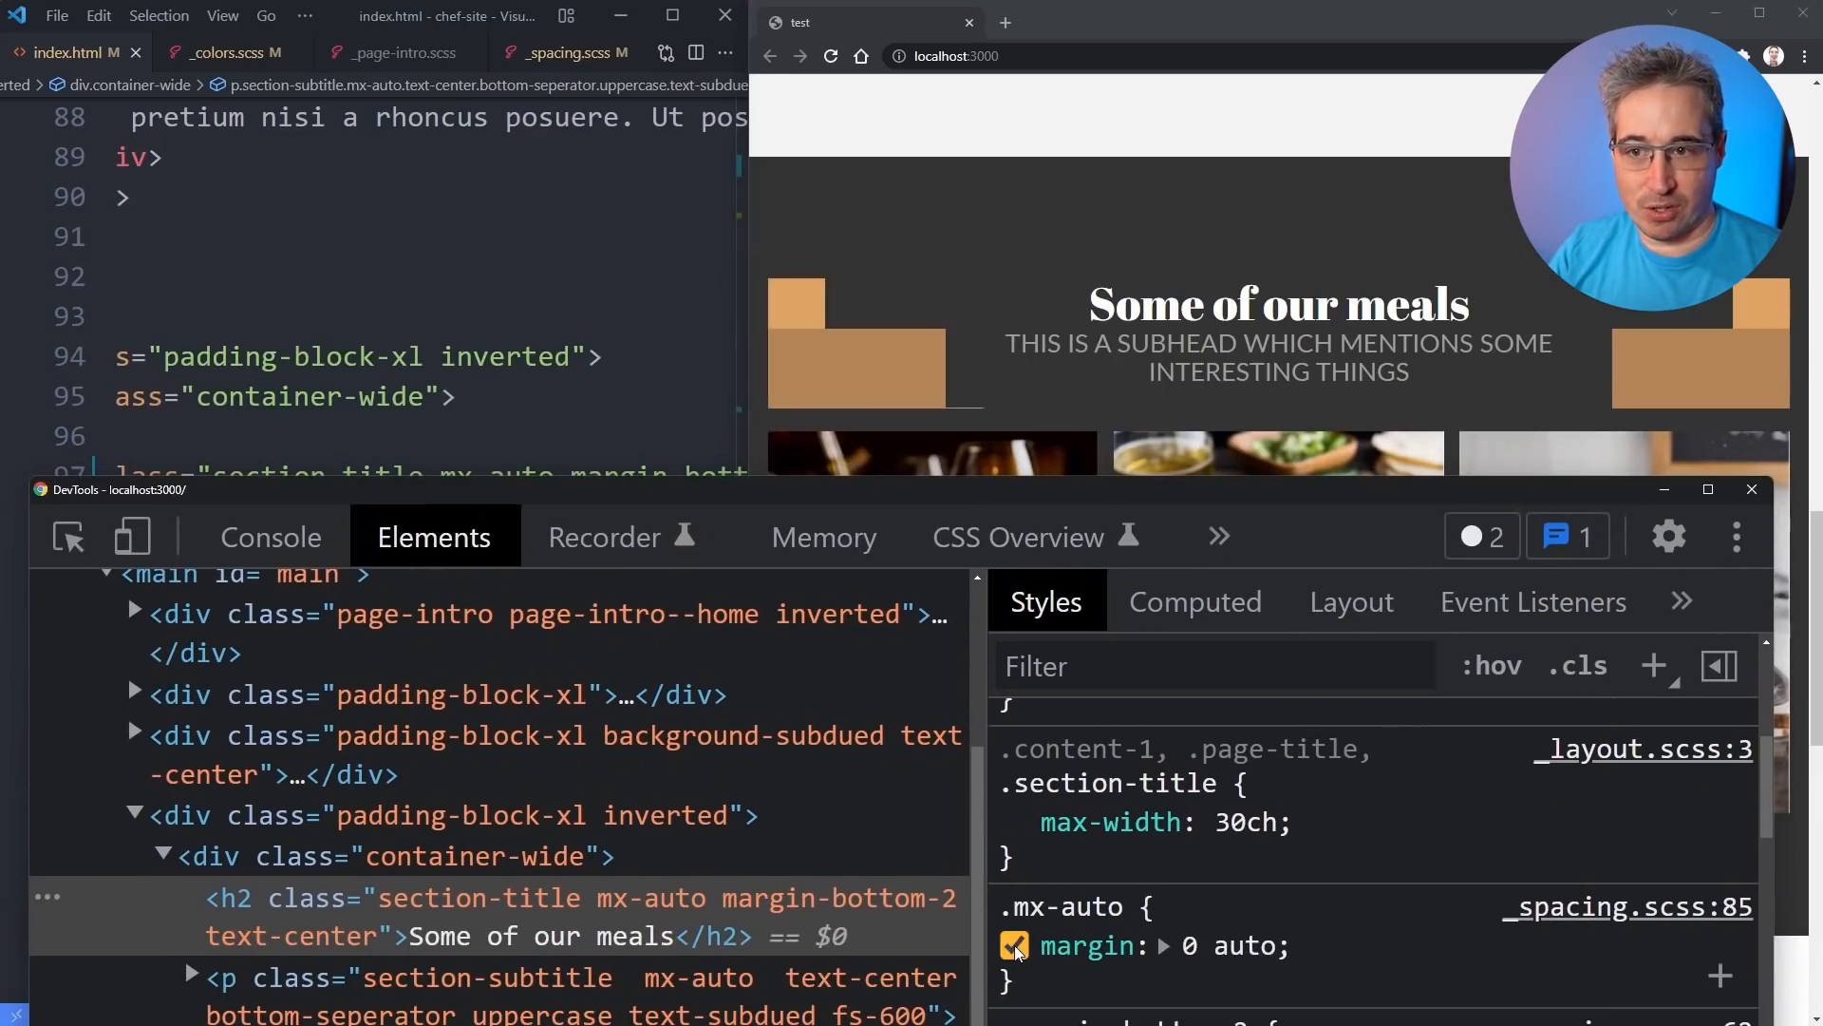
pyautogui.click(1014, 944)
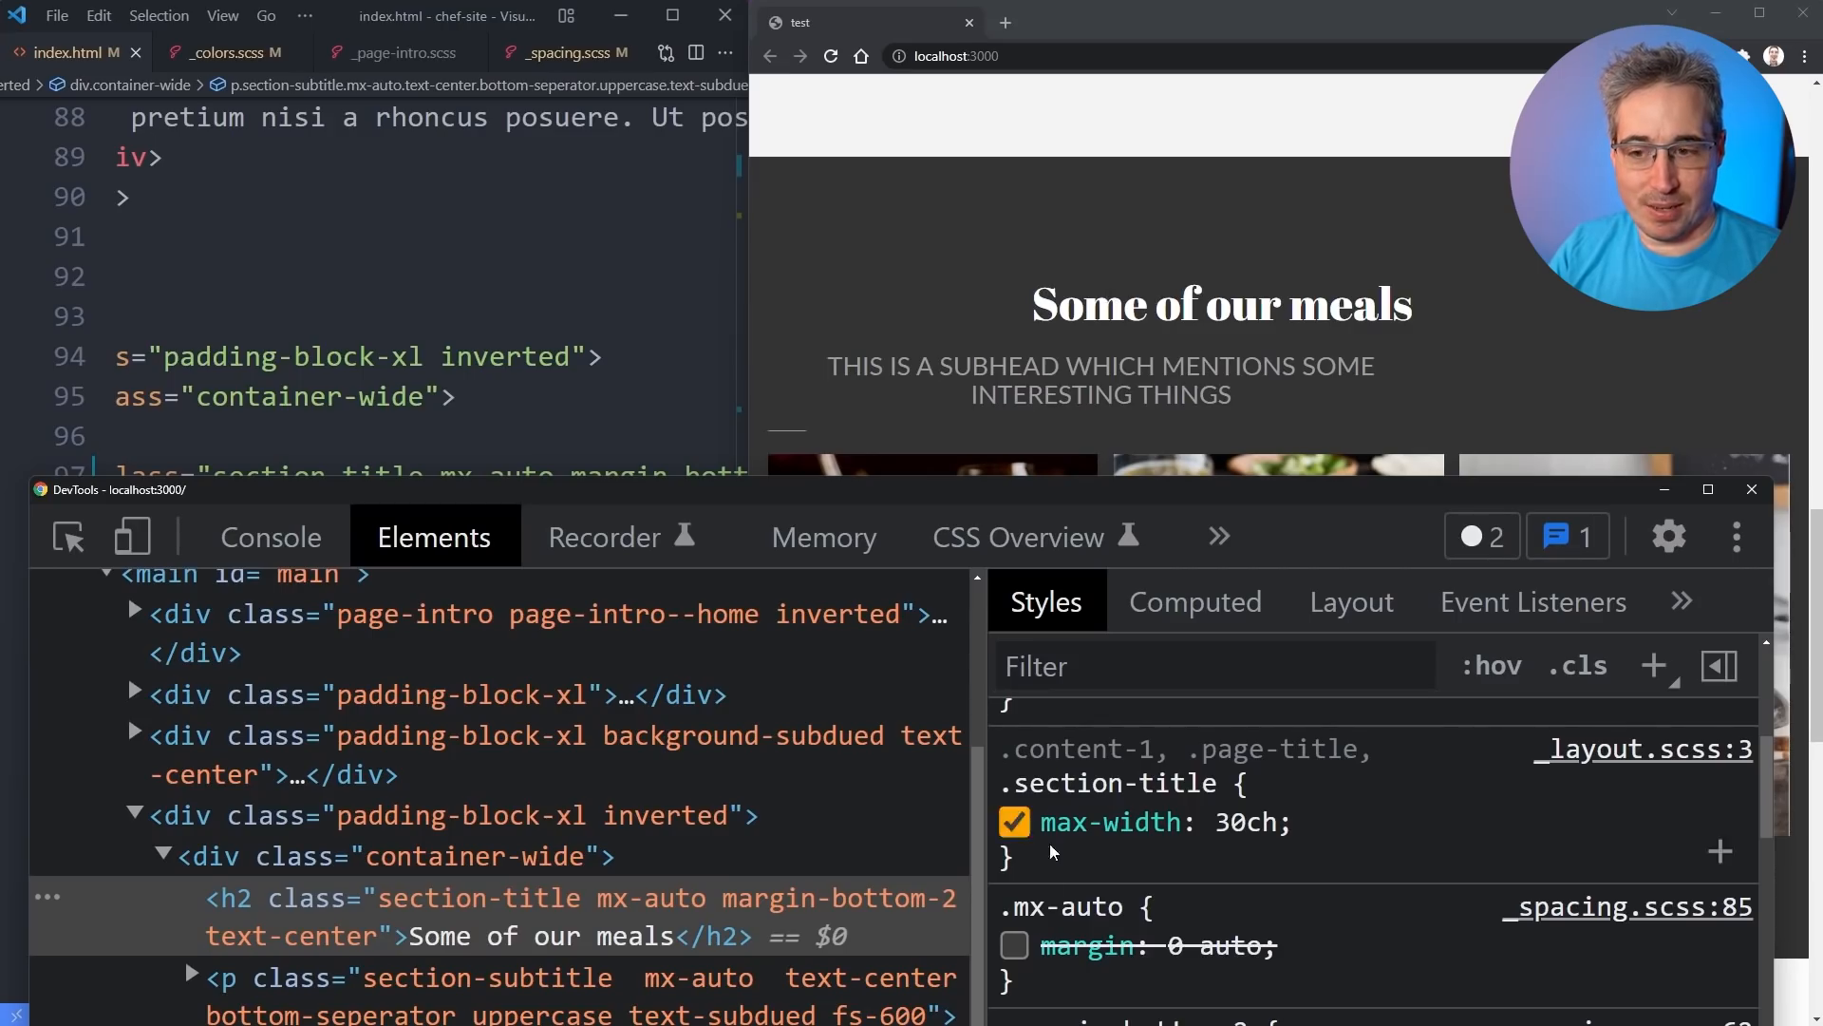
pyautogui.click(1014, 944)
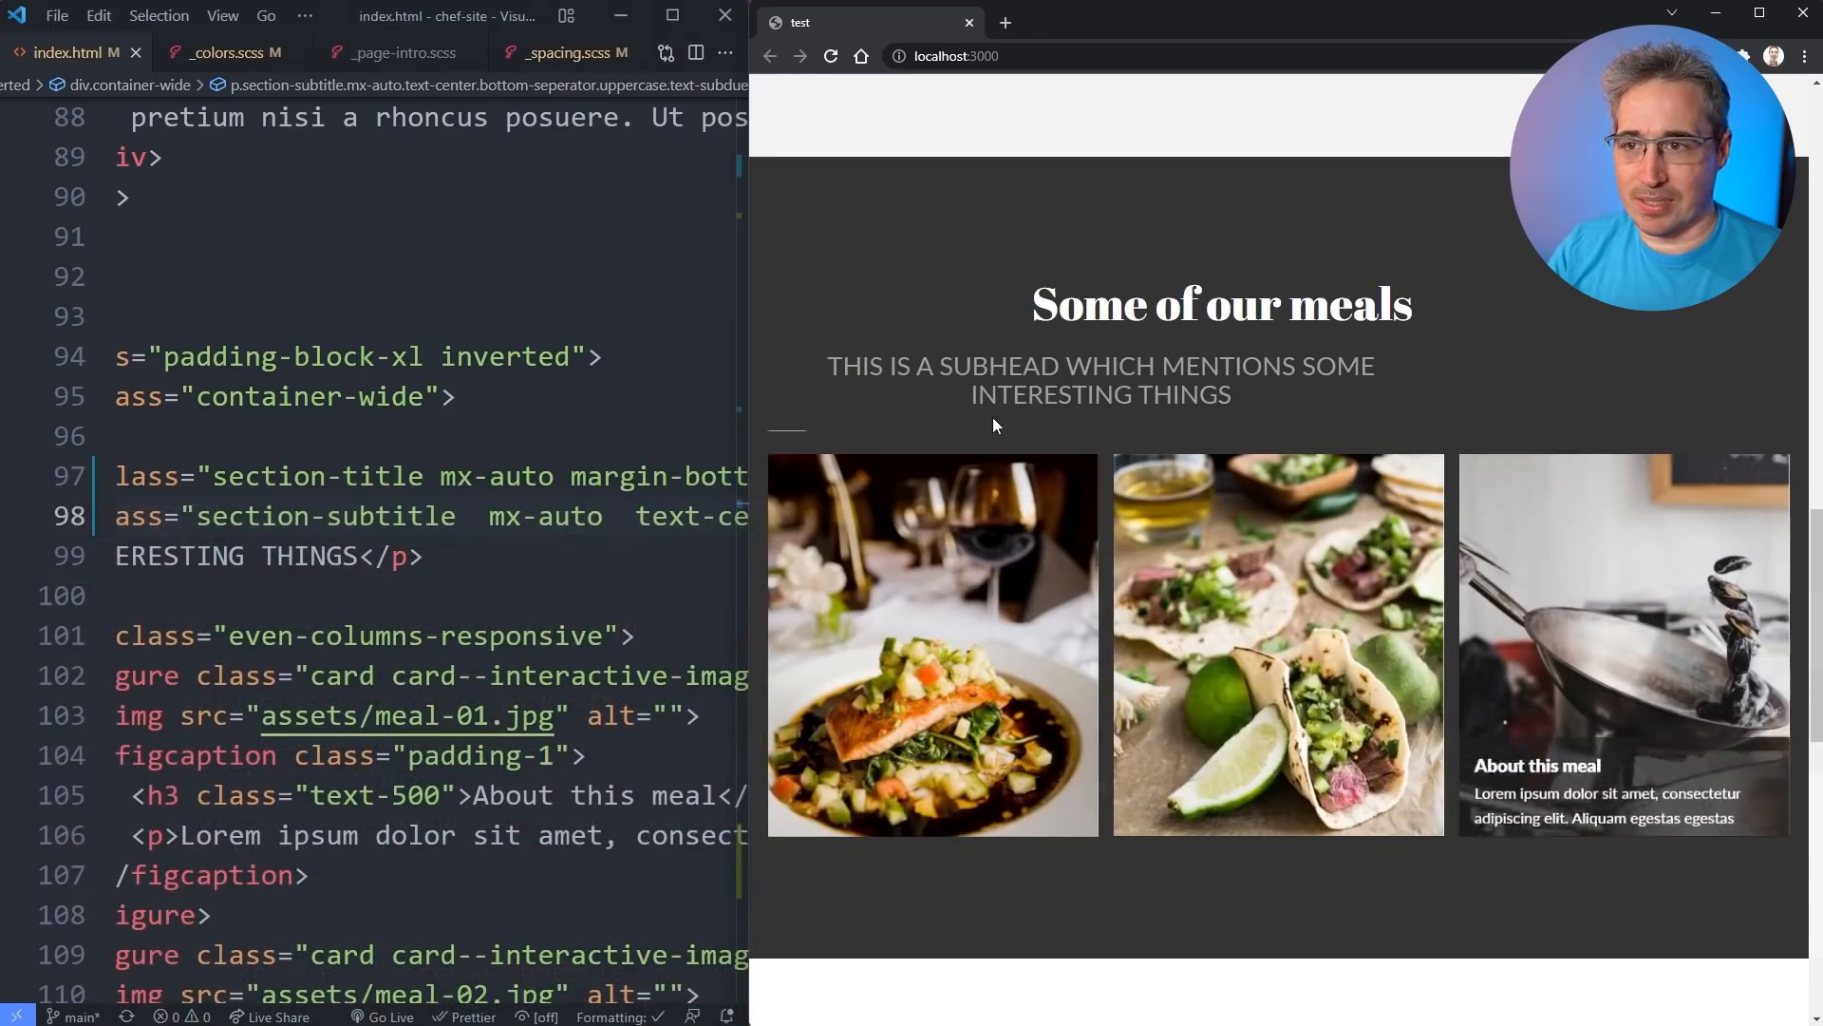
# Replace margin: 0 auto in .mx-auto with margin-left: auto and margin-right: auto.
pyautogui.click(830, 56)
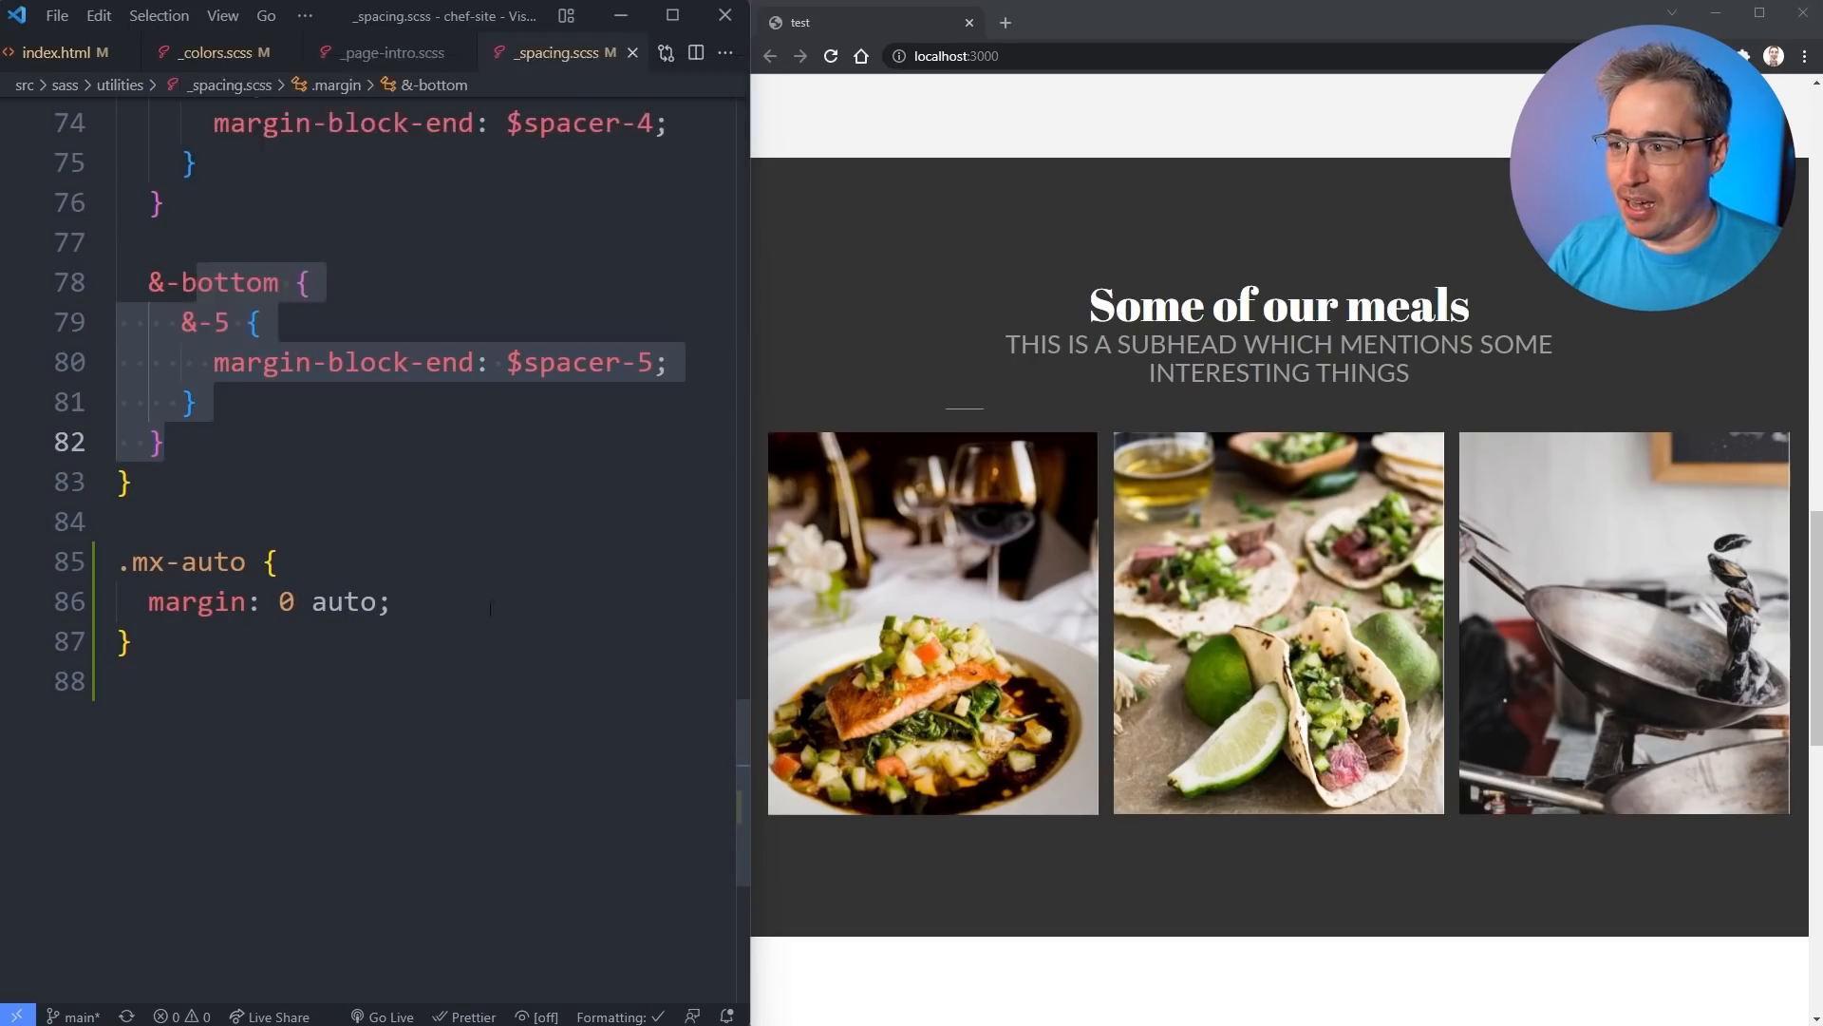
pyautogui.write('margin-left')
pyautogui.write('margin-right: auto;')
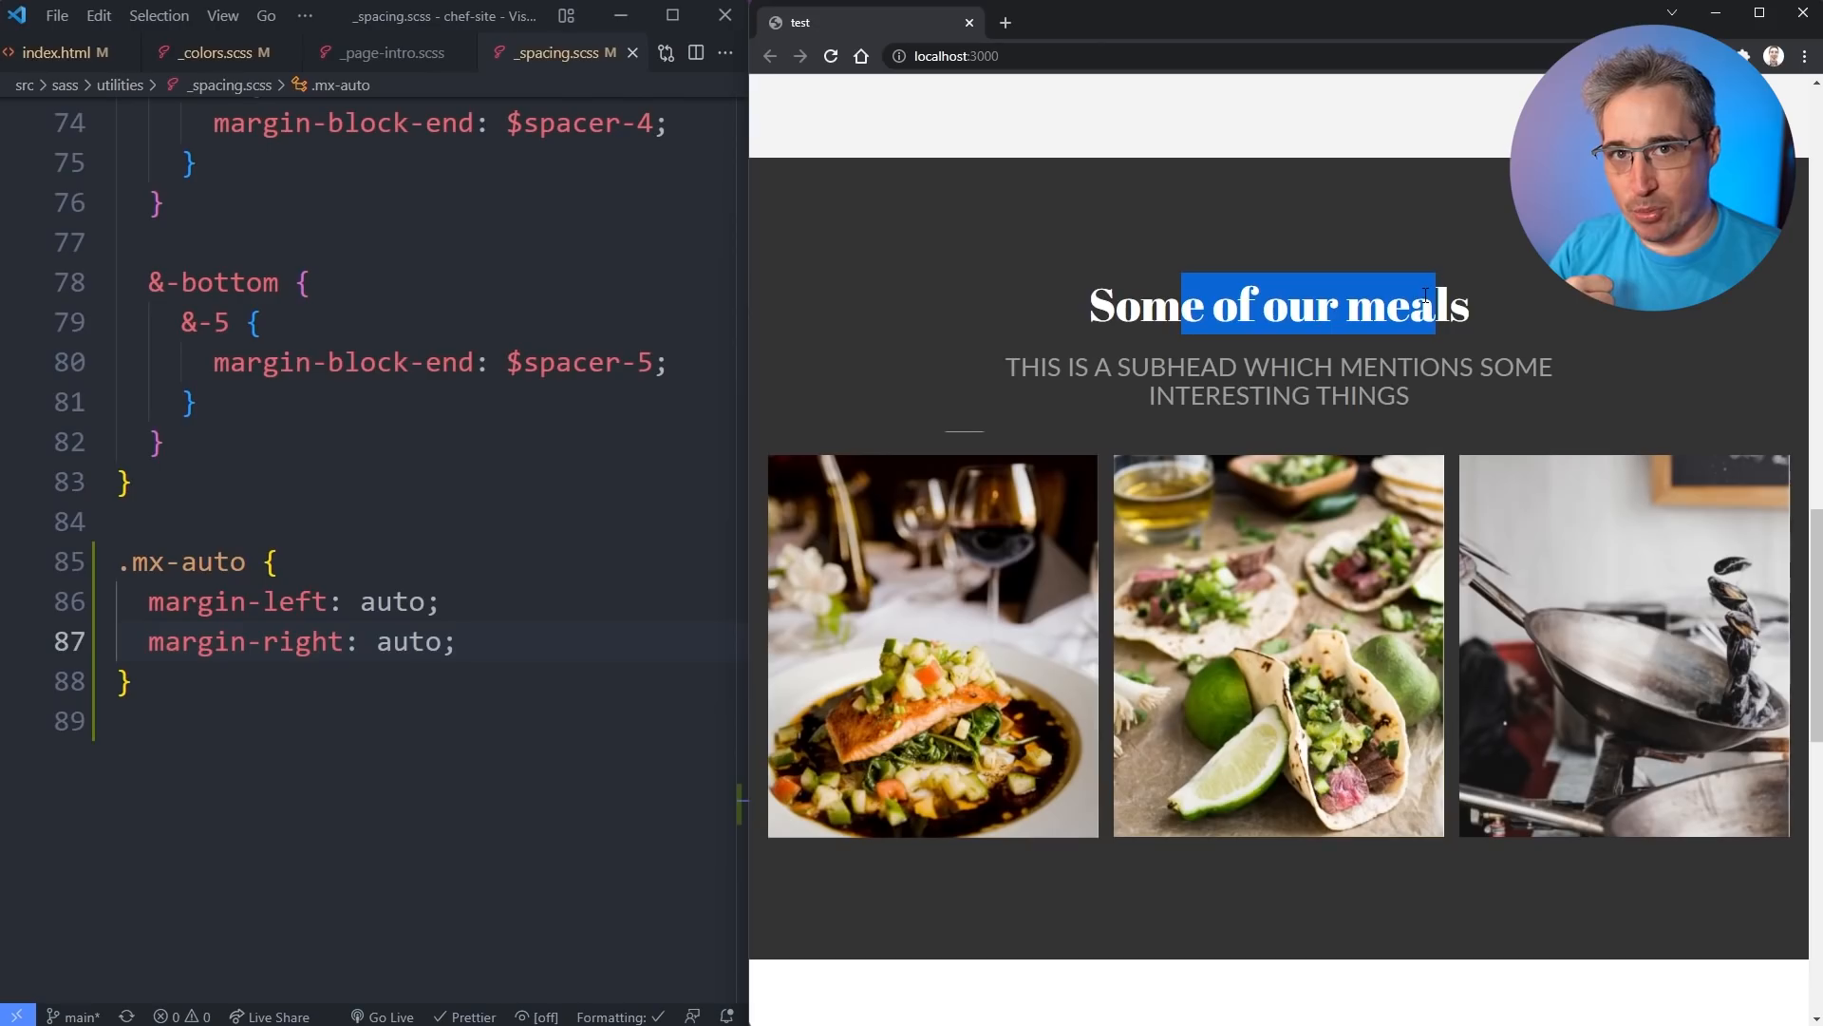
pyautogui.click(442, 601)
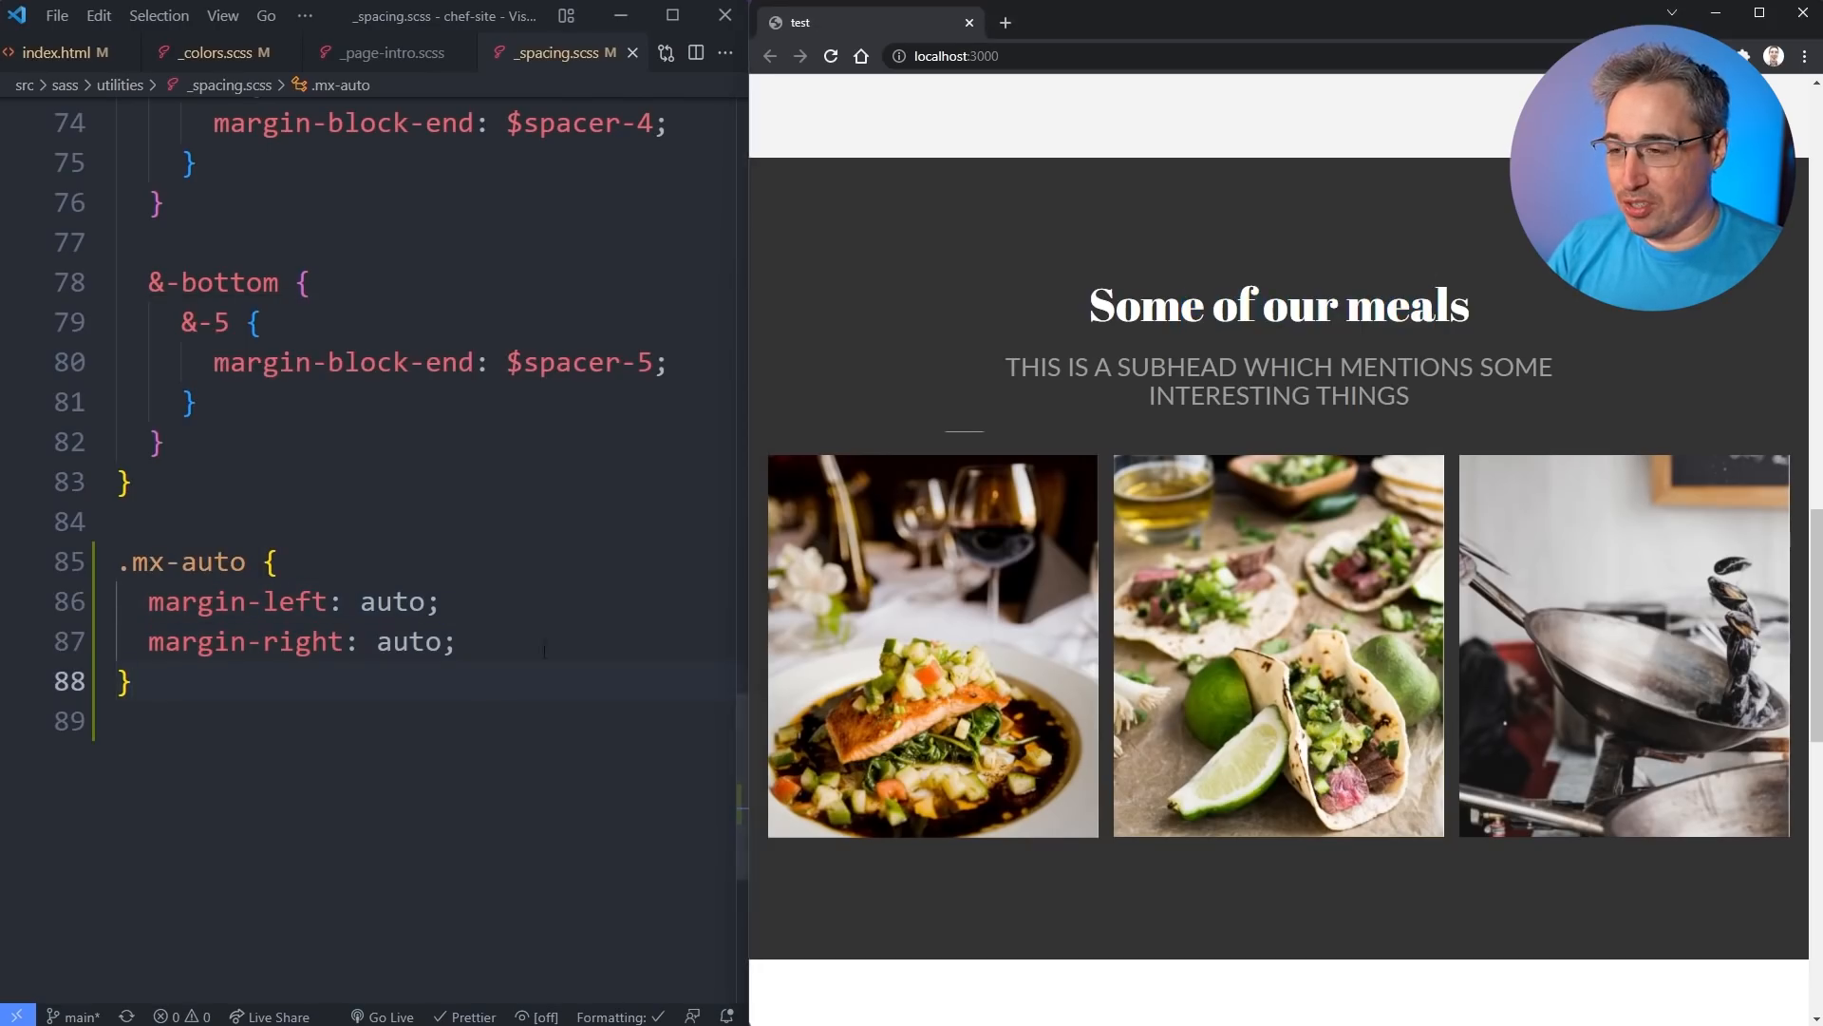
# Replace .mx-auto's side margins with a single margin-inline: auto; declaration.
pyautogui.write('margin-i')
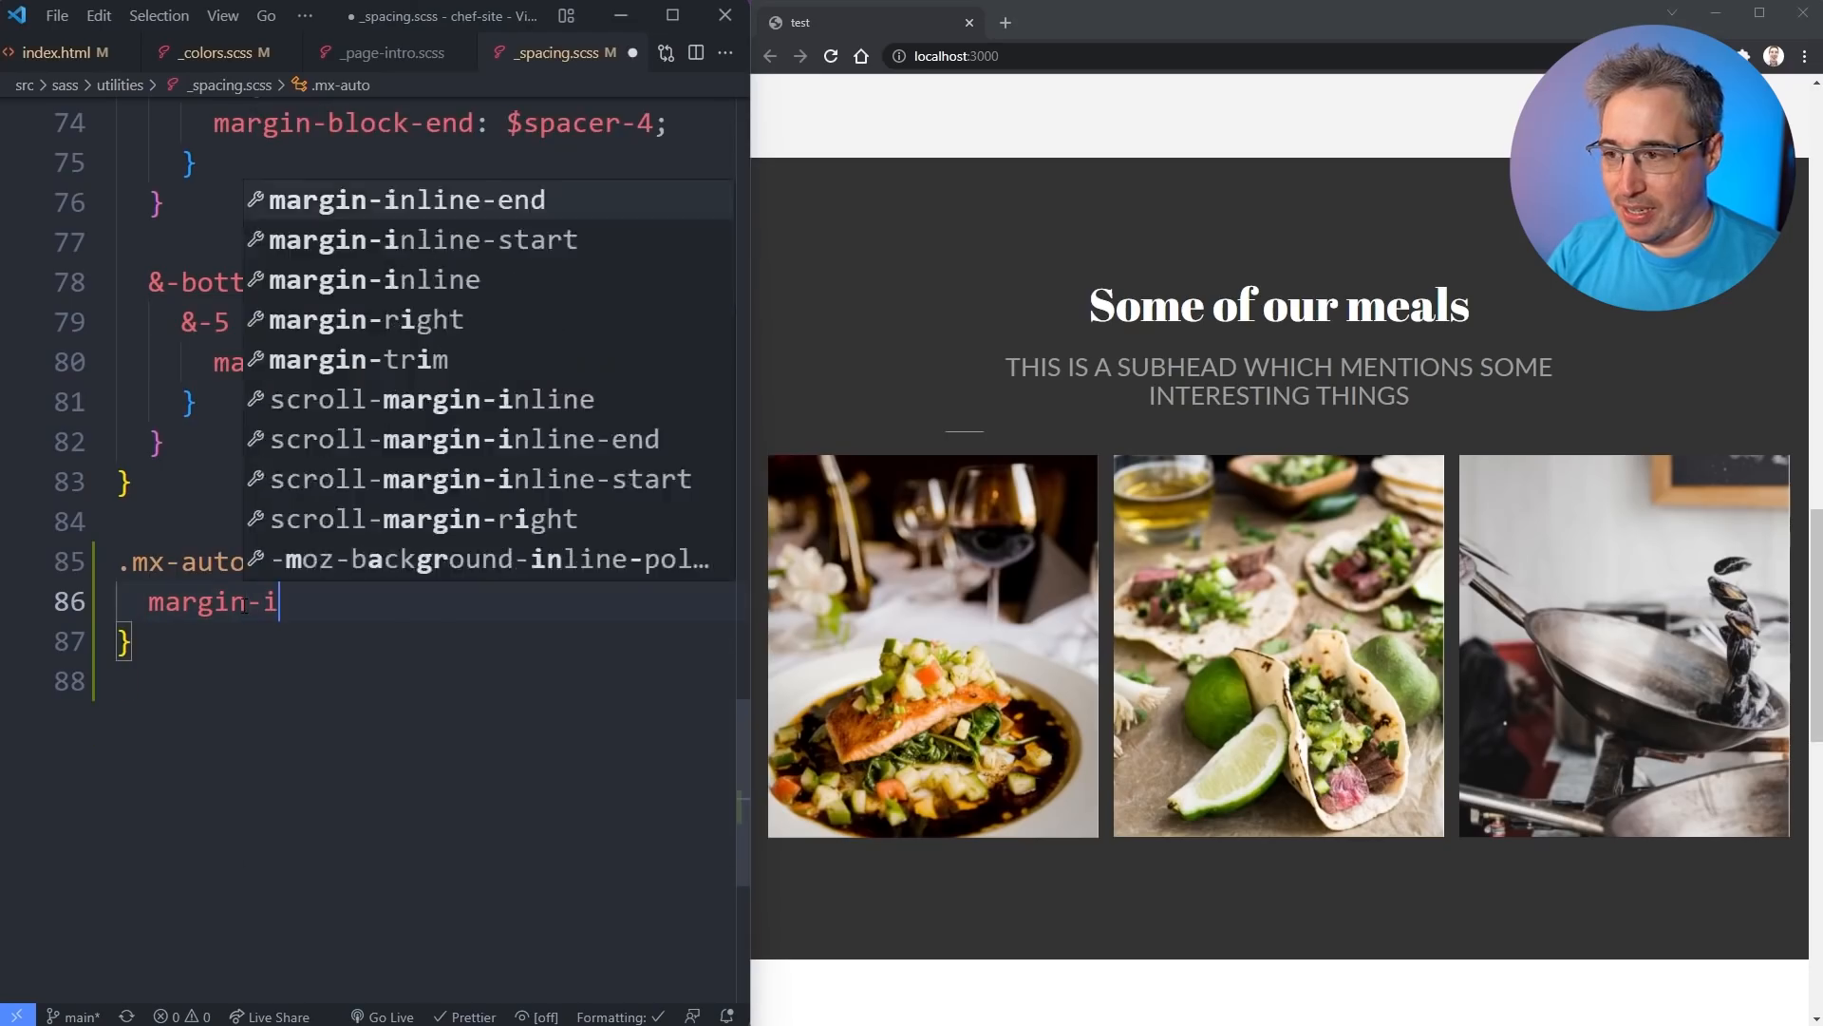
pyautogui.write('nline: auto;')
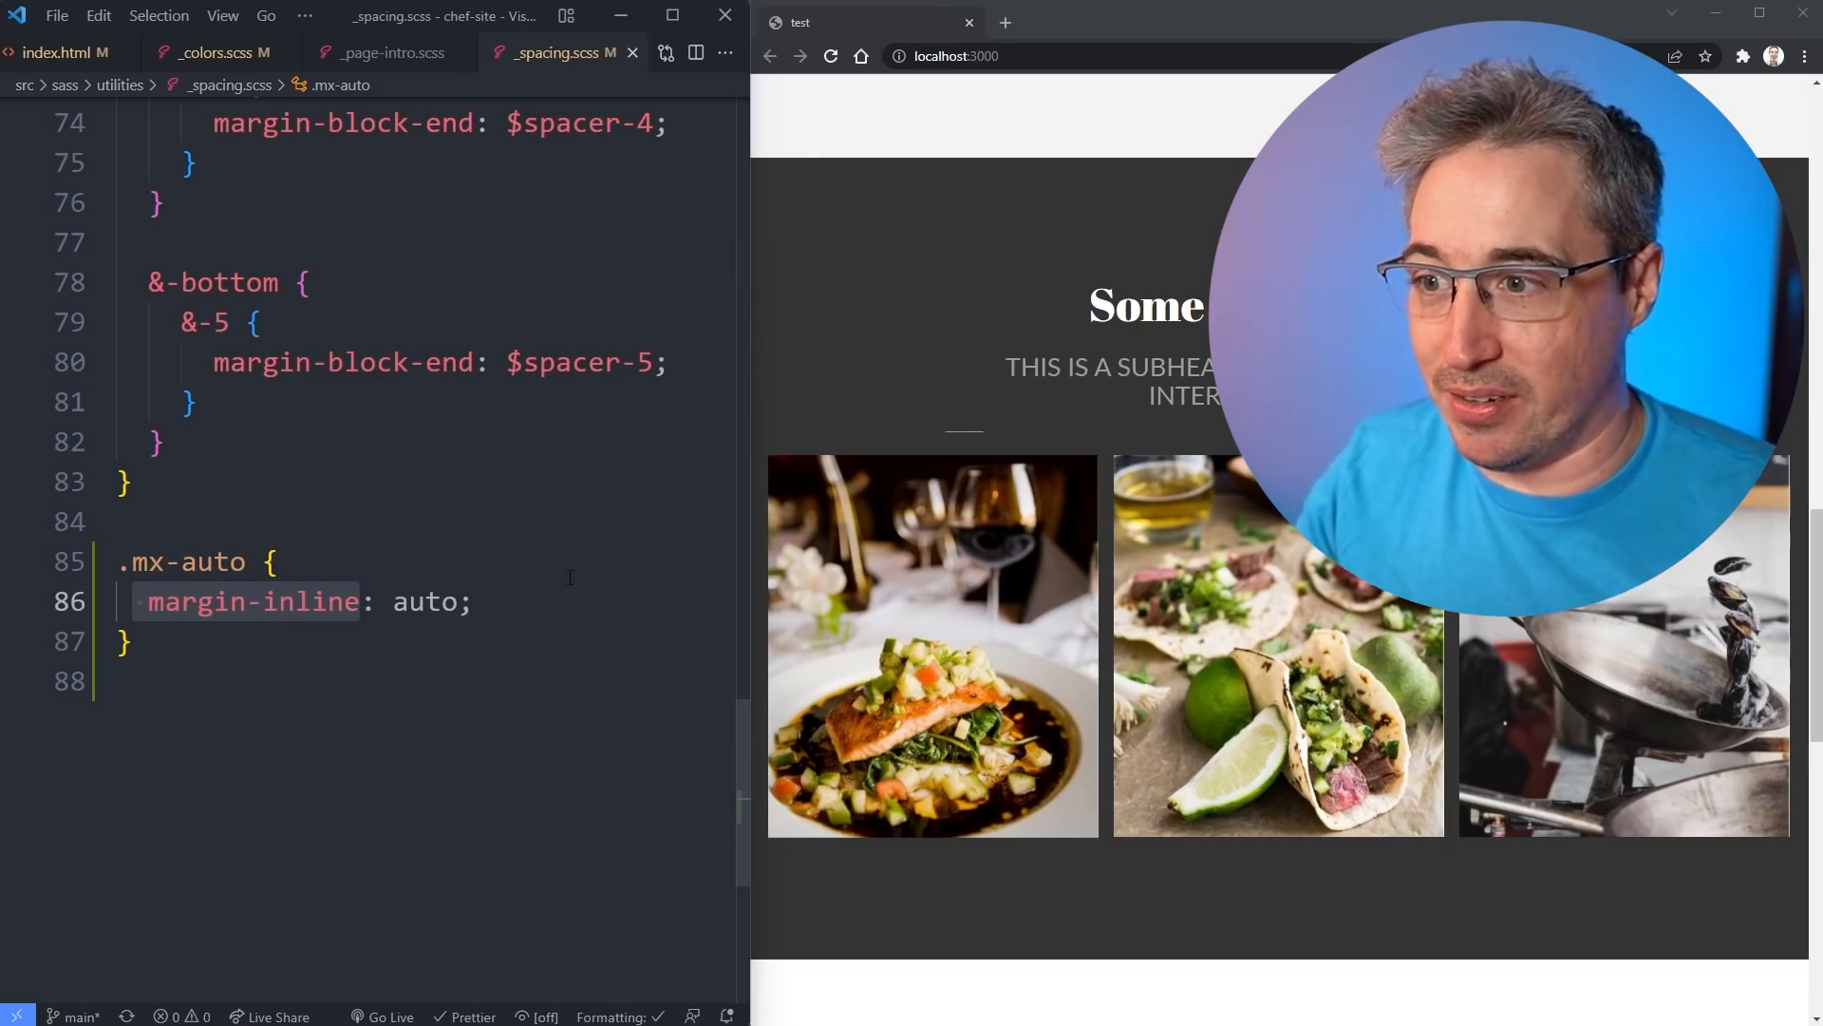
pyautogui.doubleClick(426, 601)
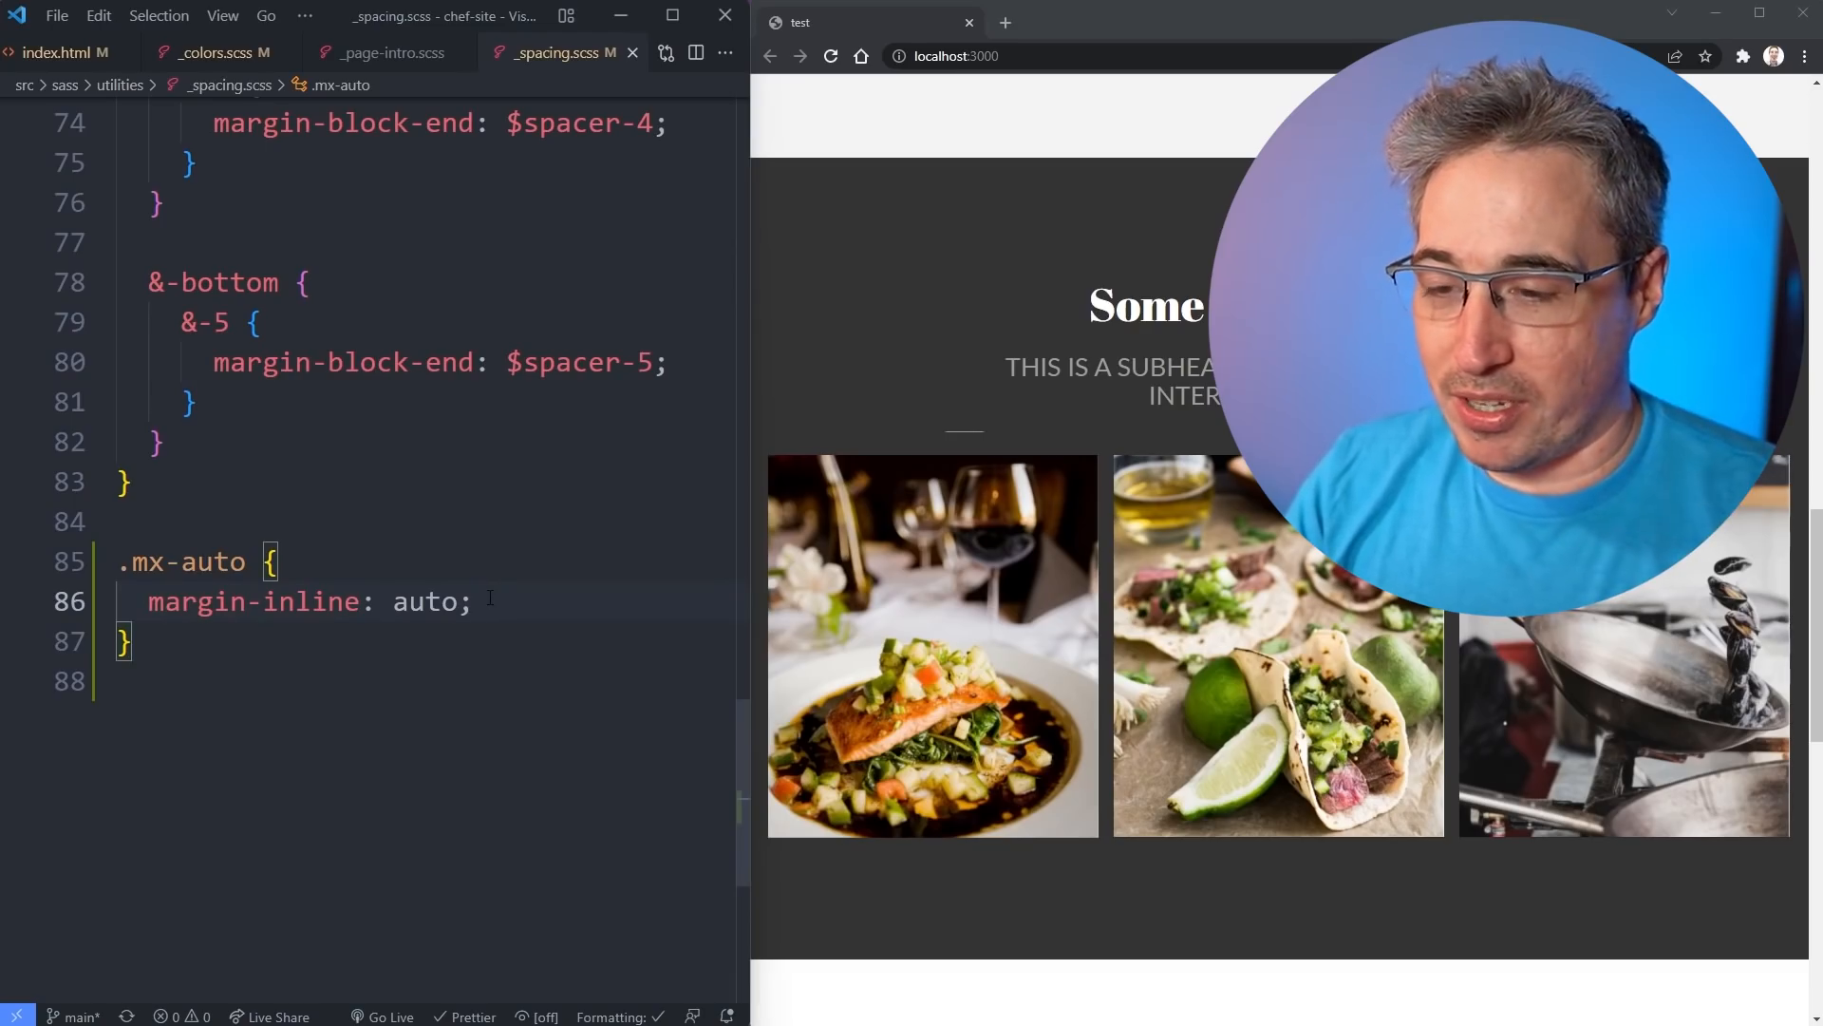
# Add margin-block: 10px; beneath margin-inline: auto in .mx-auto.
pyautogui.press('Enter')
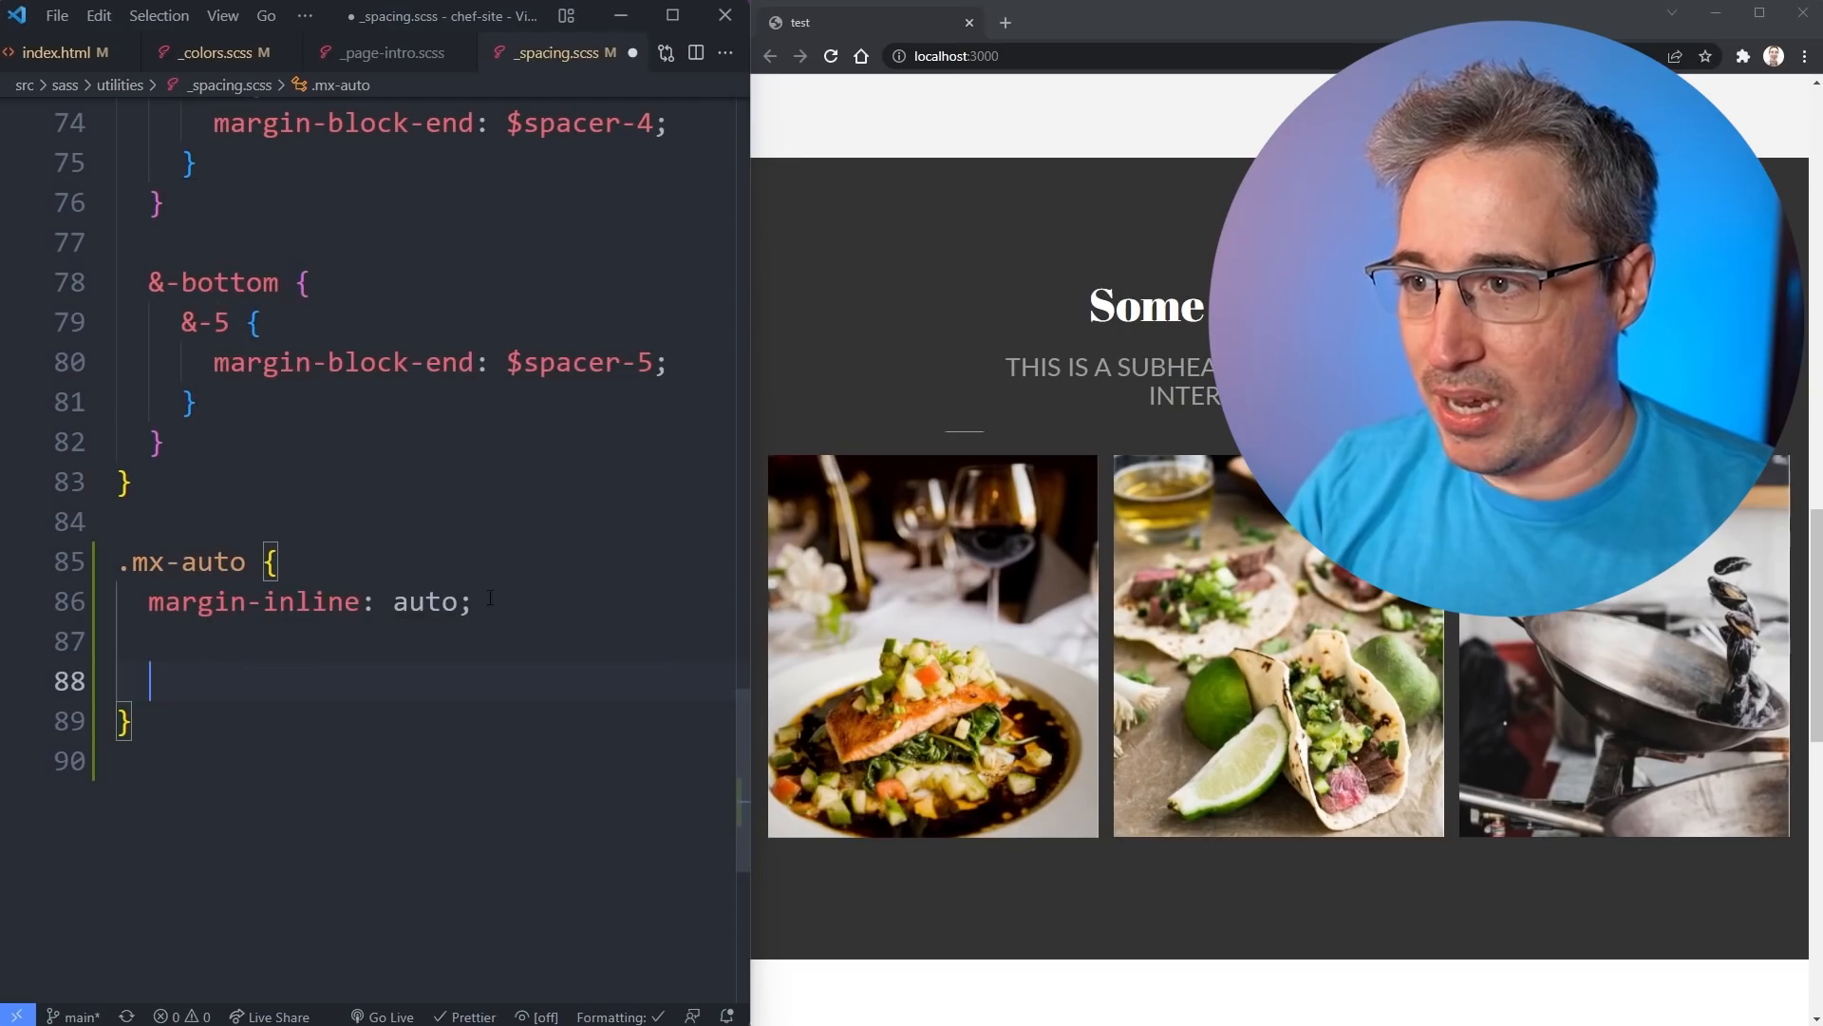
pyautogui.write('margin-block')
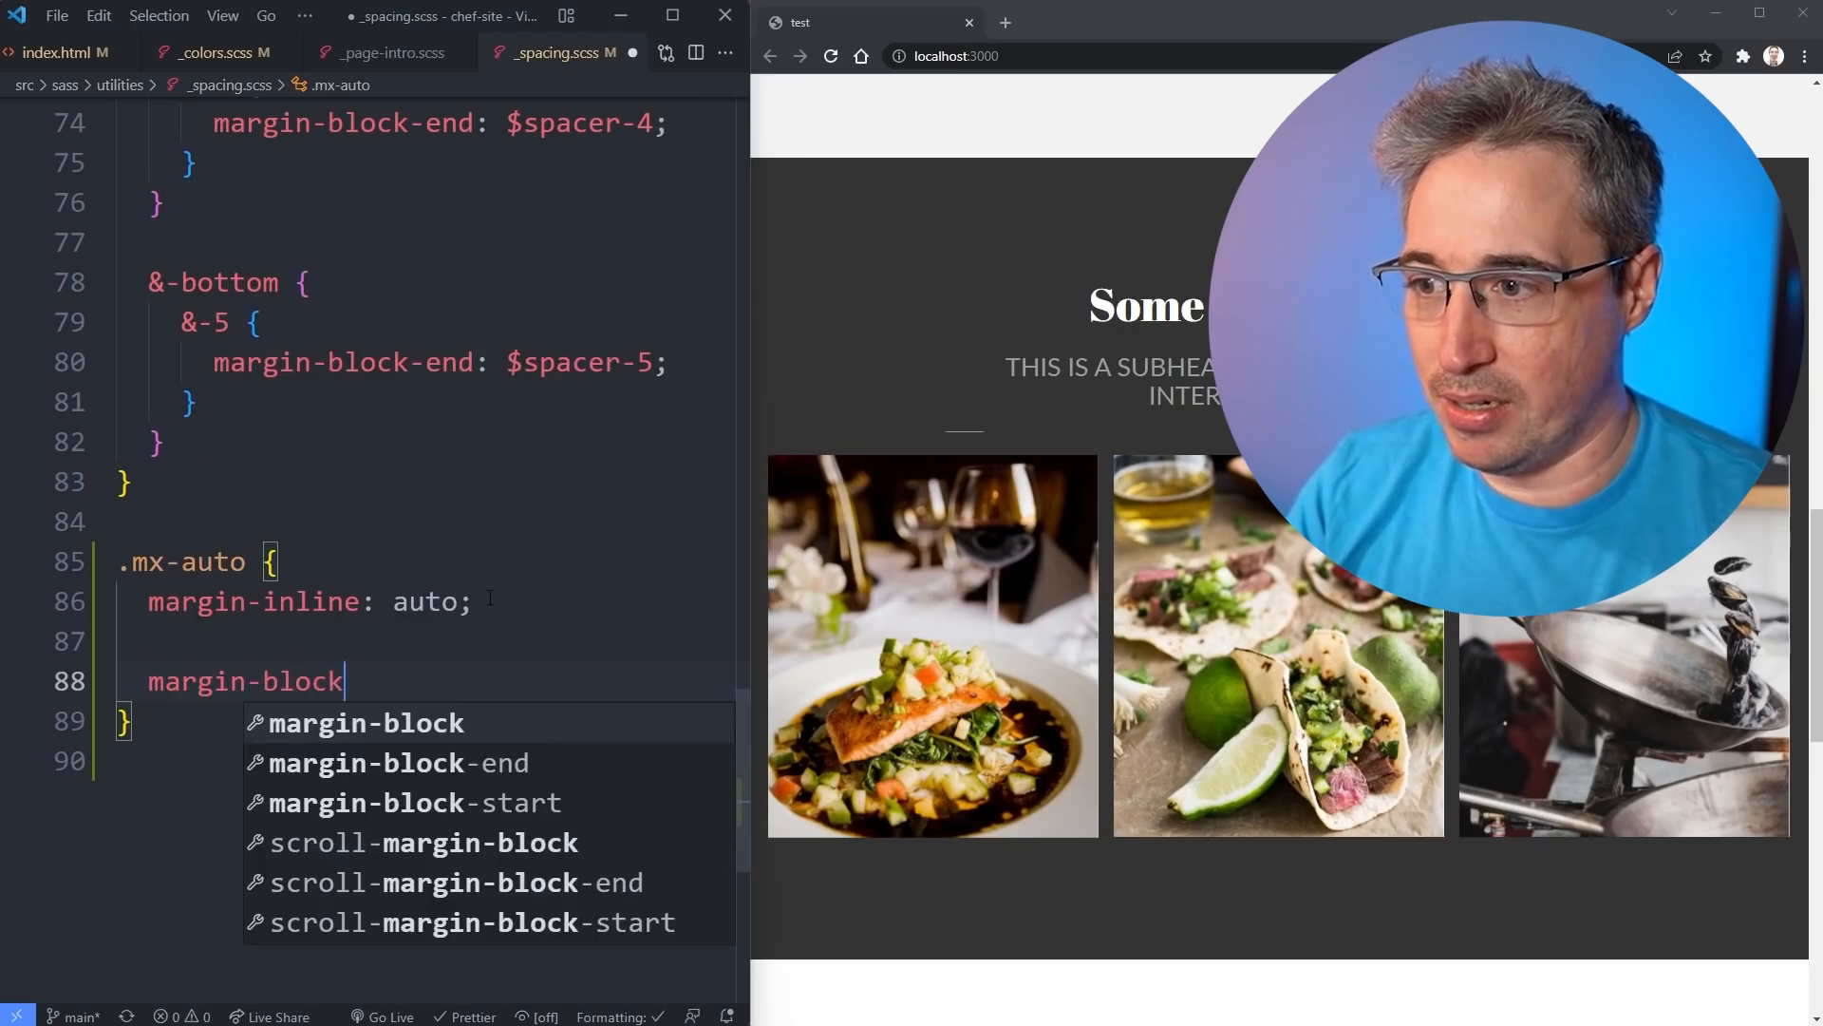
pyautogui.write(':')
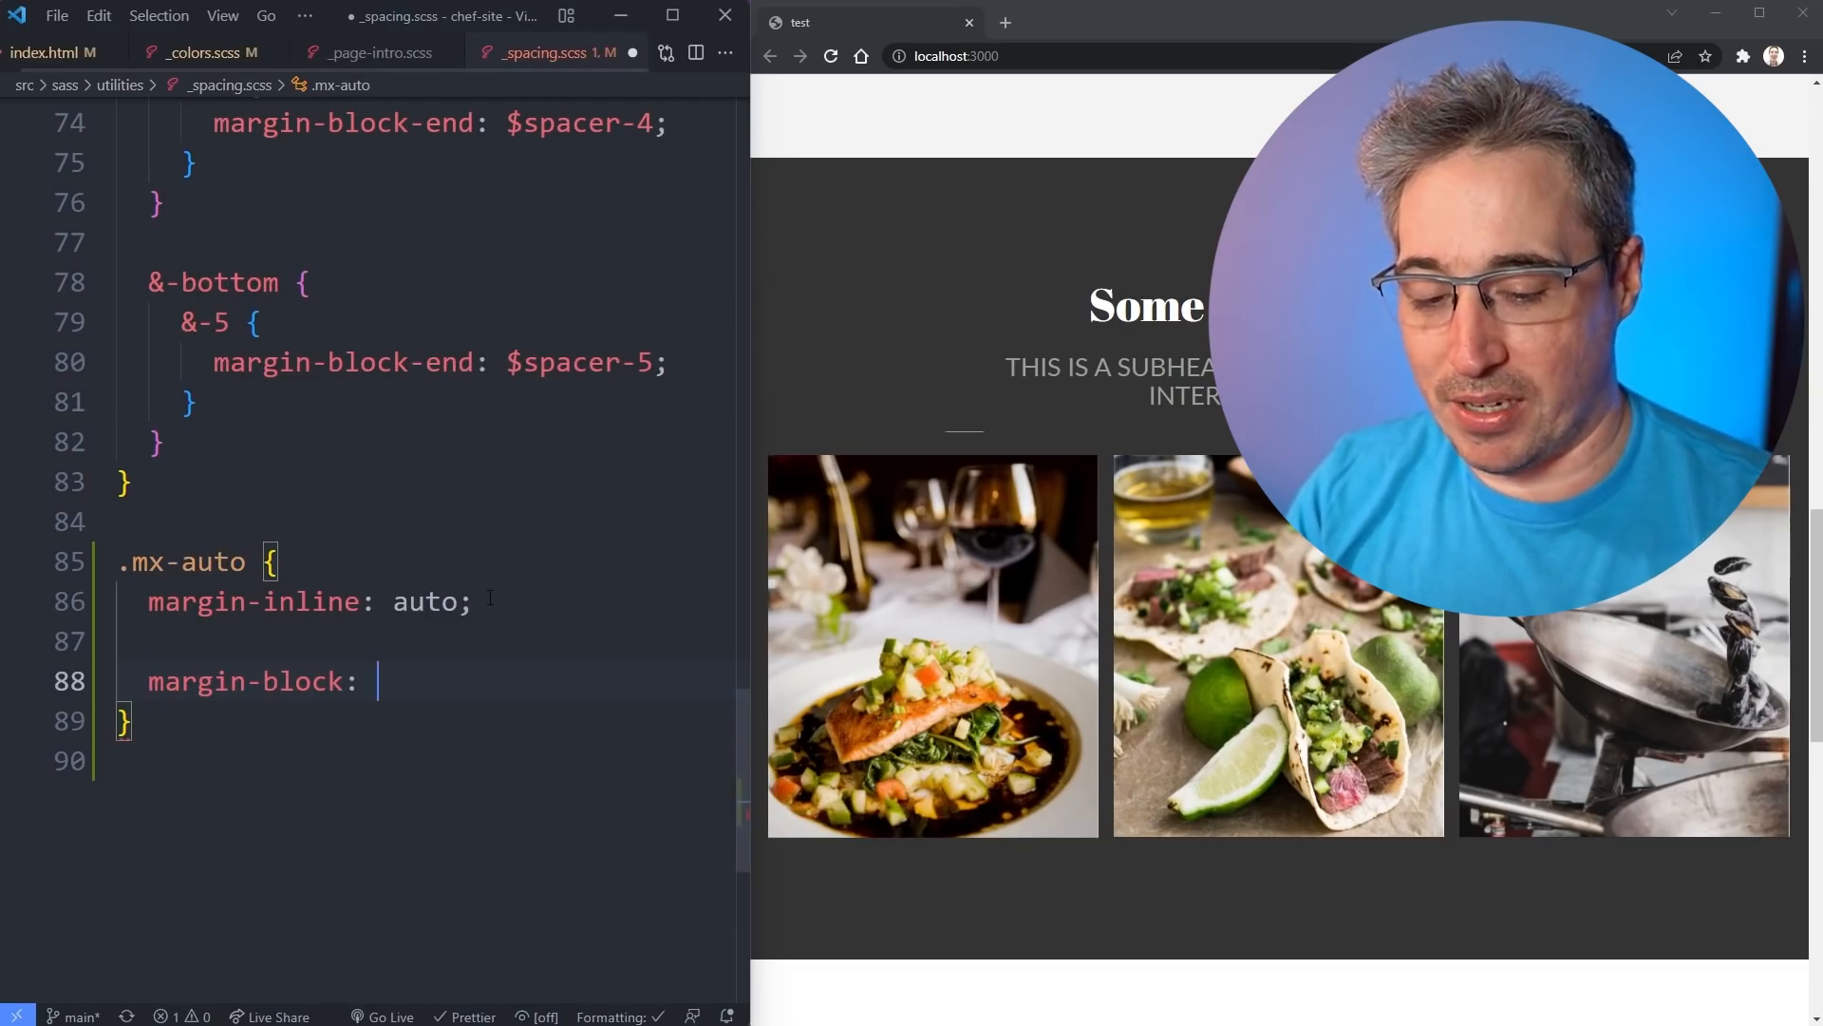
pyautogui.write('10px;')
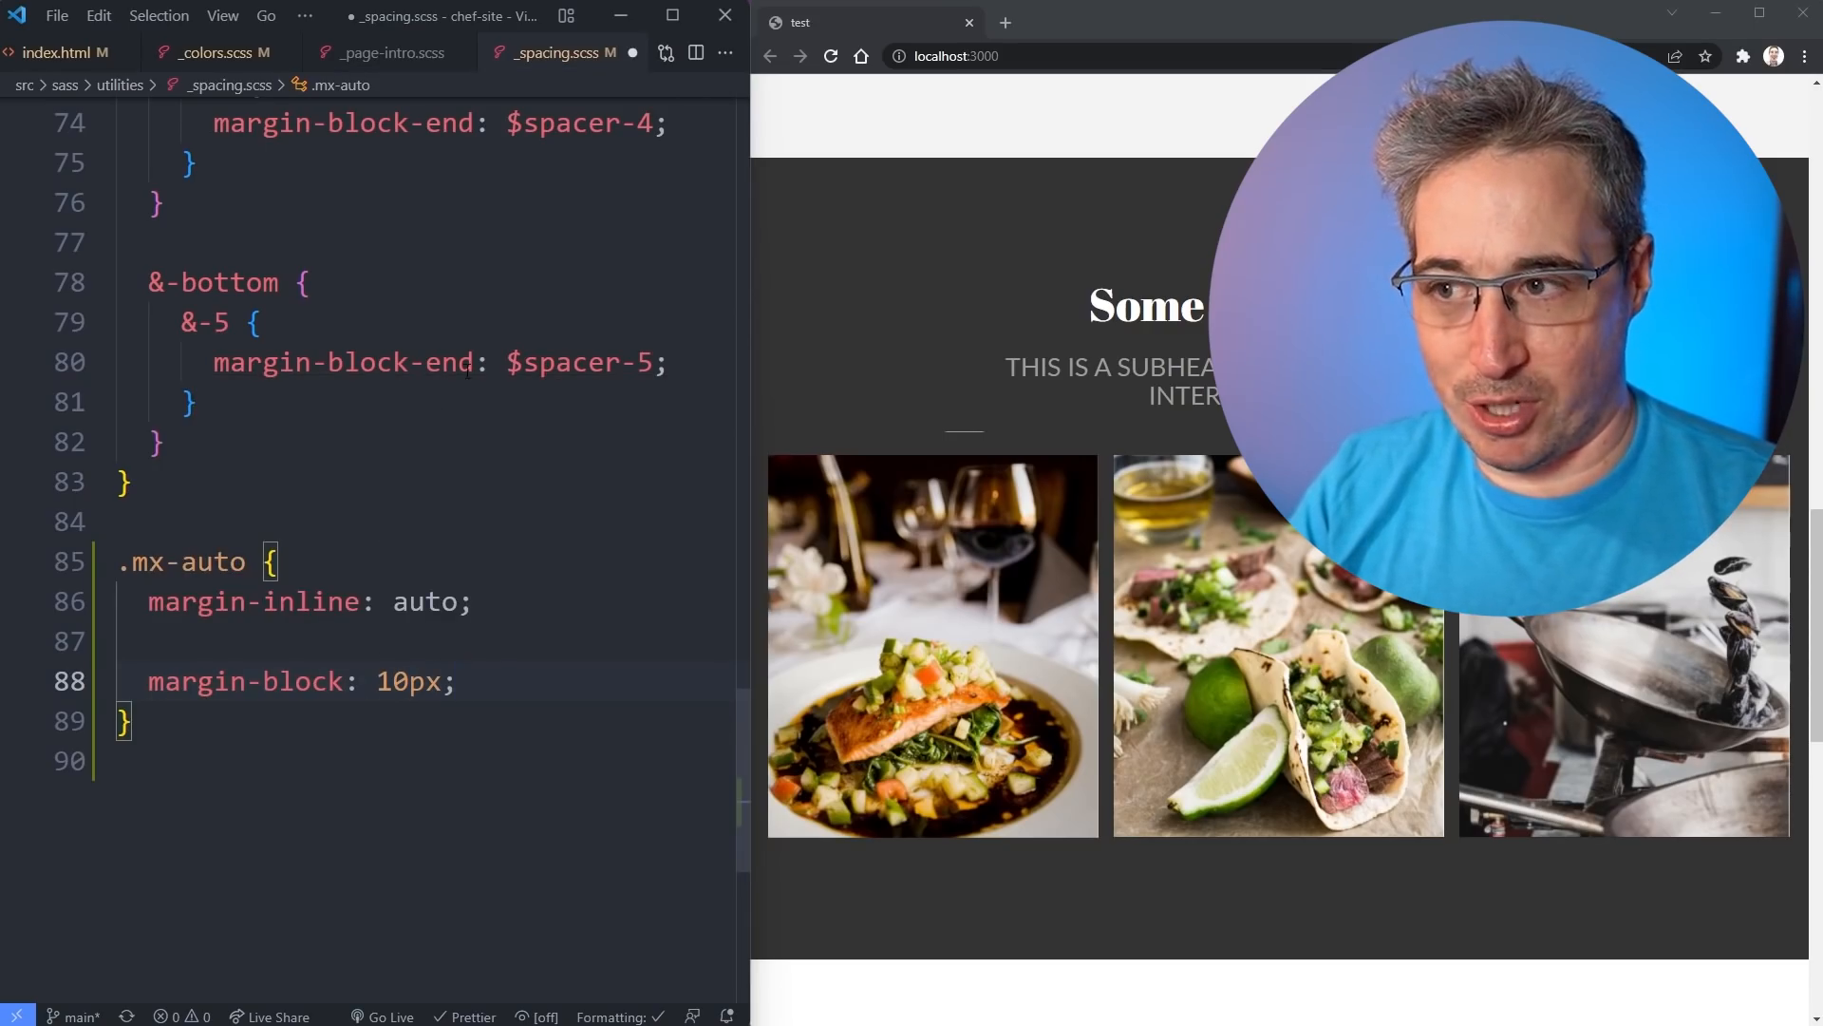
pyautogui.moveTo(337, 361)
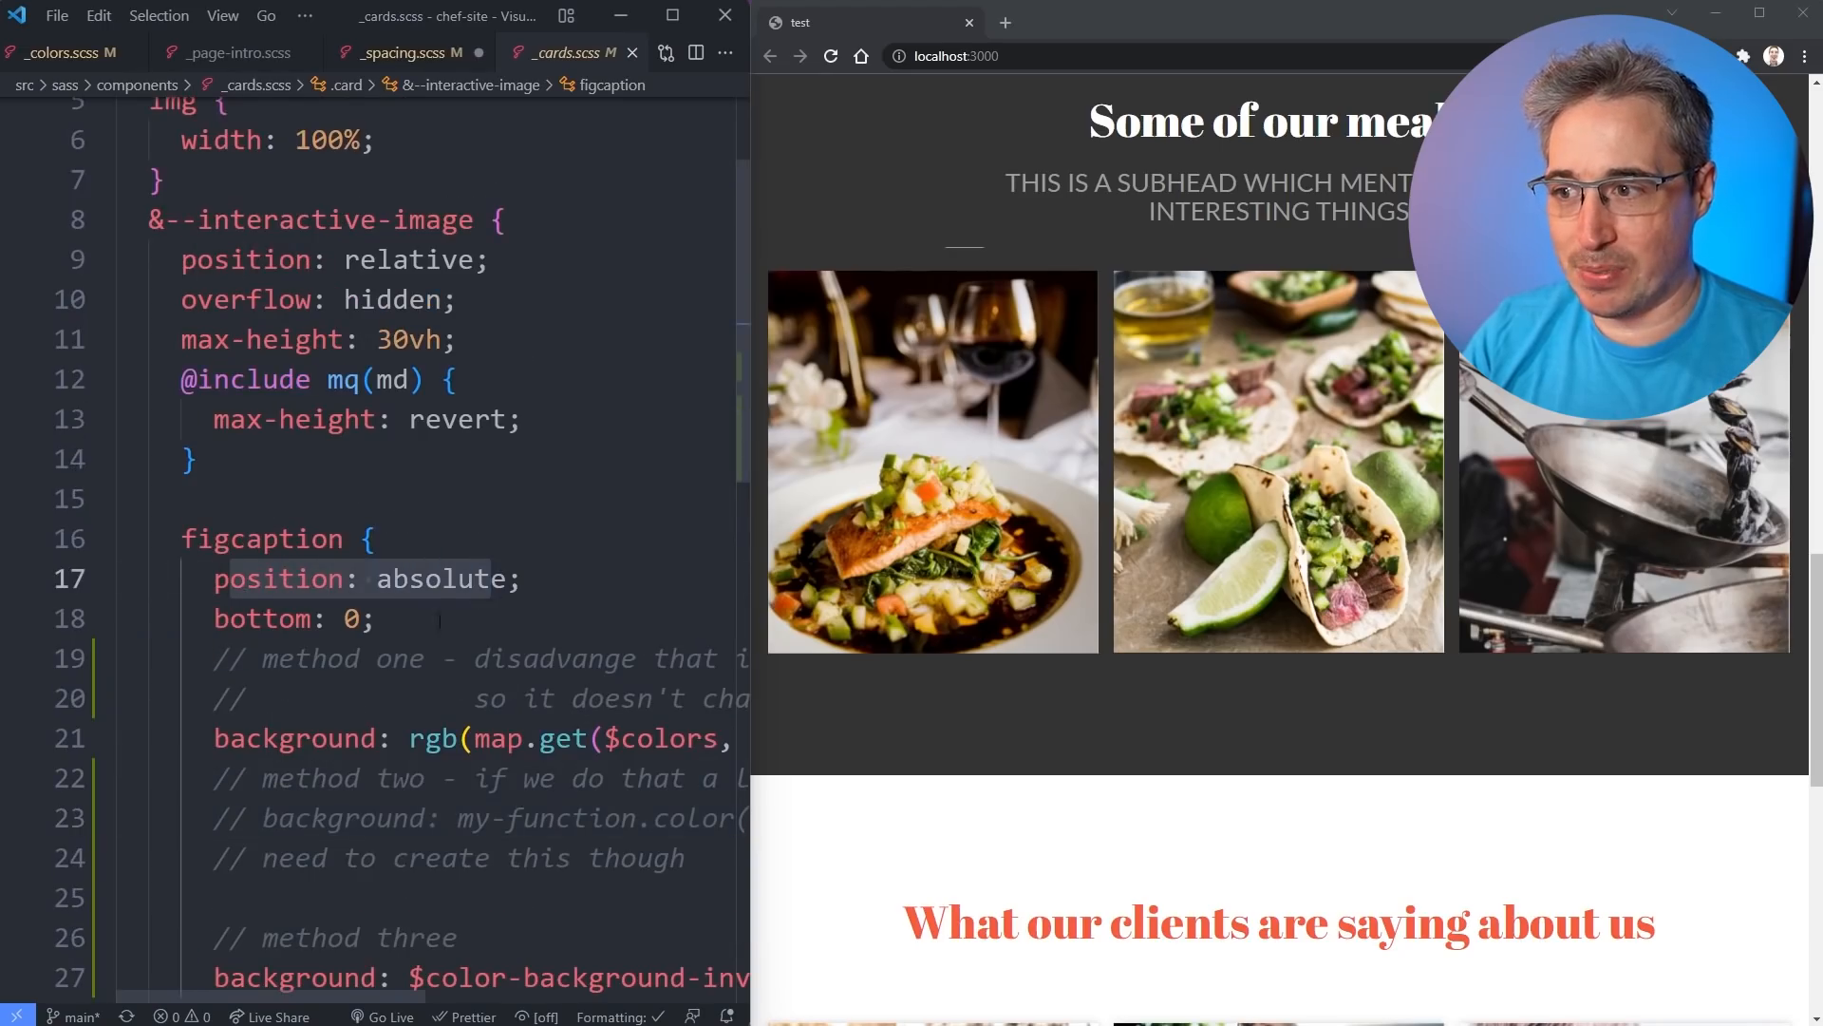
pyautogui.moveTo(261, 617)
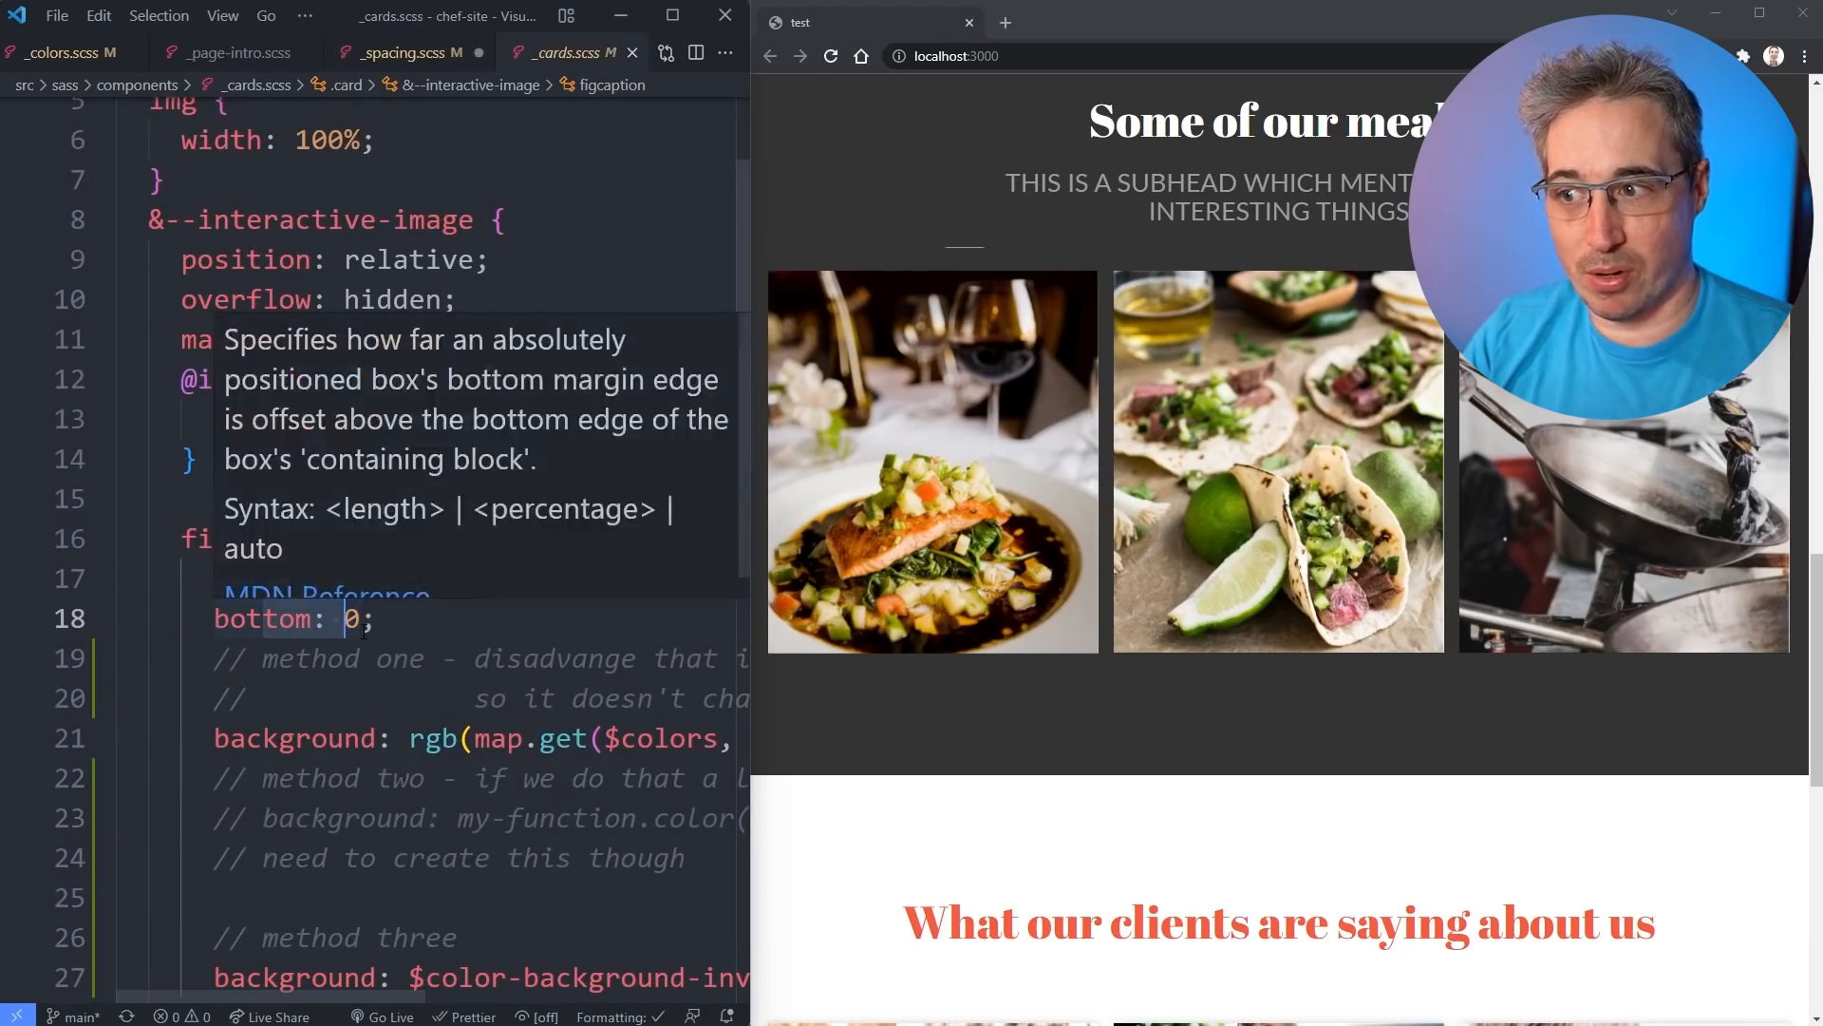
# Change the figcaption's bottom: 0 to inset: 0 in _cards.scss.
pyautogui.scroll(-3)
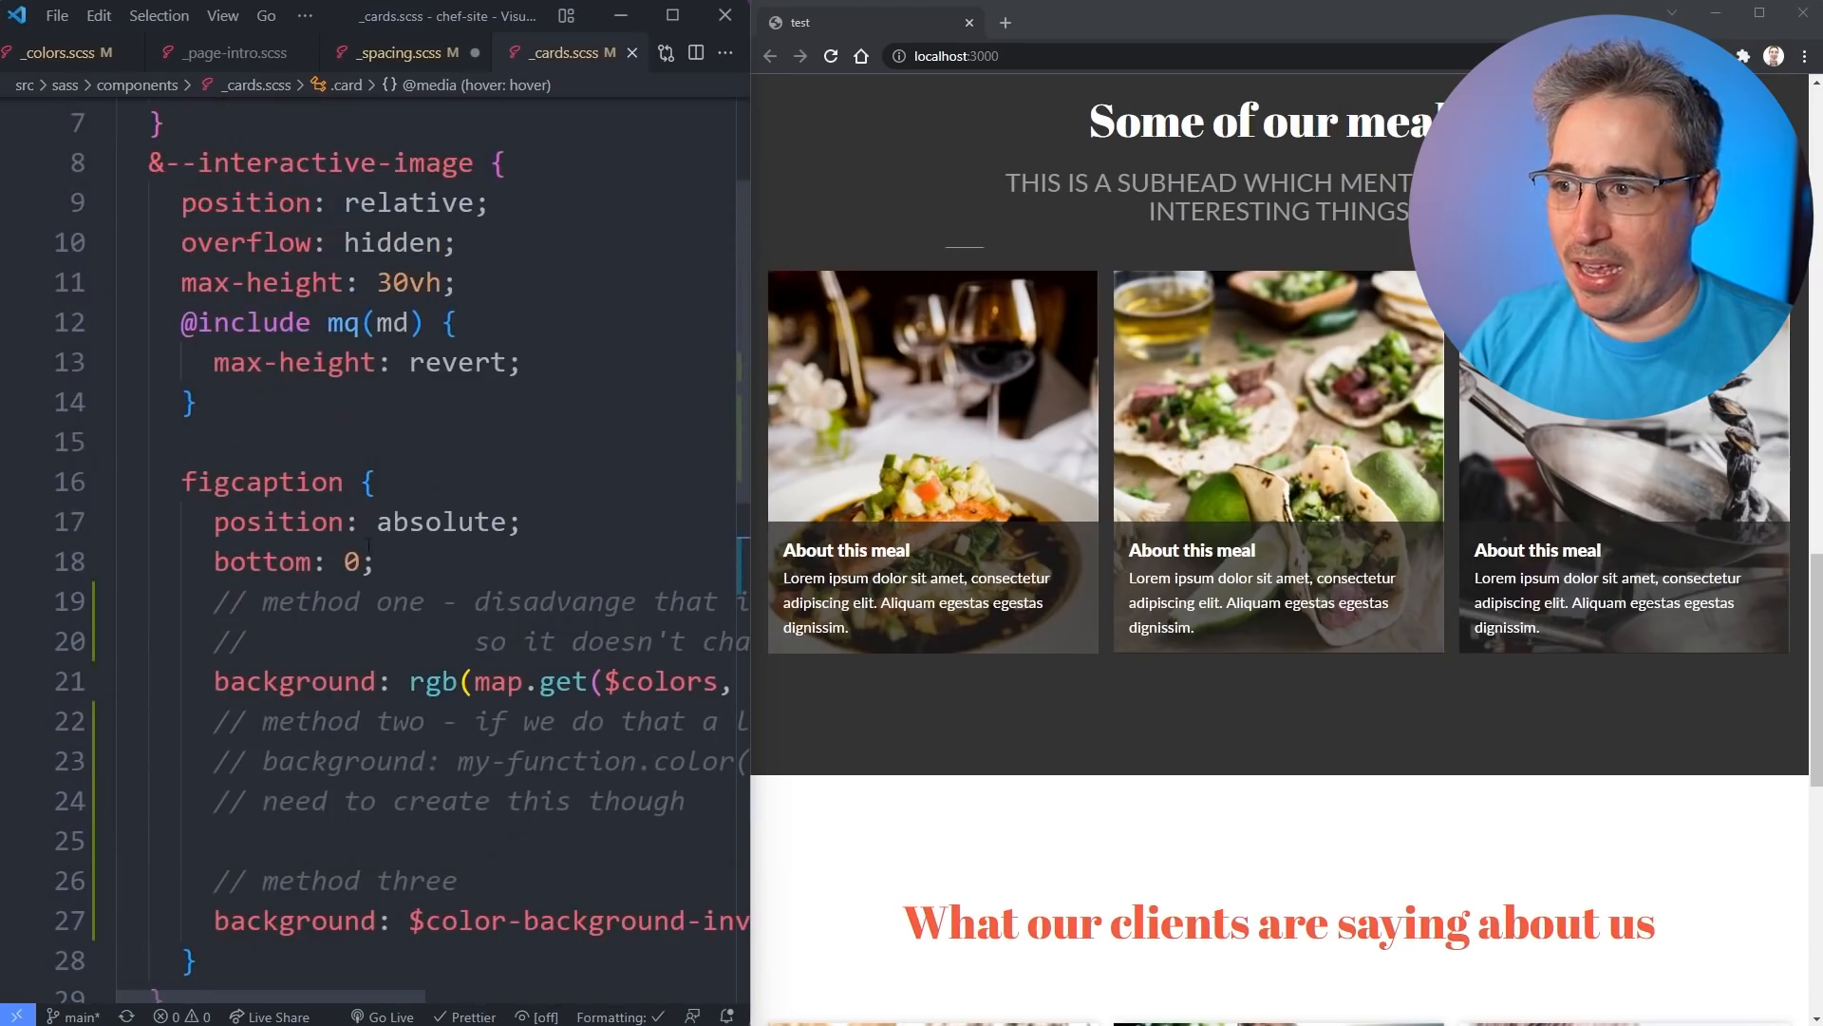
pyautogui.click(290, 560)
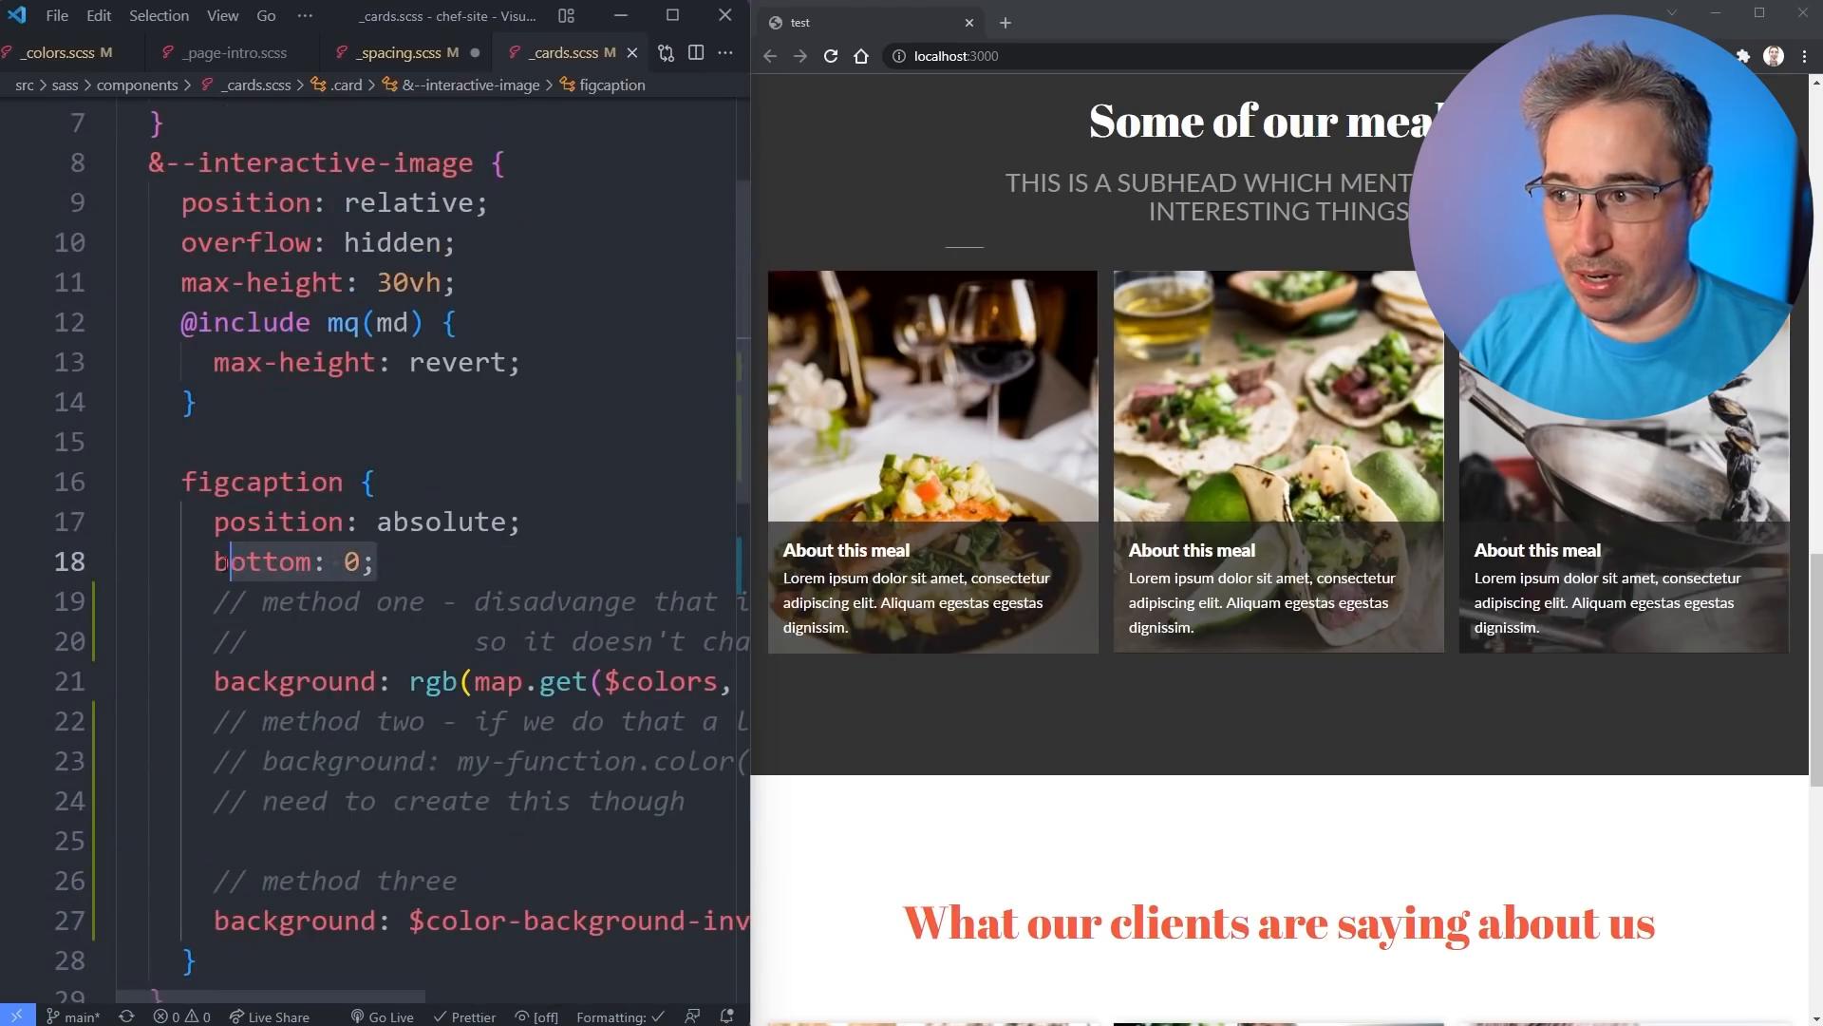
pyautogui.write('inse')
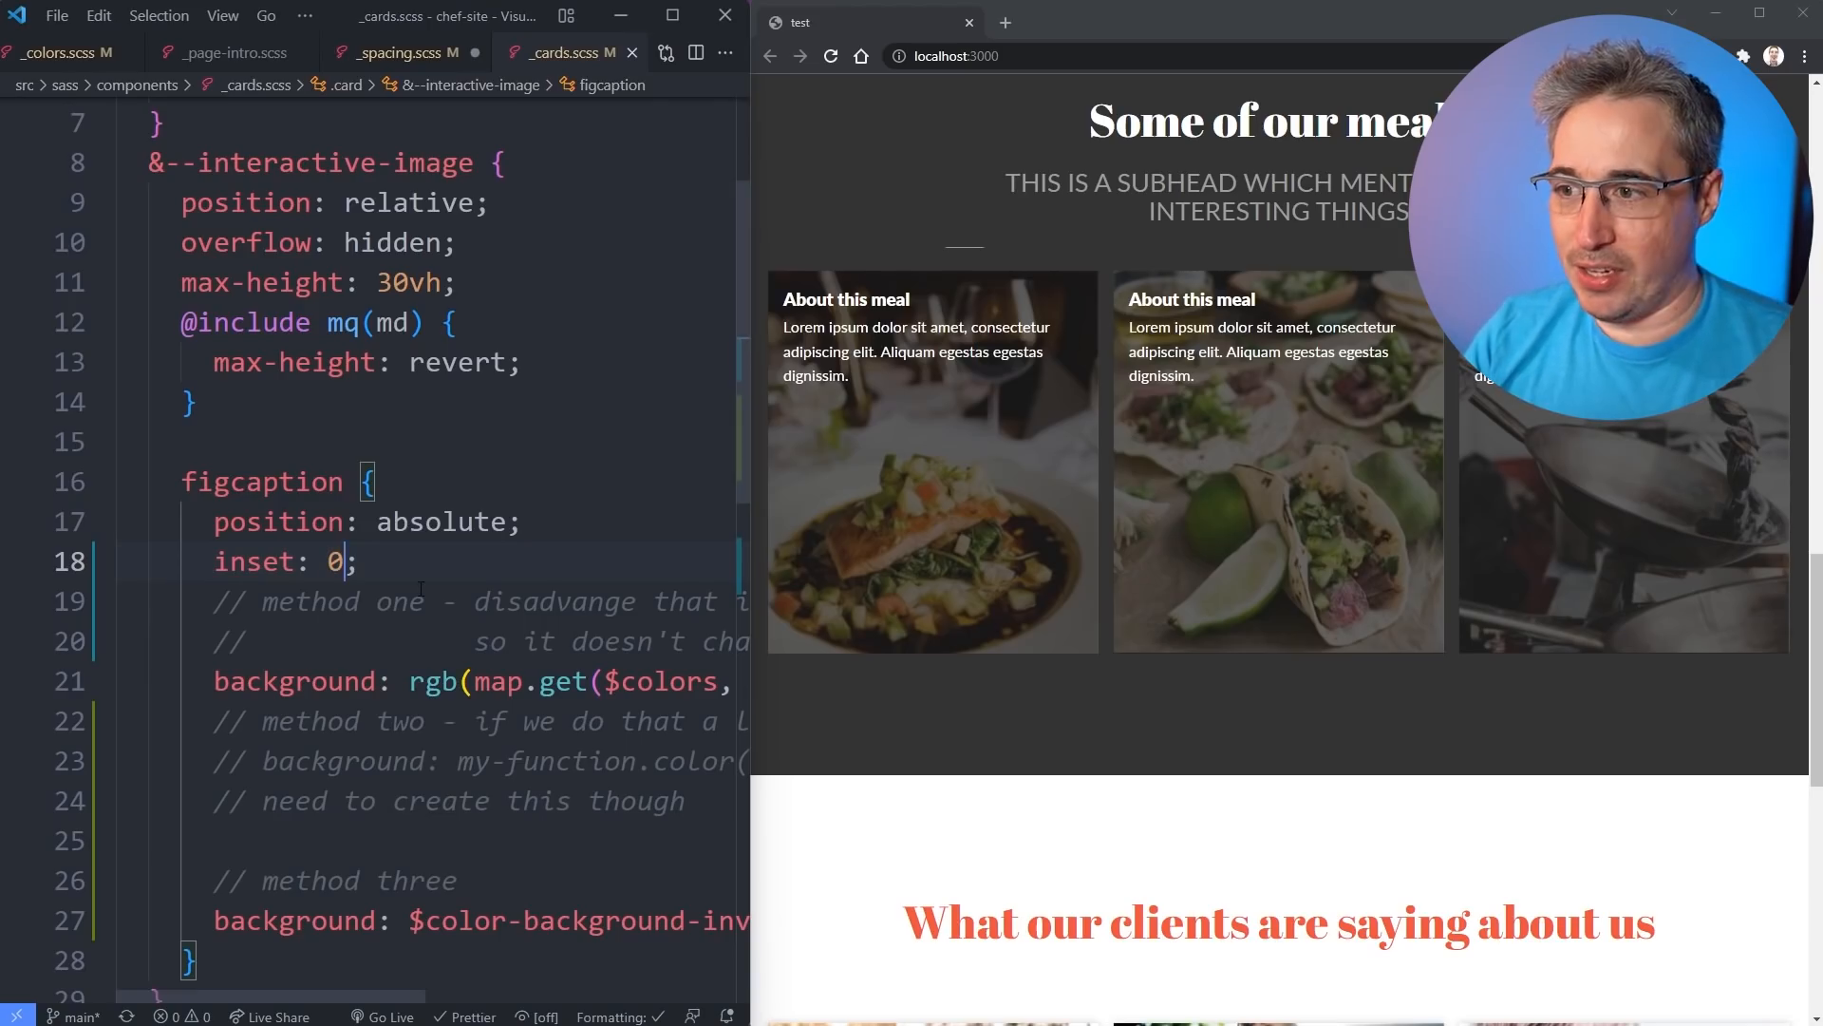
# Change the figcaption inset to 'auto 0 0 0', then return to _spacing.scss.
pyautogui.write('a')
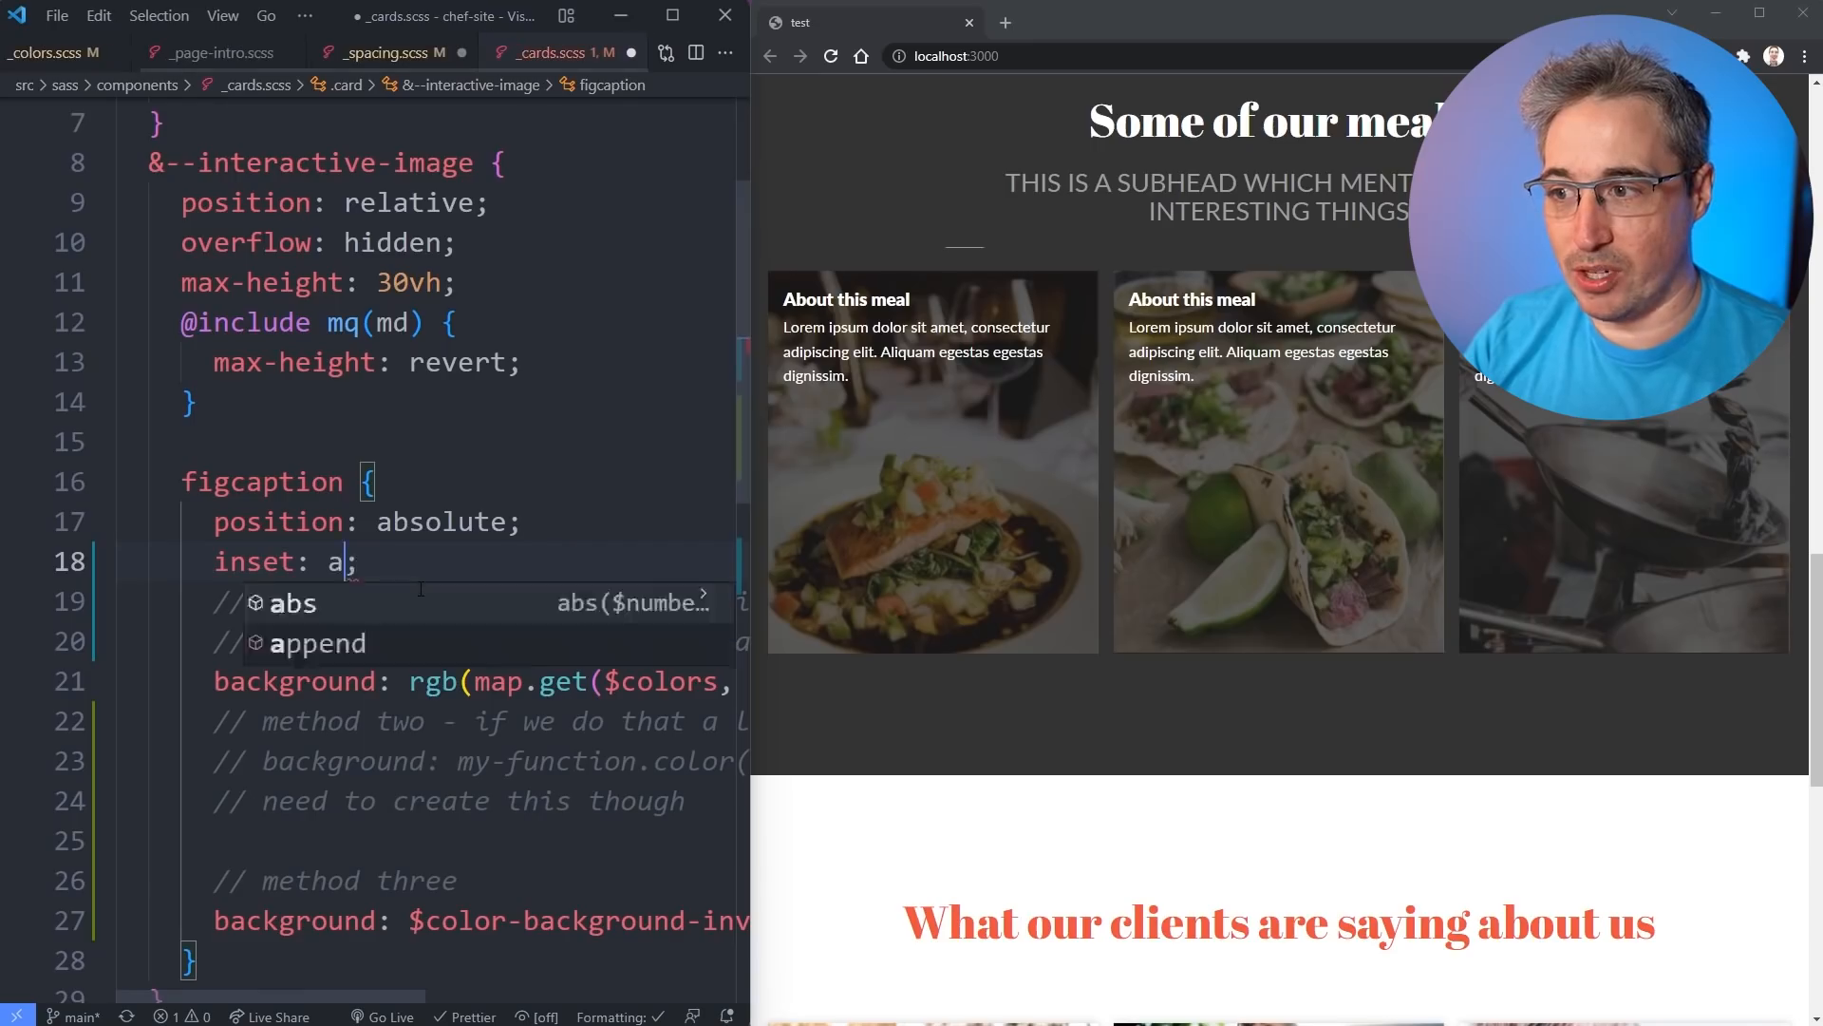
pyautogui.write('uto')
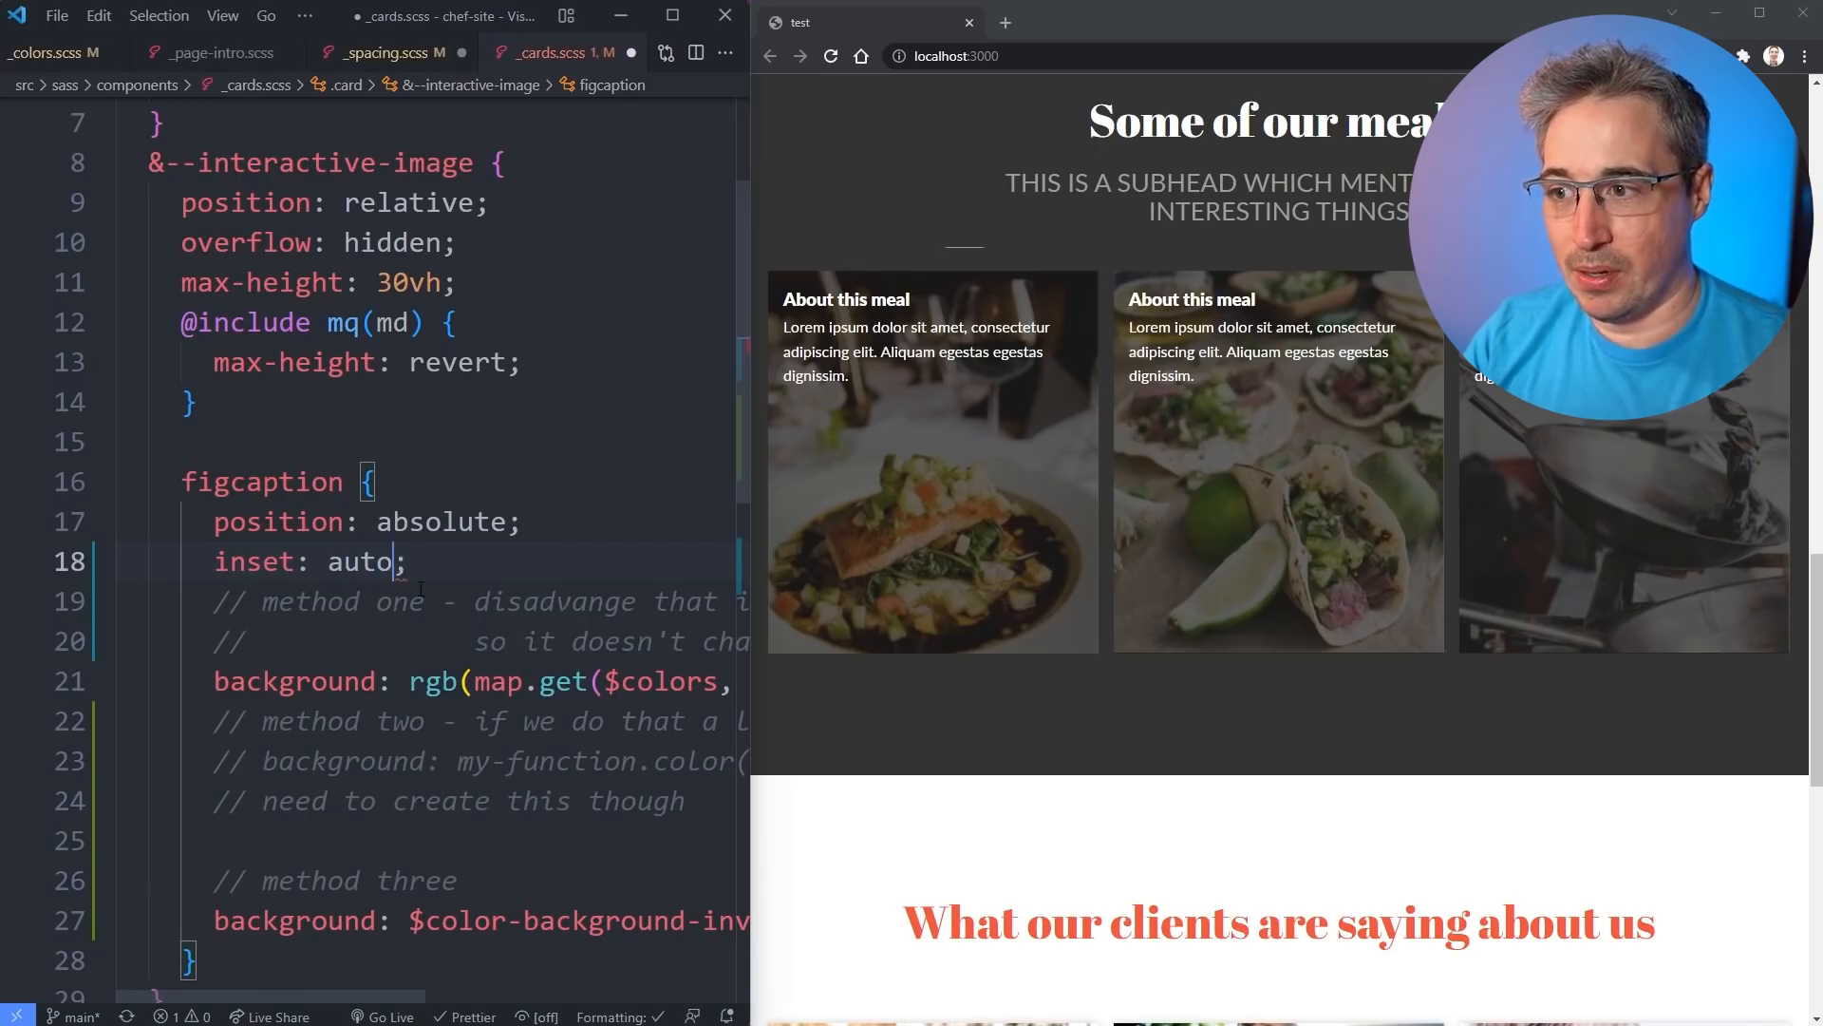
pyautogui.write('0 0 0')
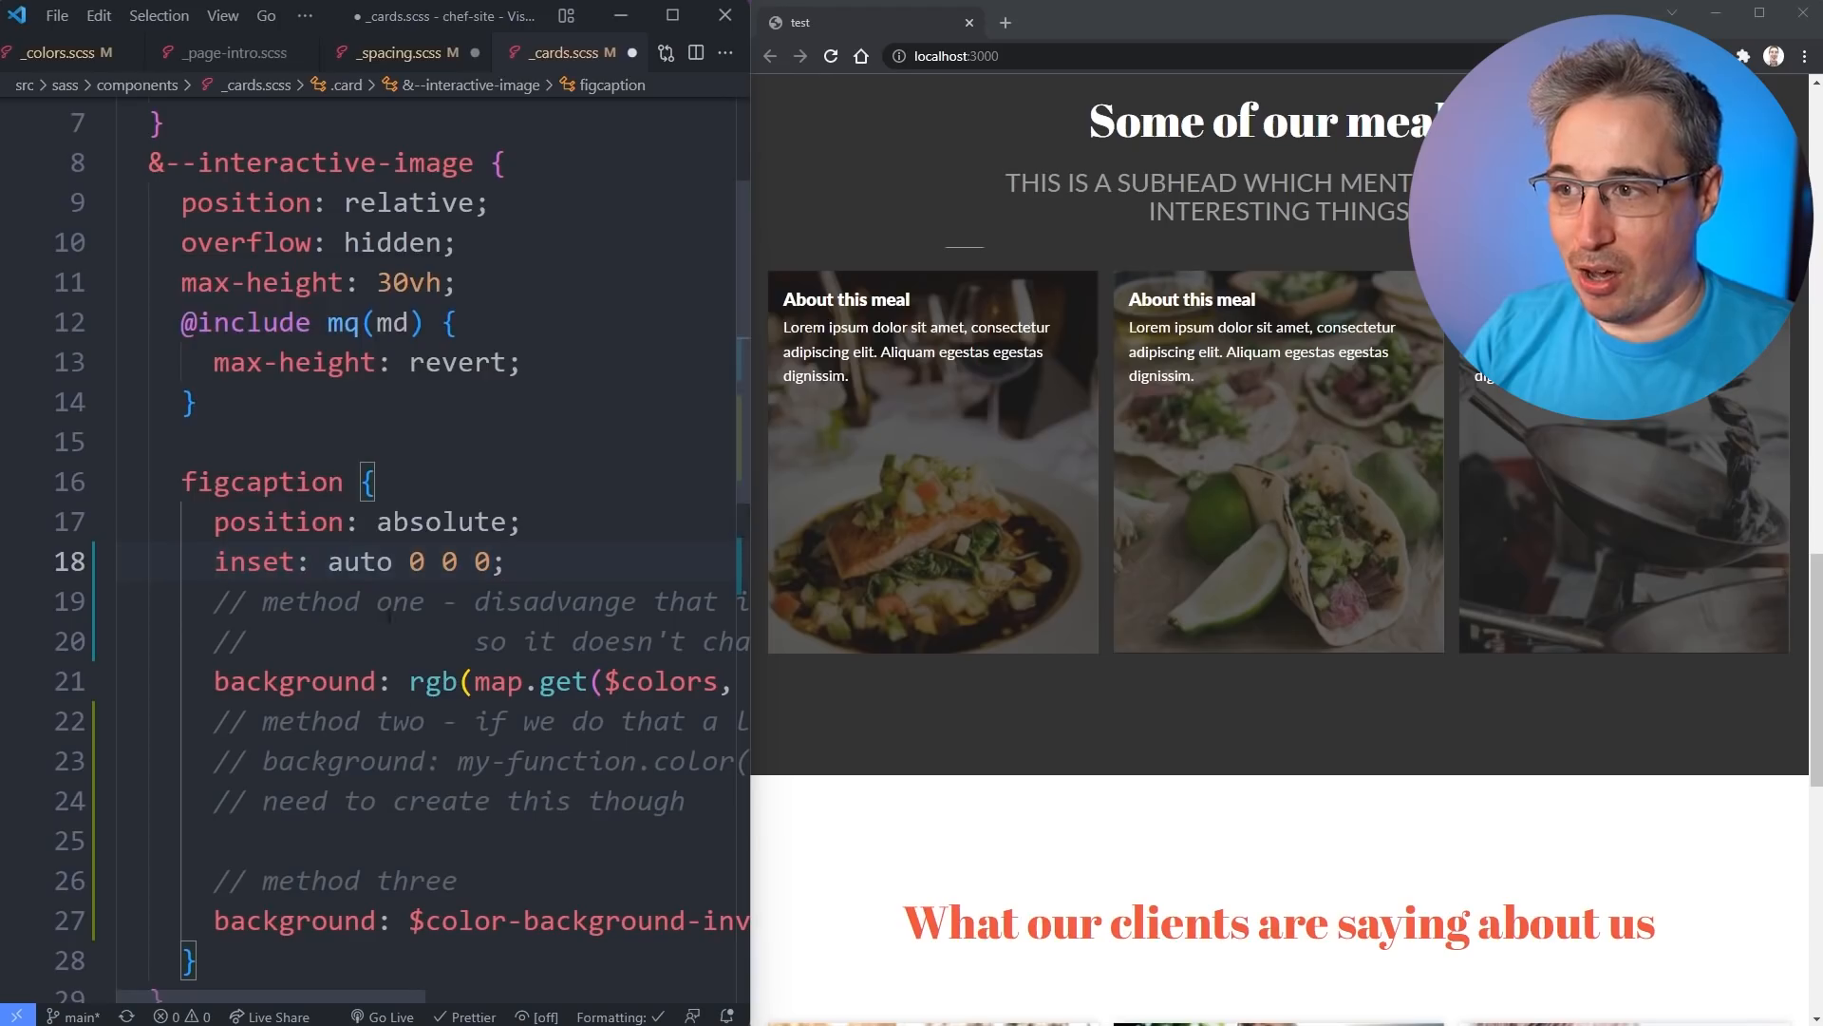
pyautogui.click(504, 561)
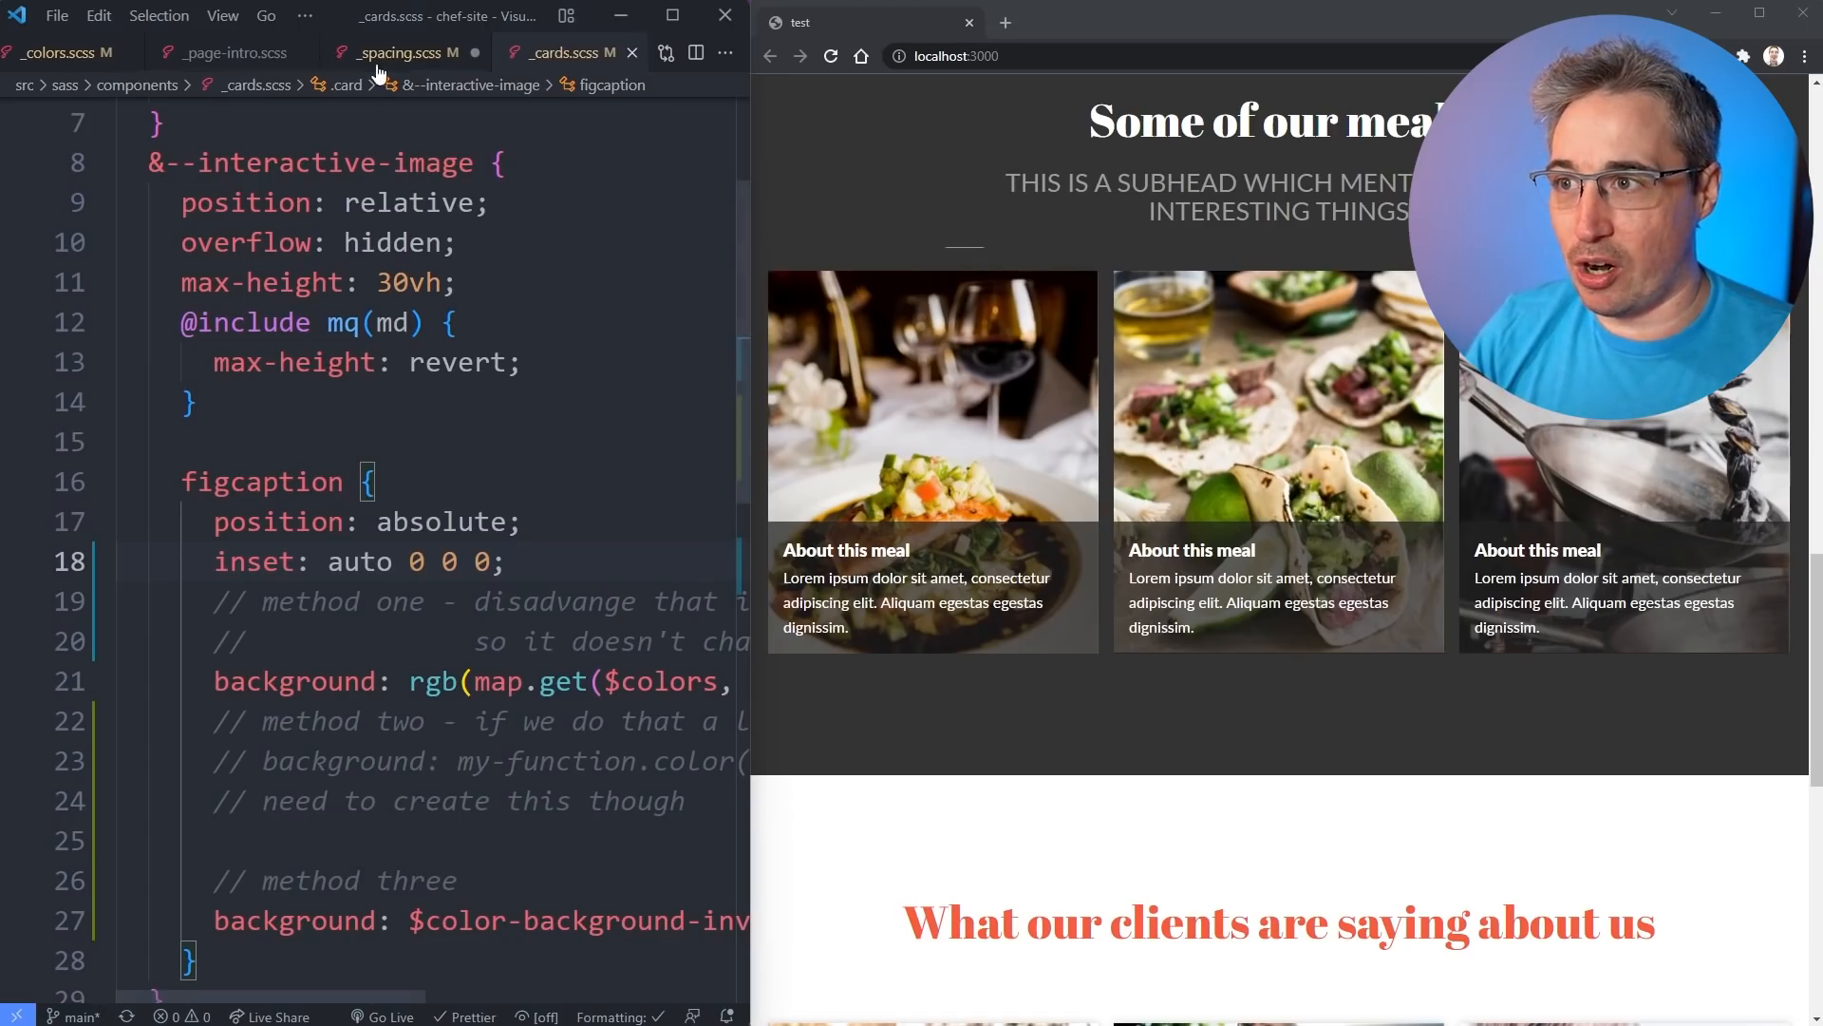
pyautogui.click(398, 53)
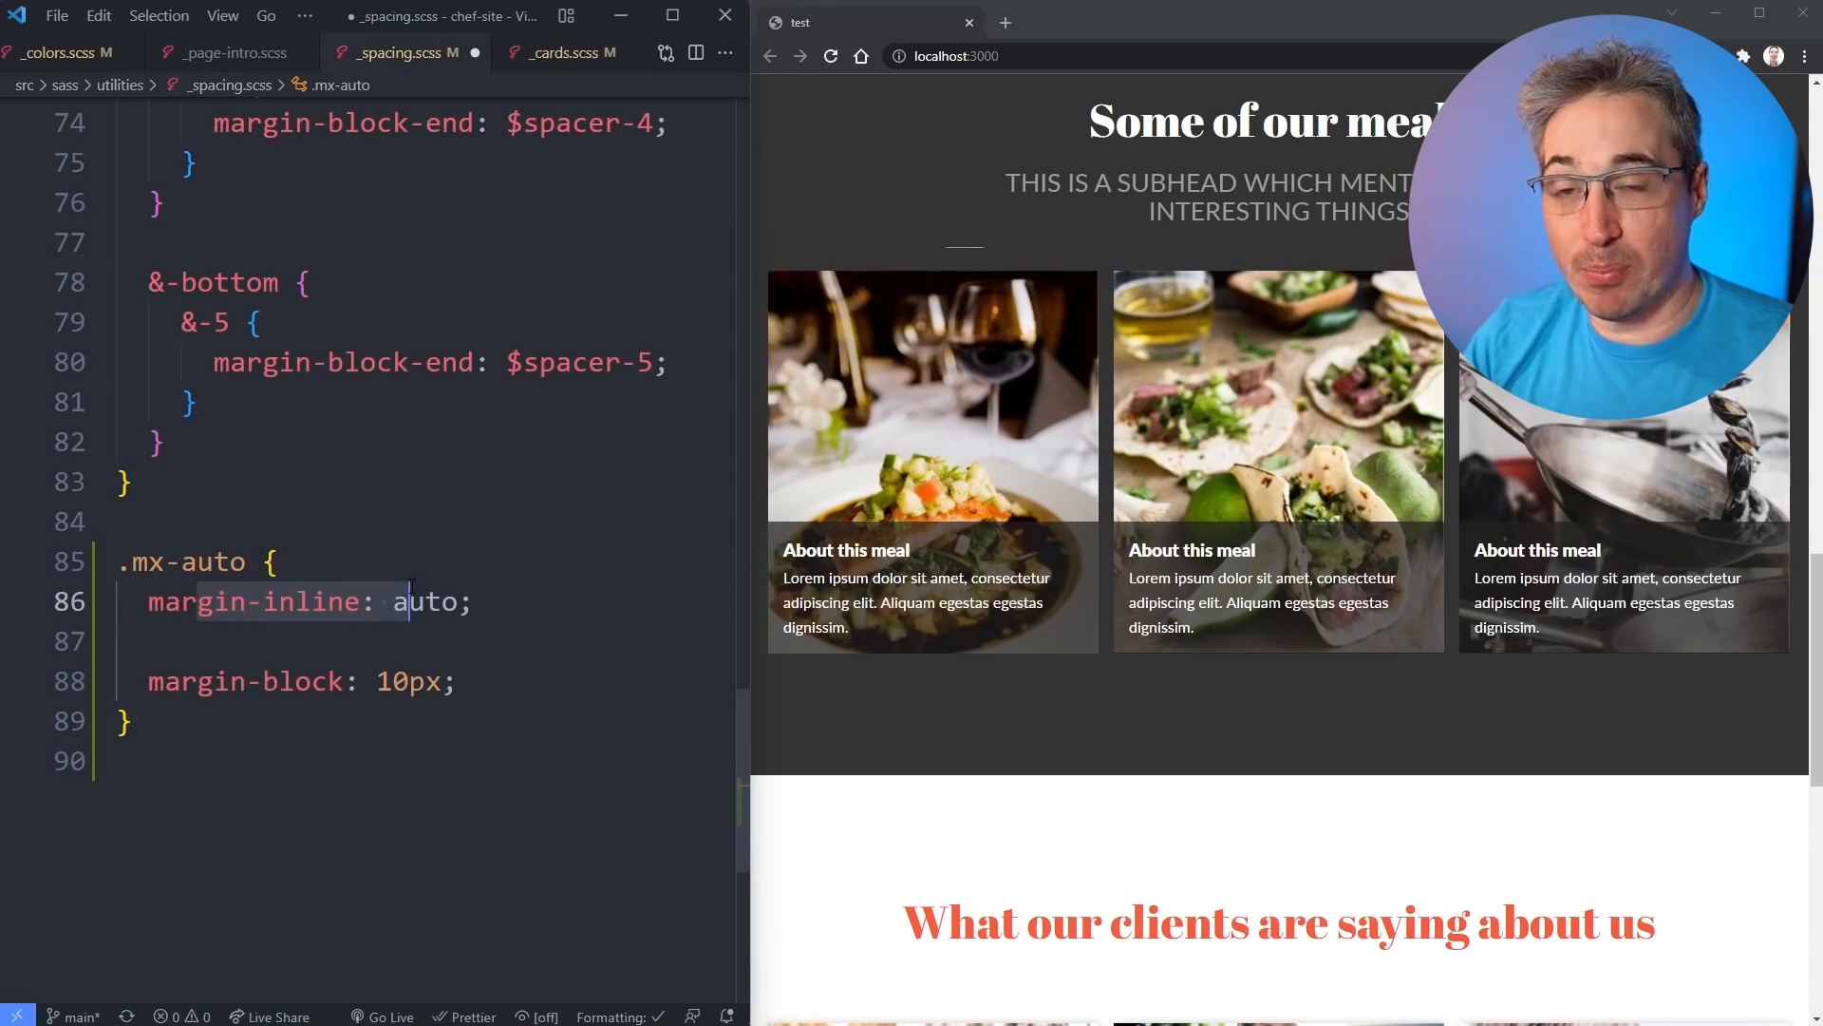